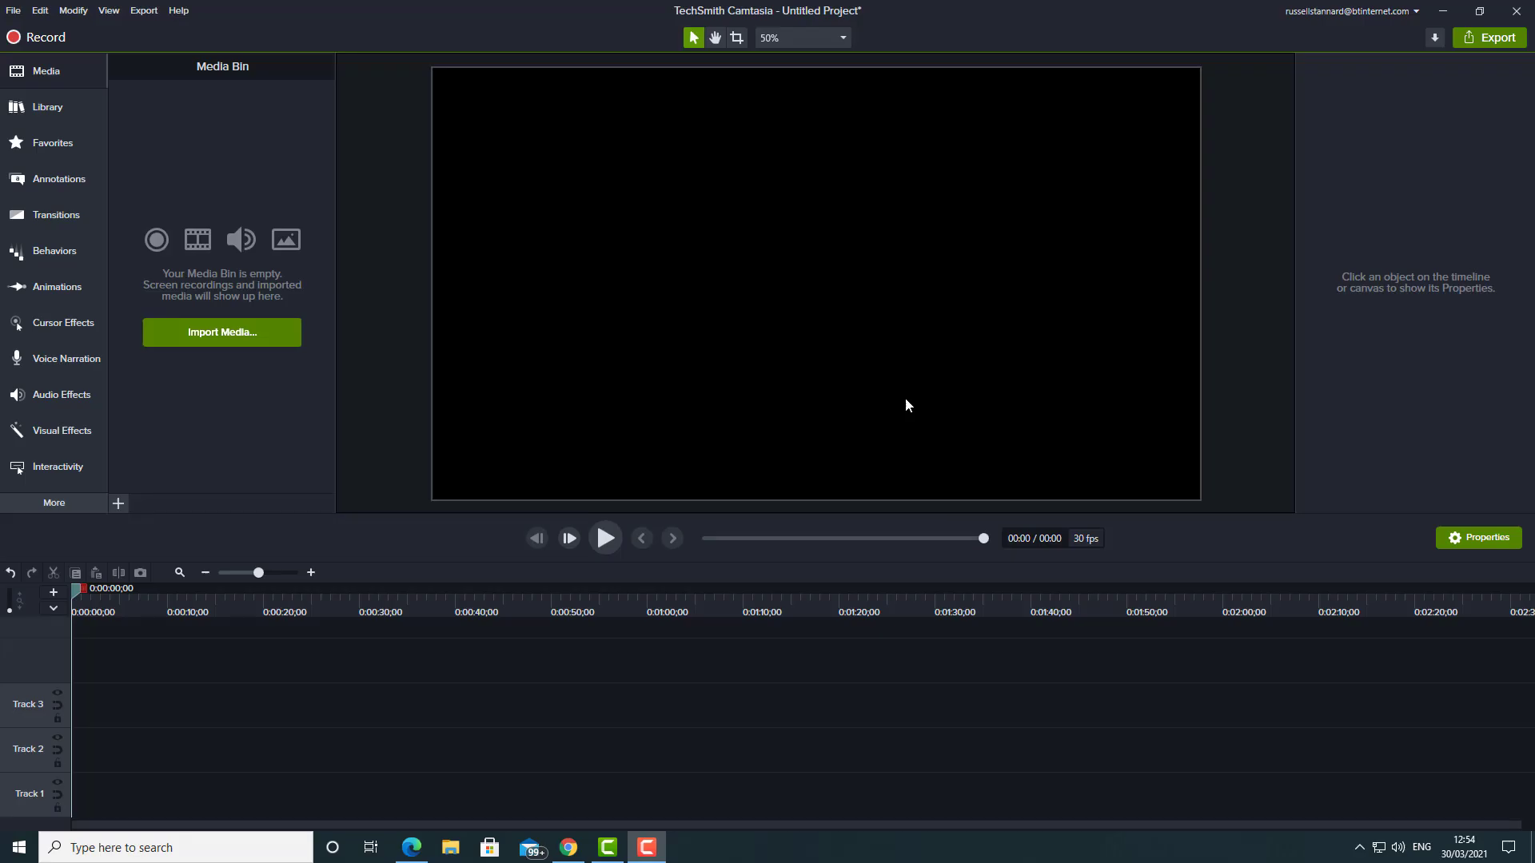
mouse_move(589, 407)
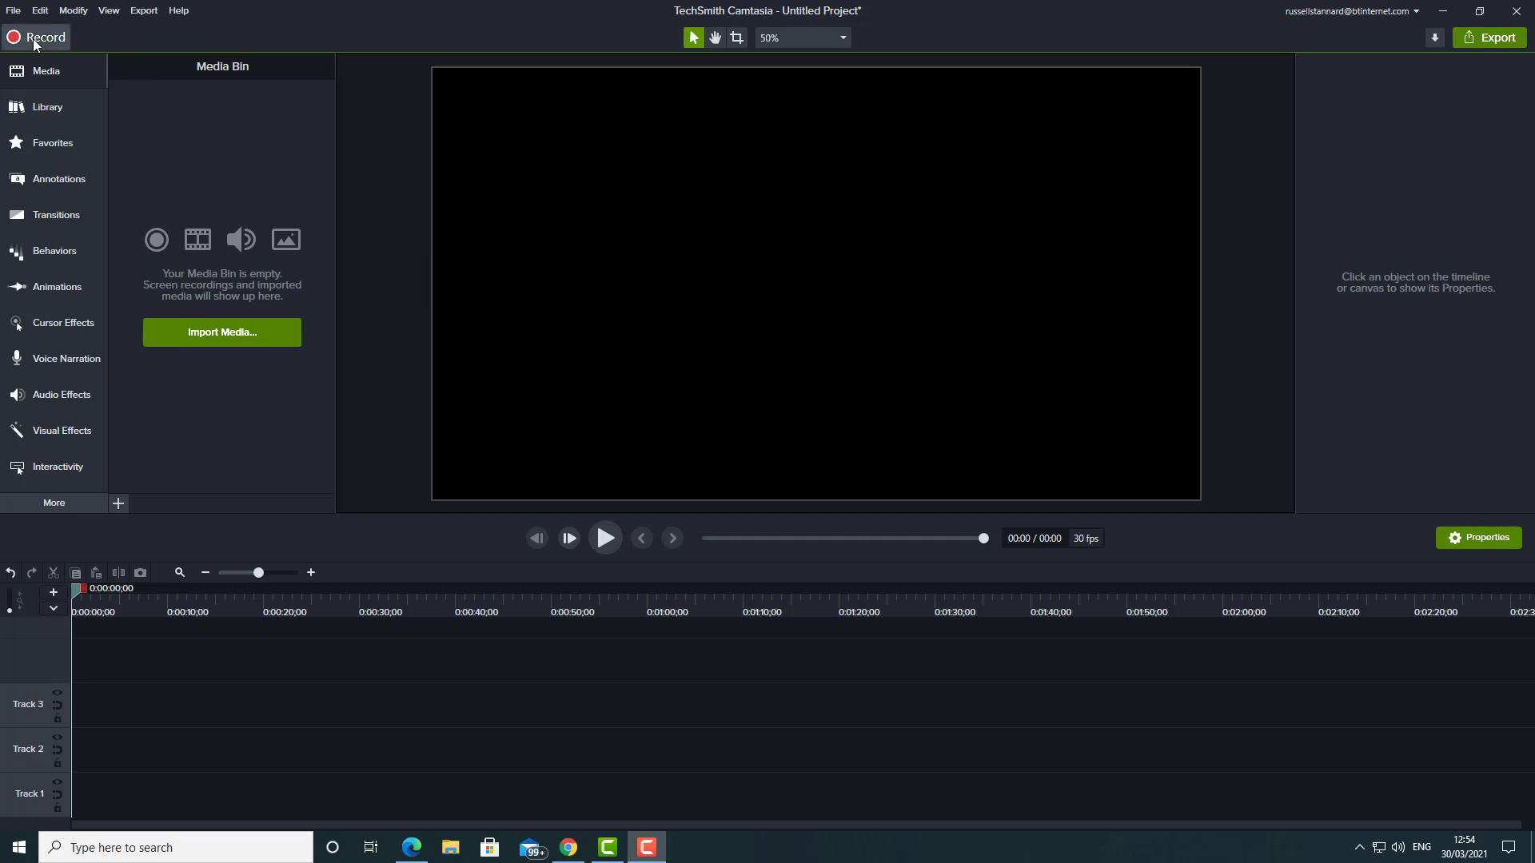
mouse_move(39, 46)
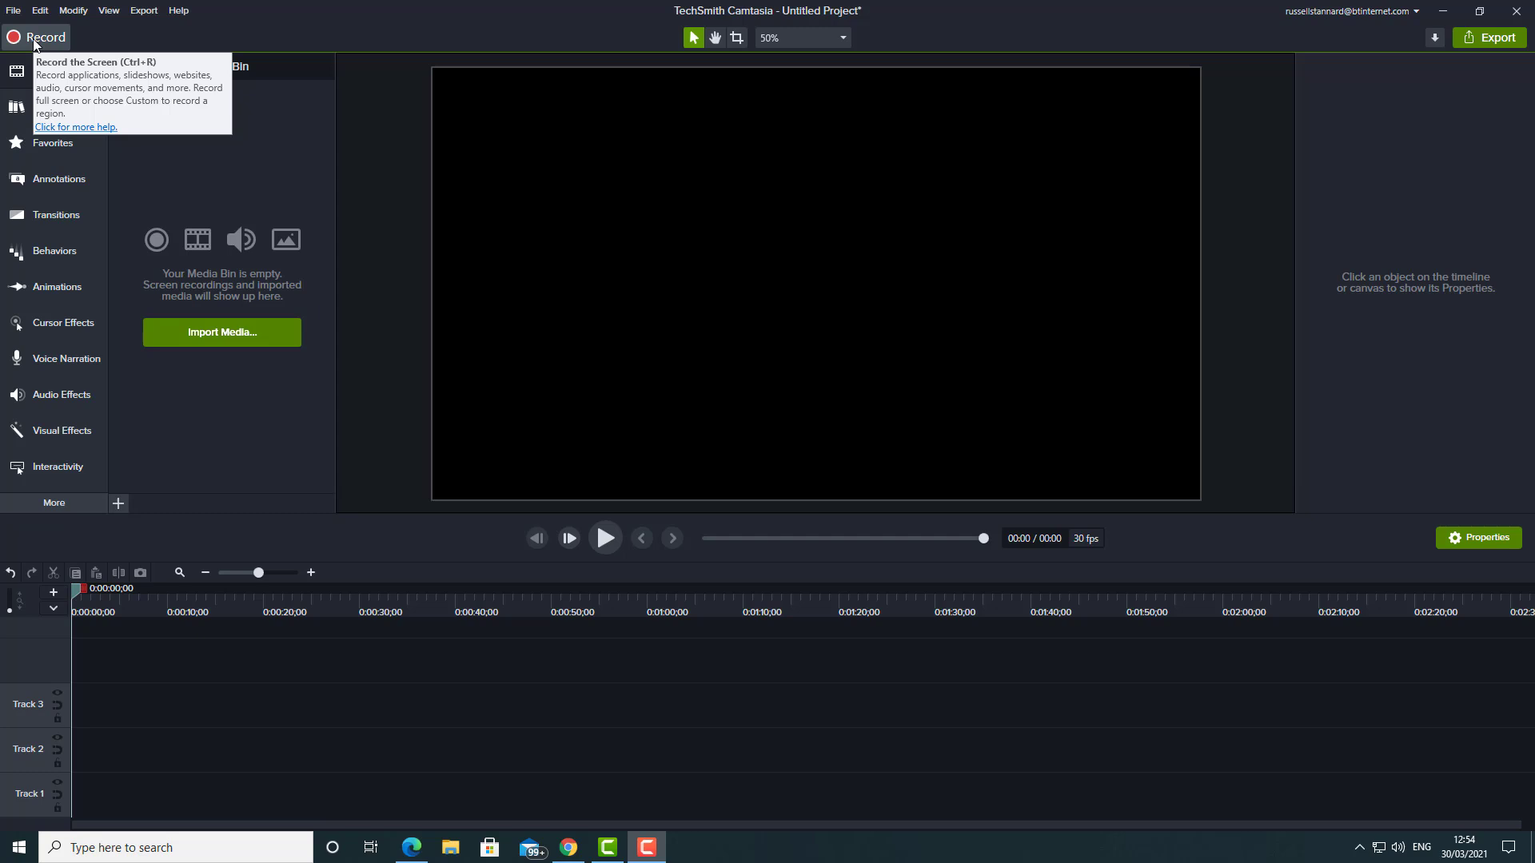
- Start a new screen recording from Camtasia's Record button, leaving the desktop showing
left_click(30, 38)
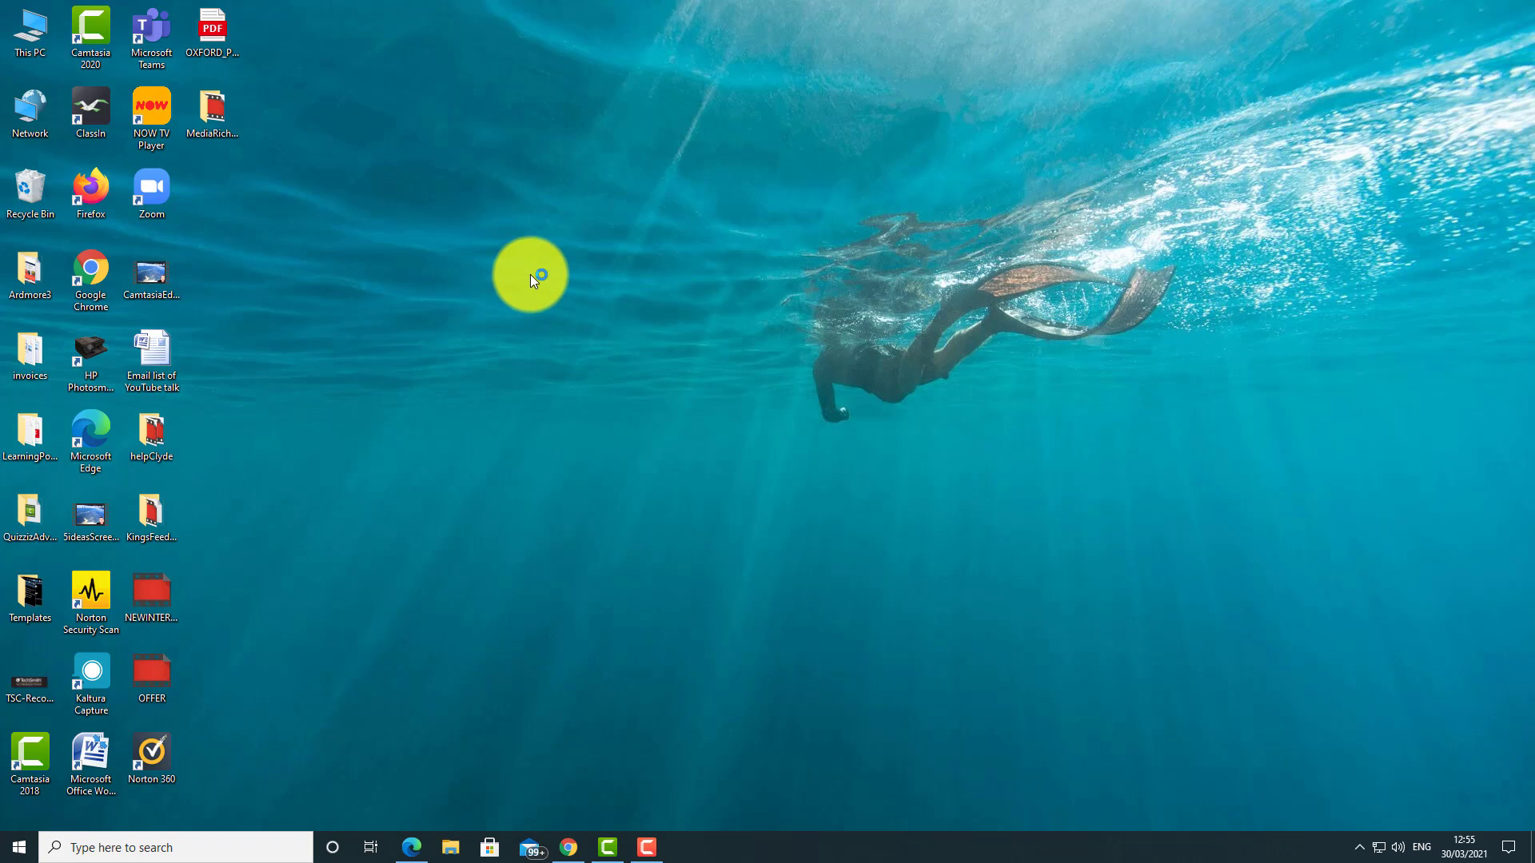
- Fit the capture area around the PowerPoint title slide (about 1022 by 816) and start recording
left_click(646, 848)
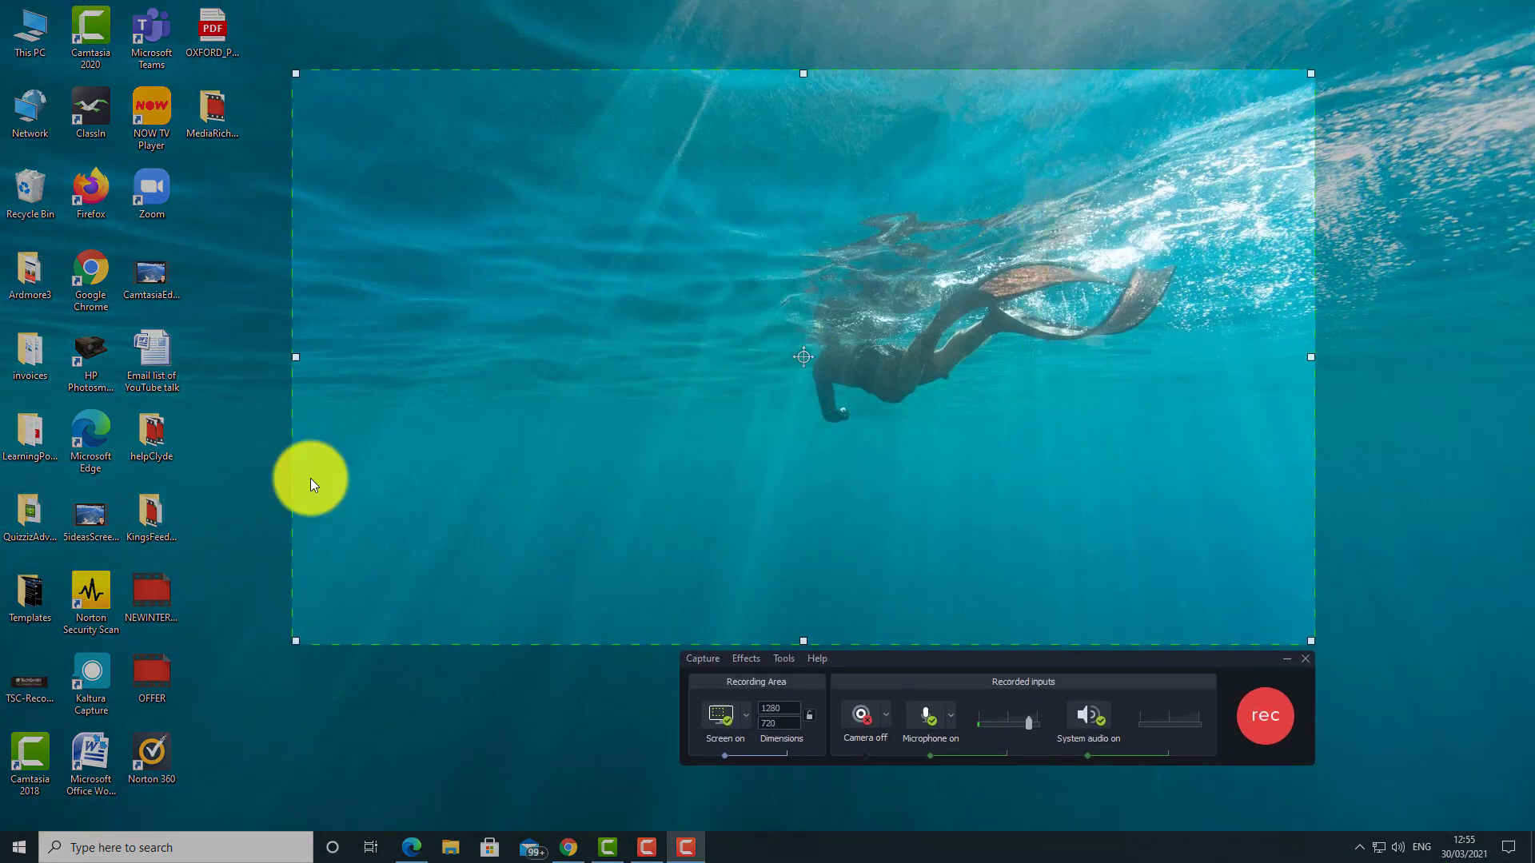
mouse_move(713, 351)
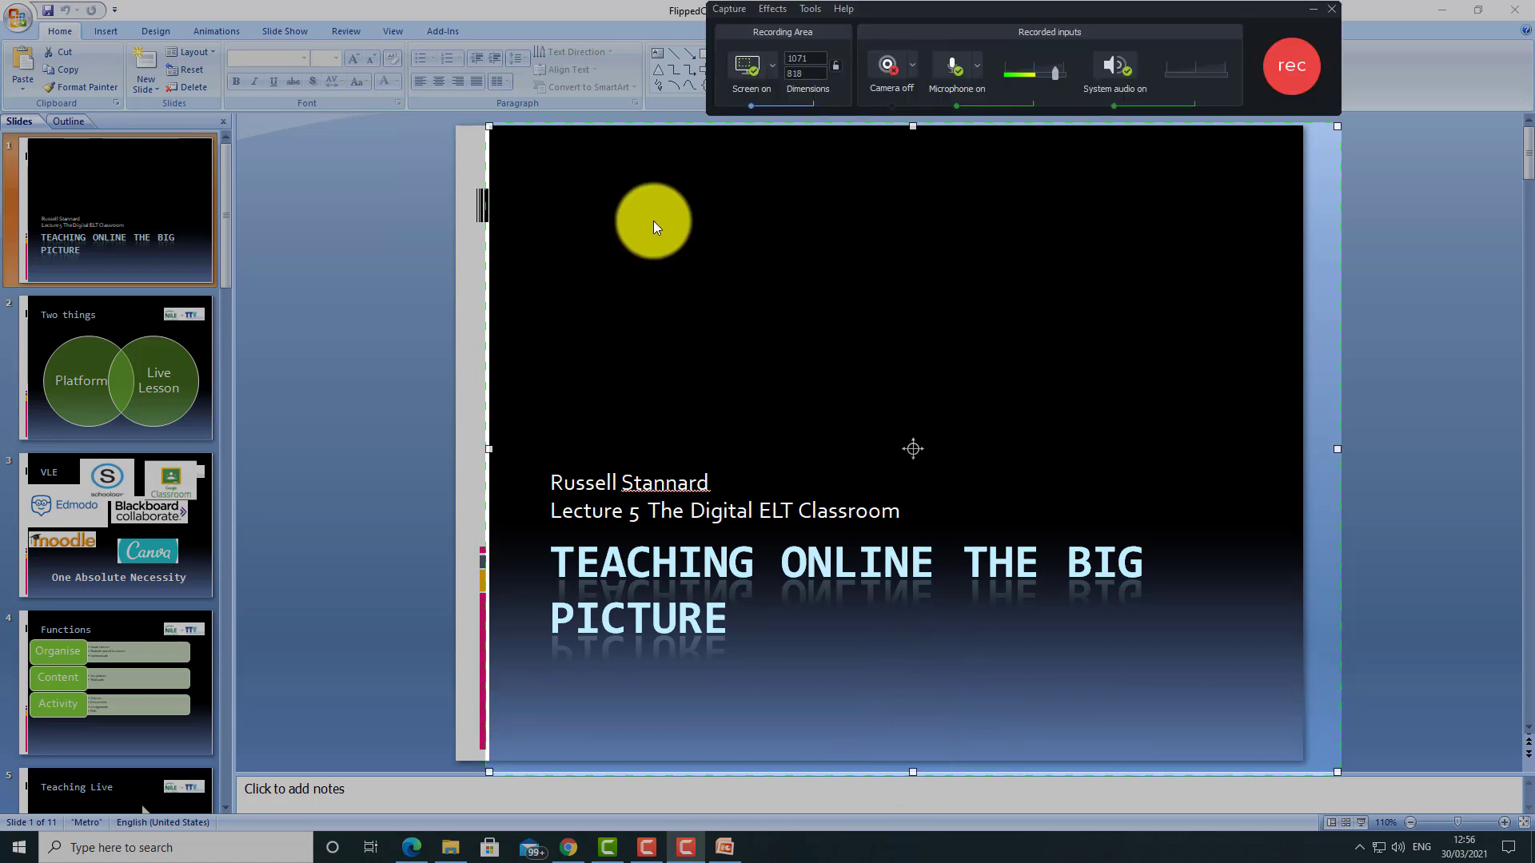
mouse_move(1335, 446)
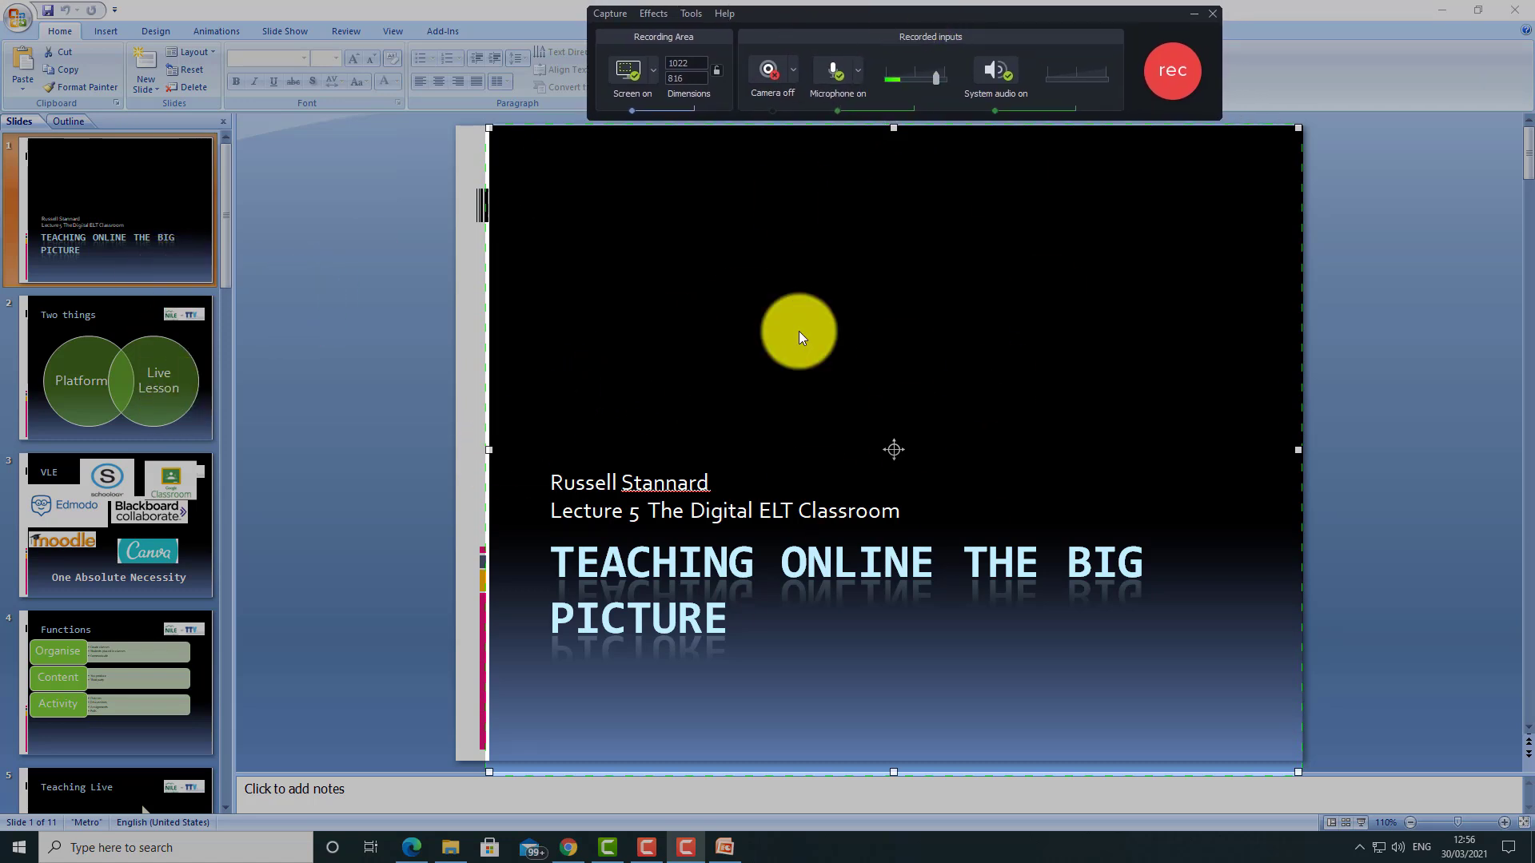
left_click_drag(798, 331, 1114, 190)
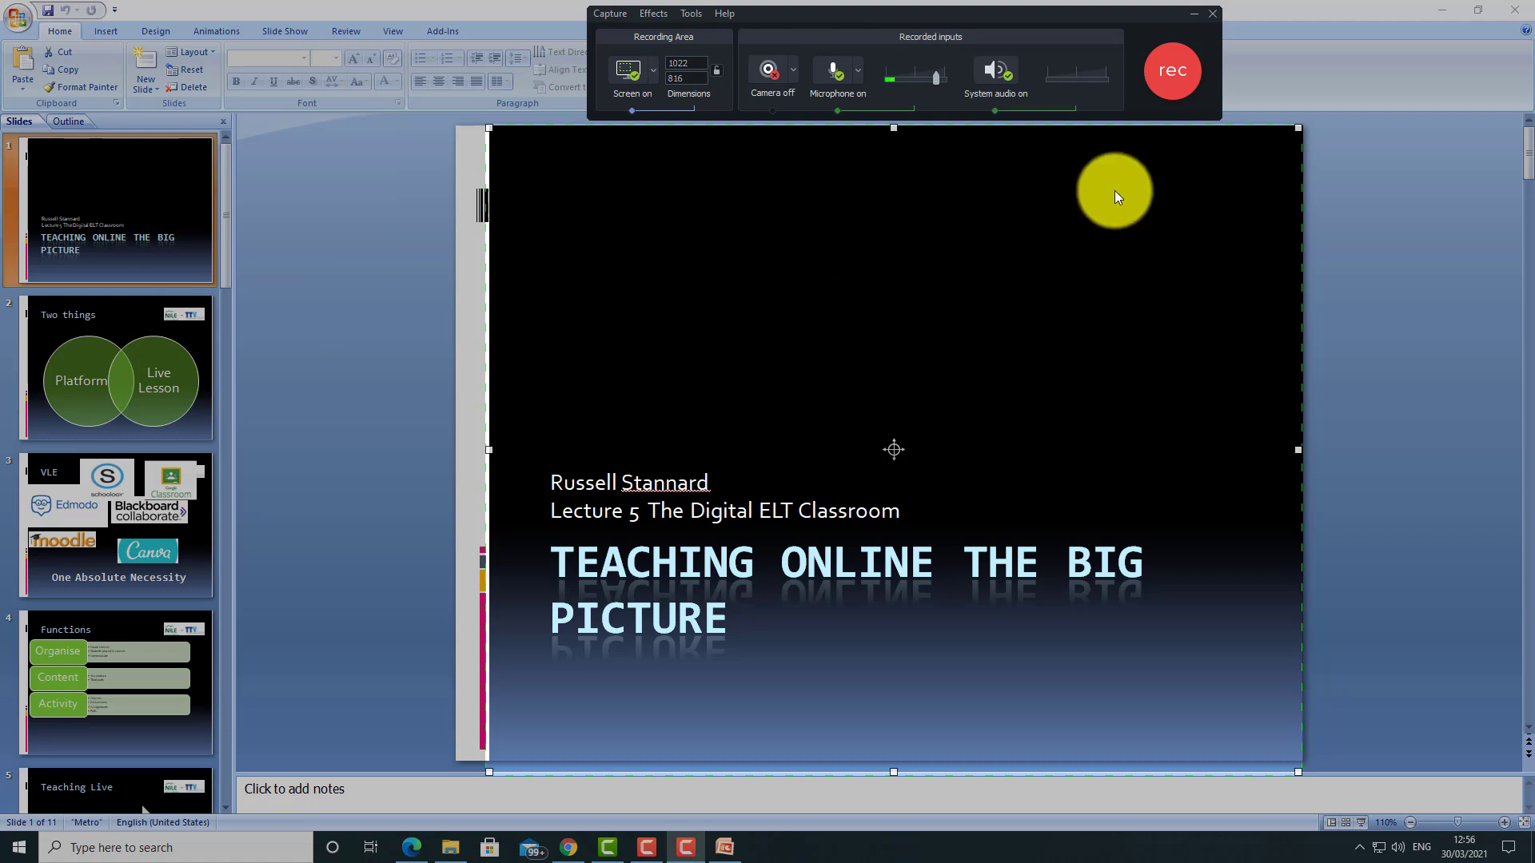
left_click(1173, 70)
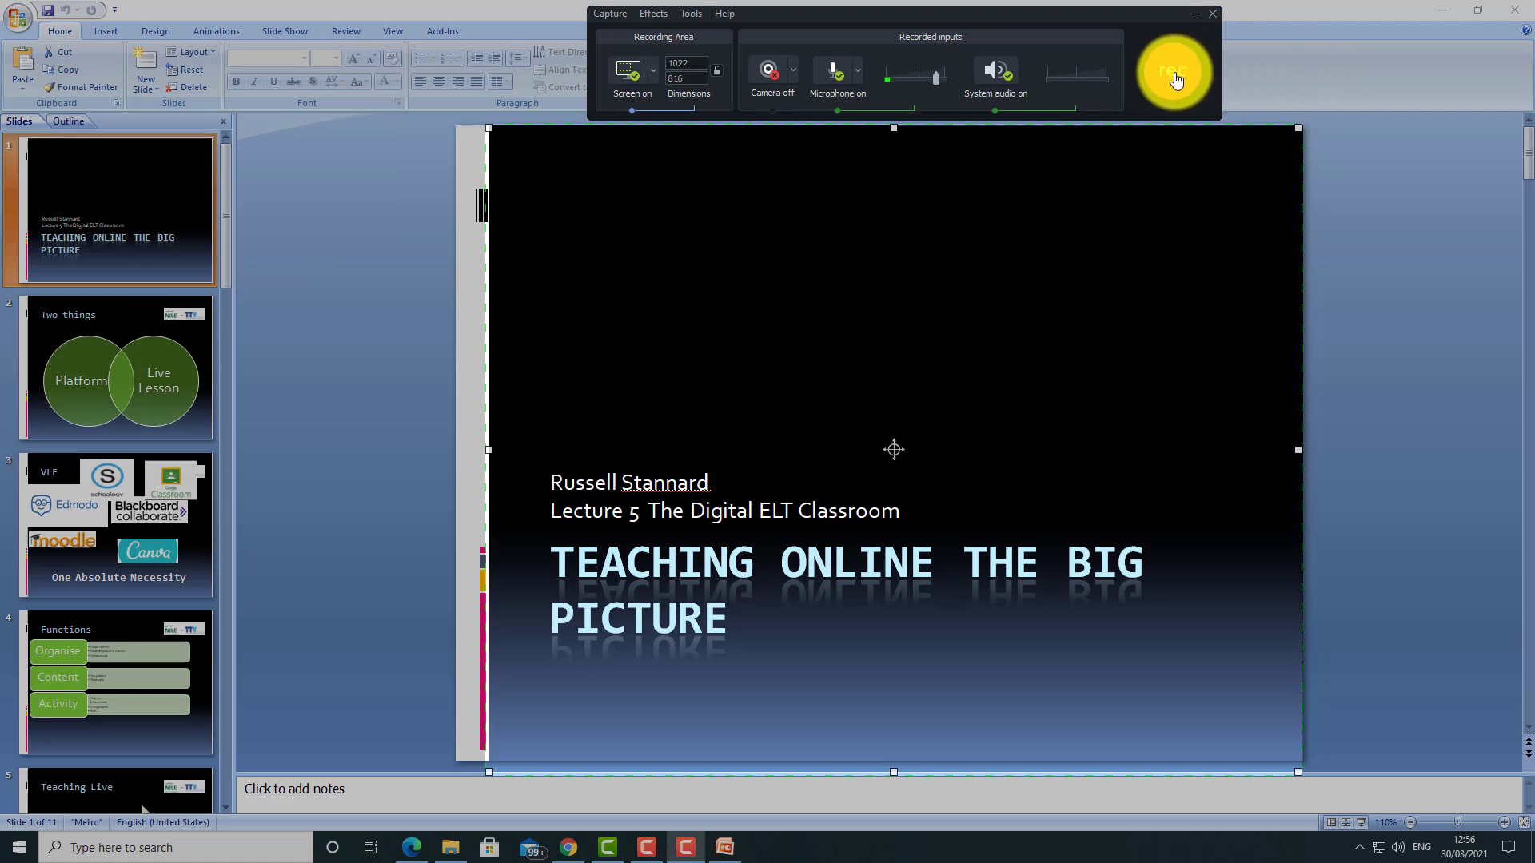
- Dismiss the shortcut warning, pause, resume on the Two things slide, then stop the capture
left_click(1176, 71)
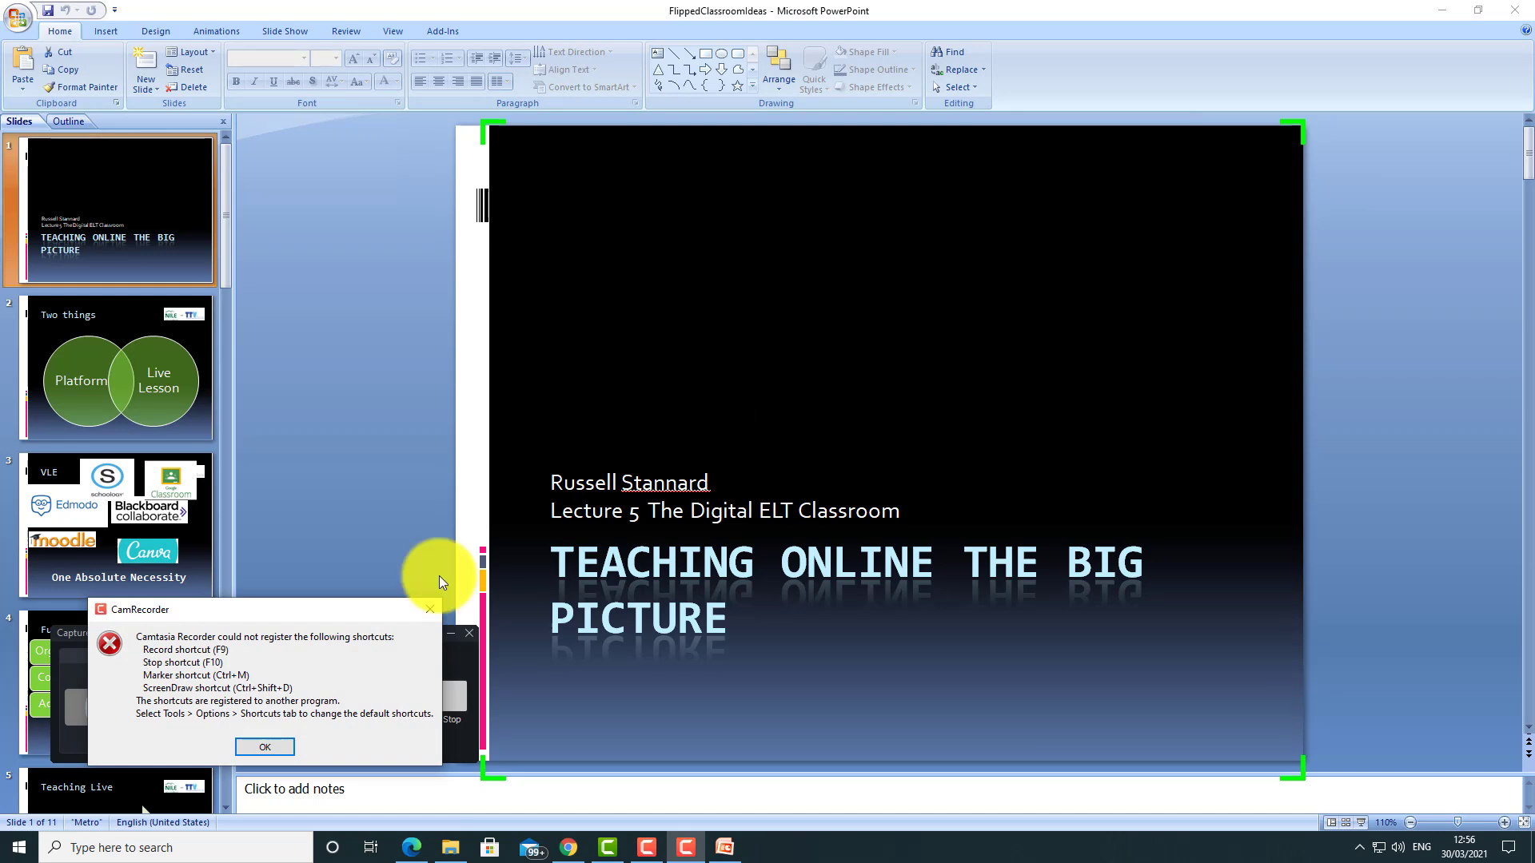
left_click(264, 747)
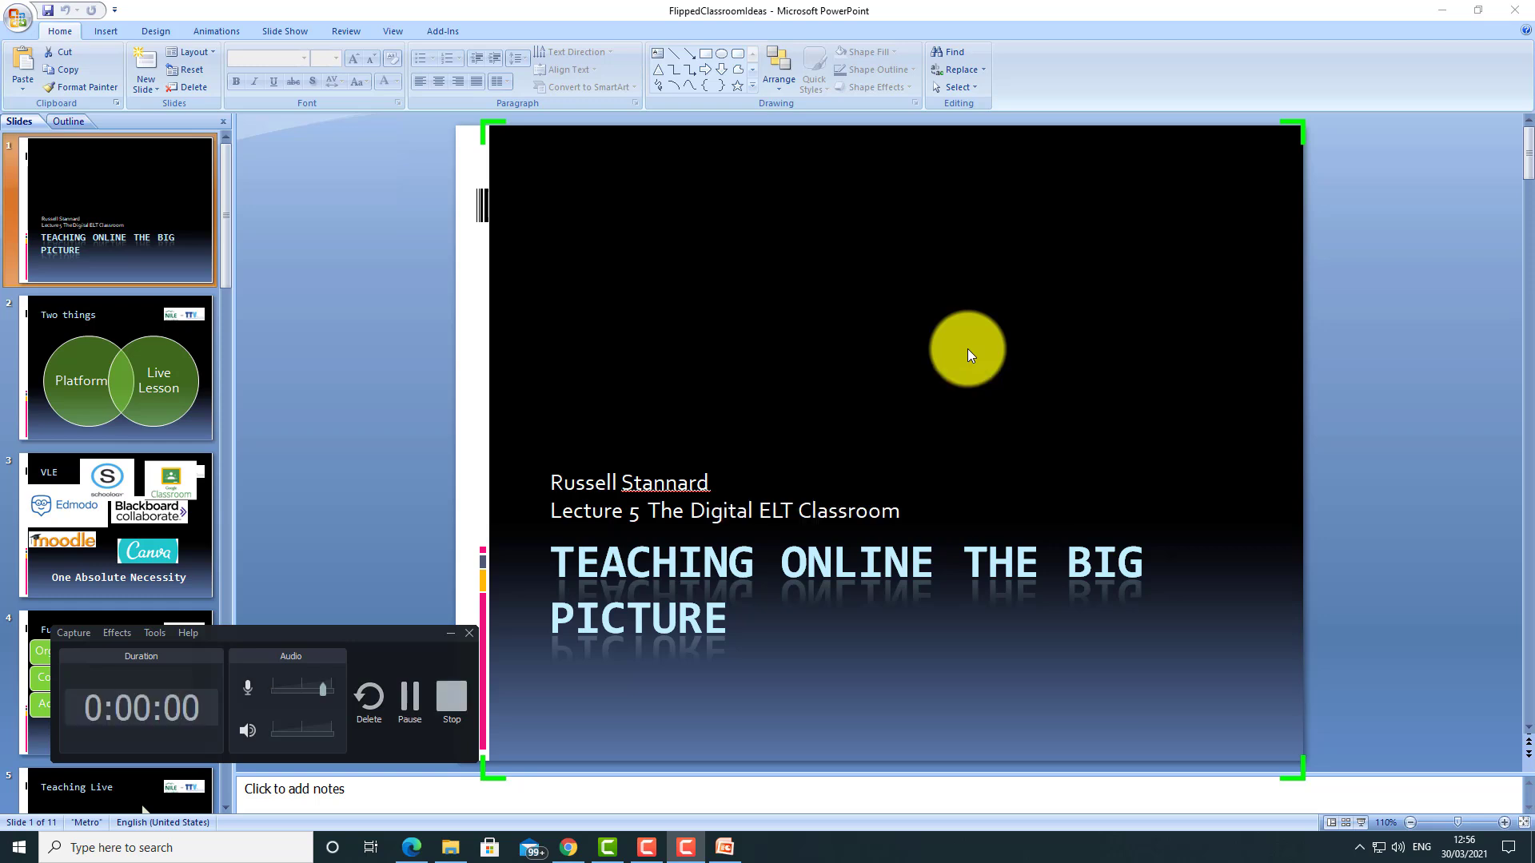
mouse_move(953, 363)
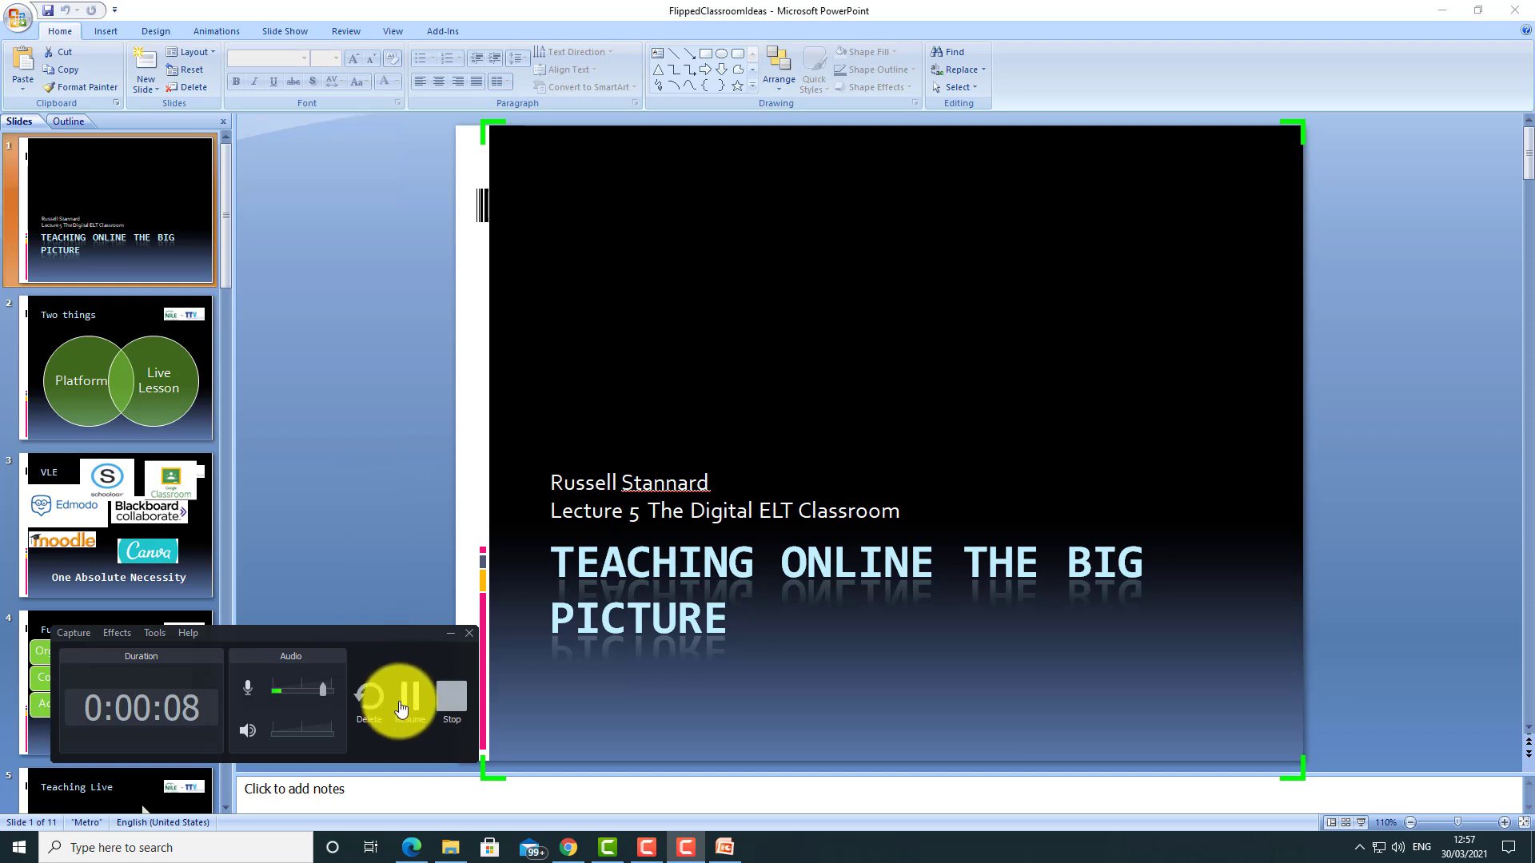
left_click(410, 696)
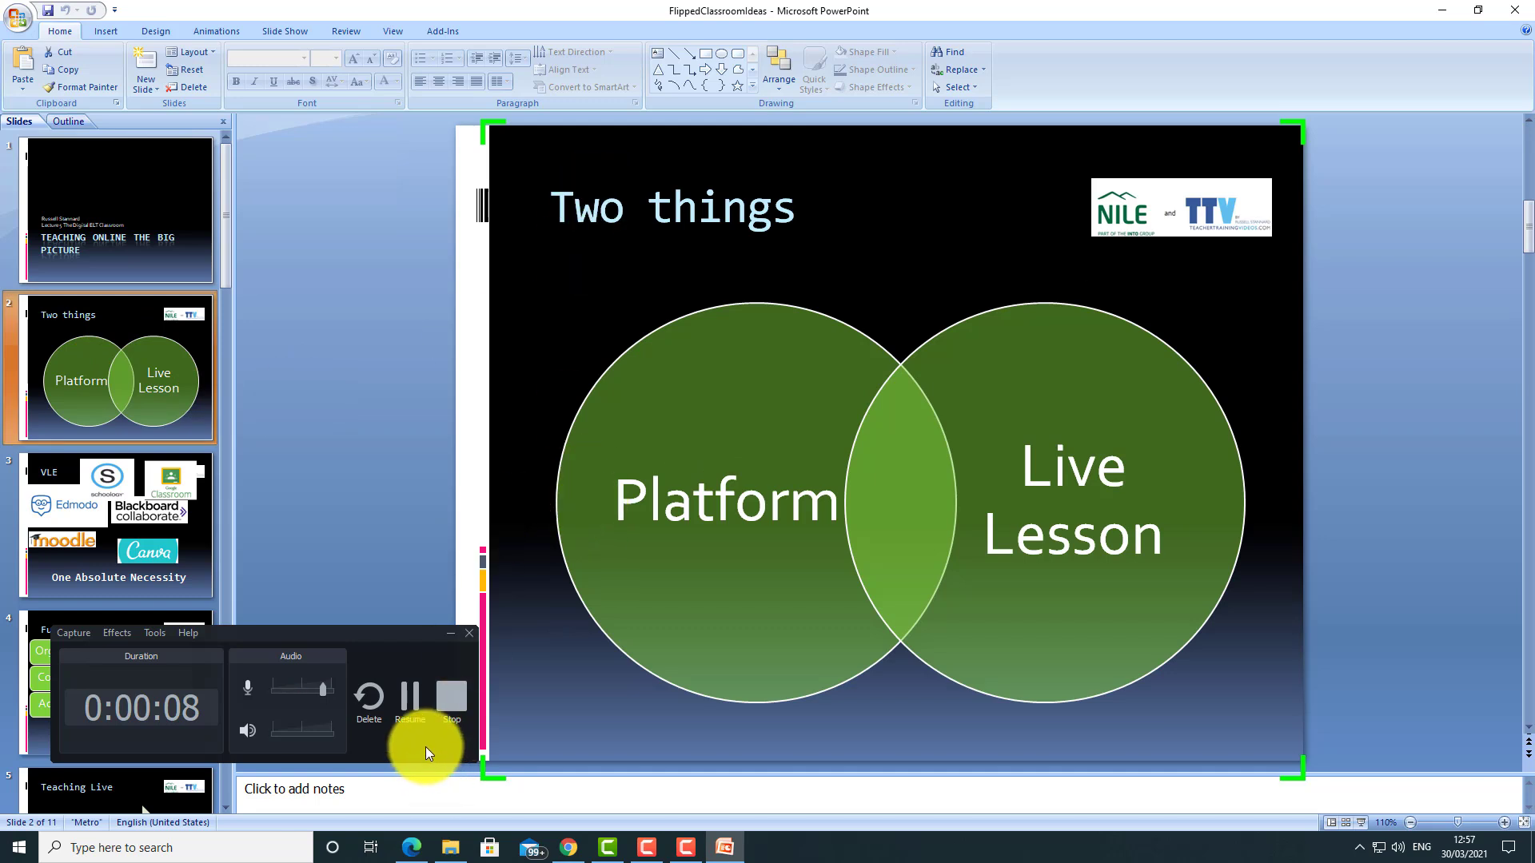
left_click(410, 699)
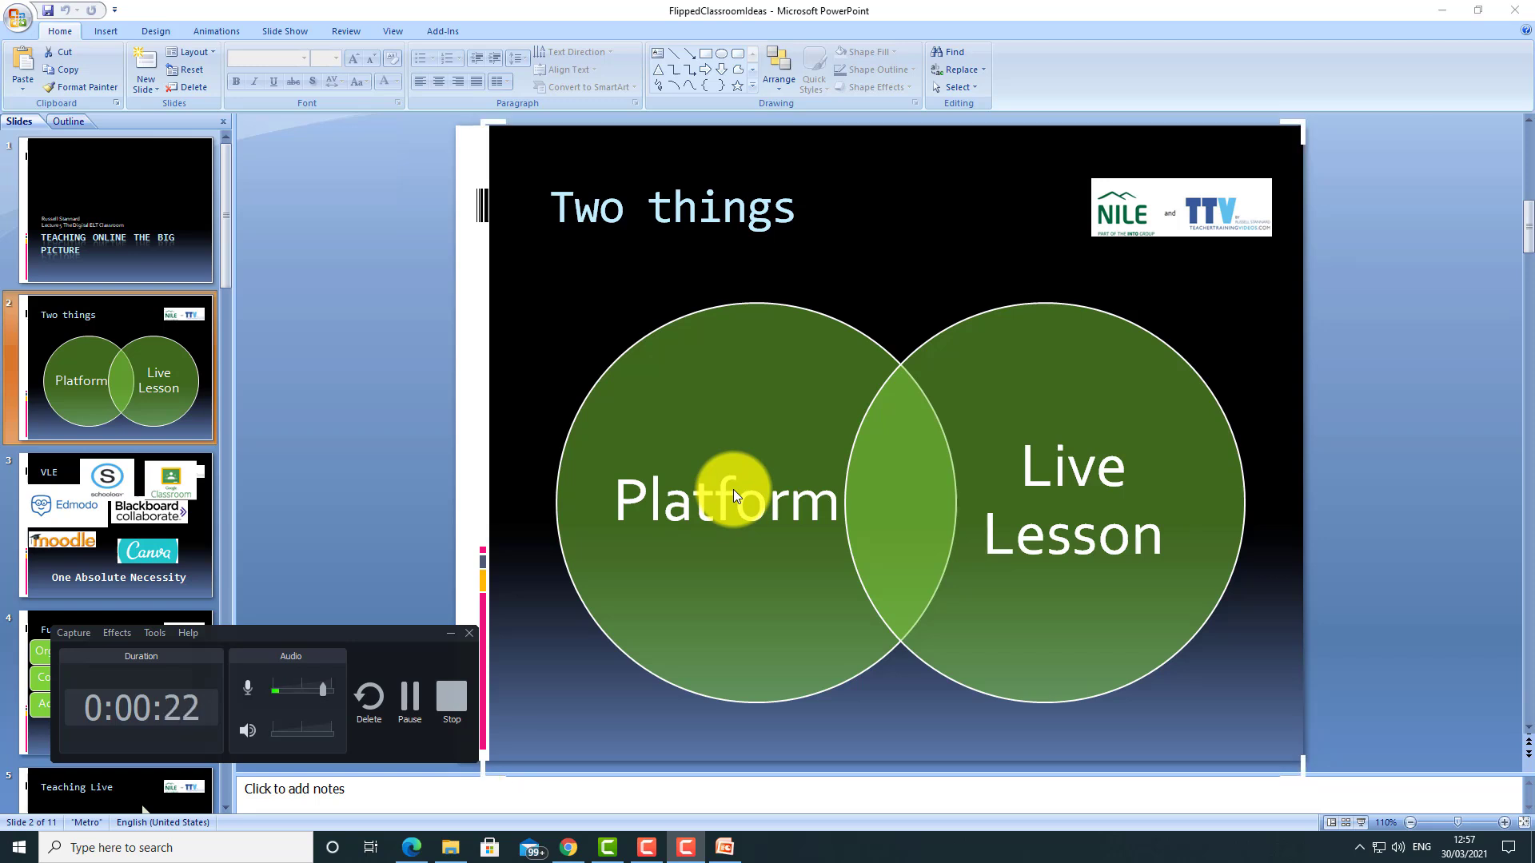
left_click(410, 699)
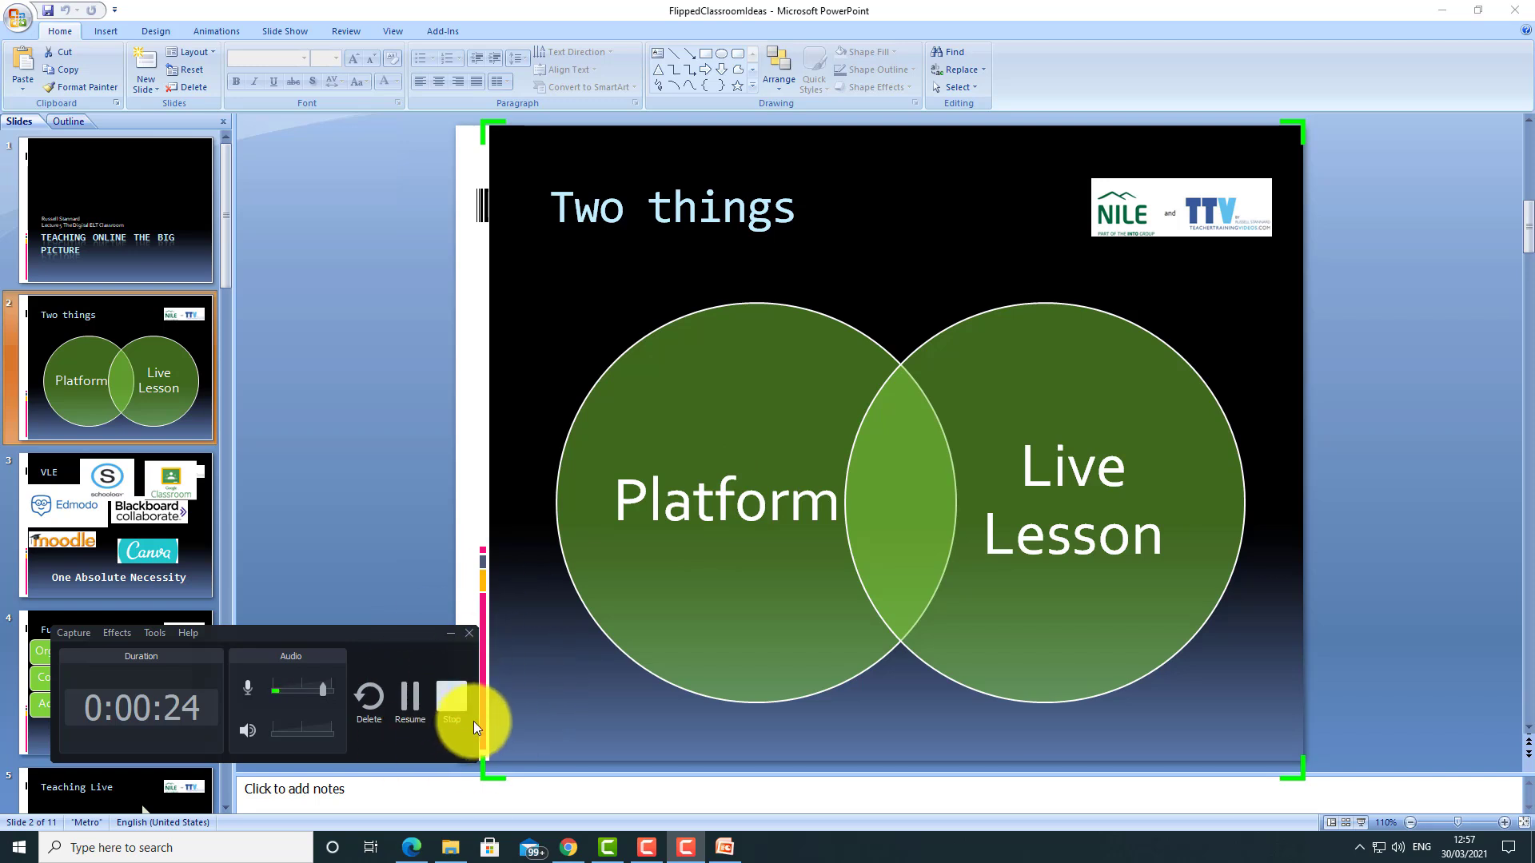
left_click(451, 699)
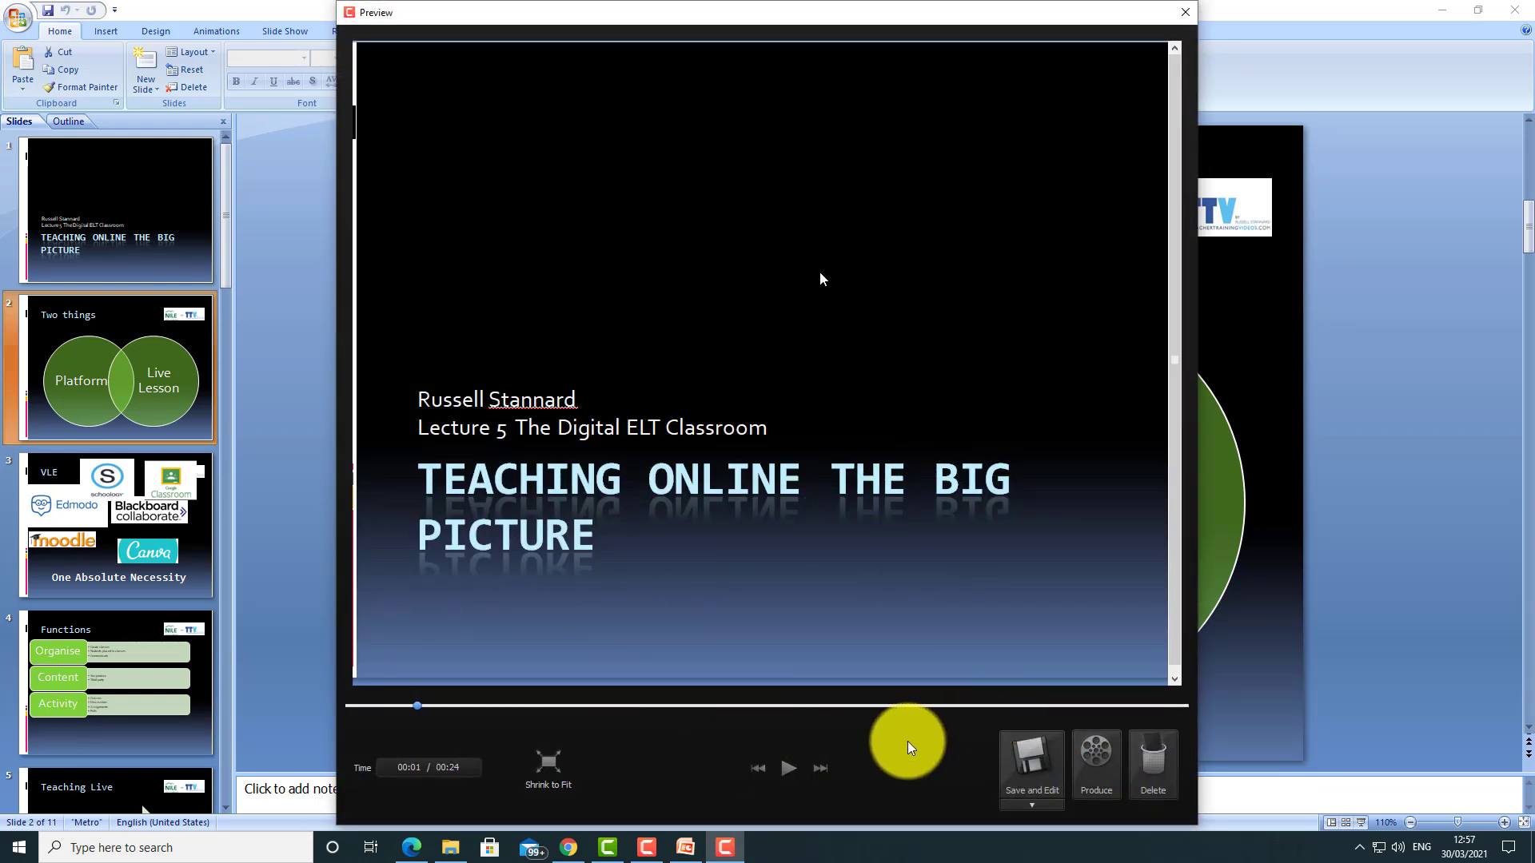
mouse_move(980, 791)
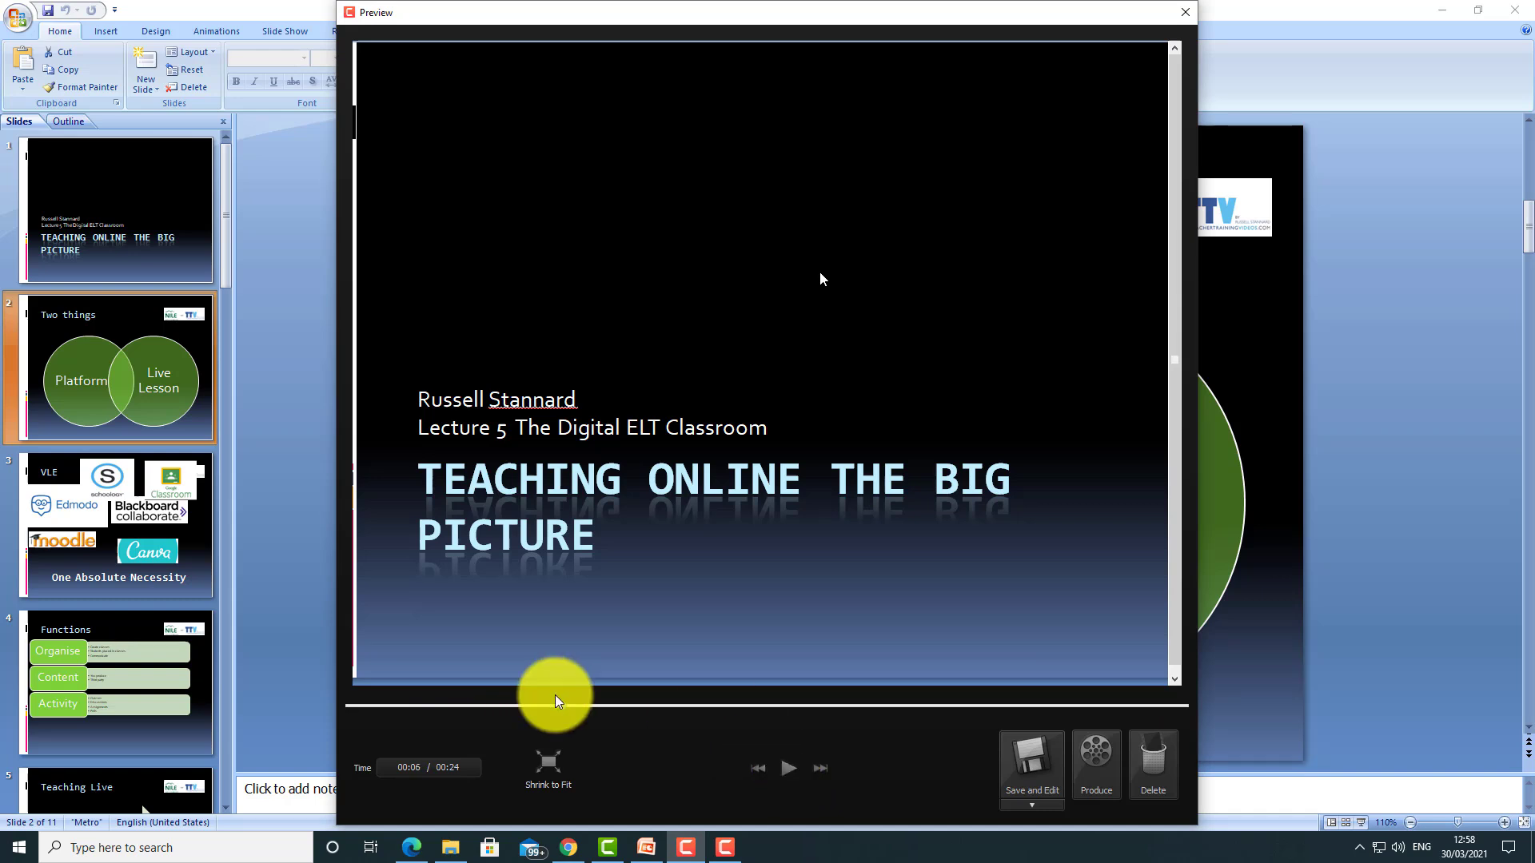
- Skim the preview playhead to the Two things slide, about 19 seconds in
left_click_drag(555, 703, 807, 703)
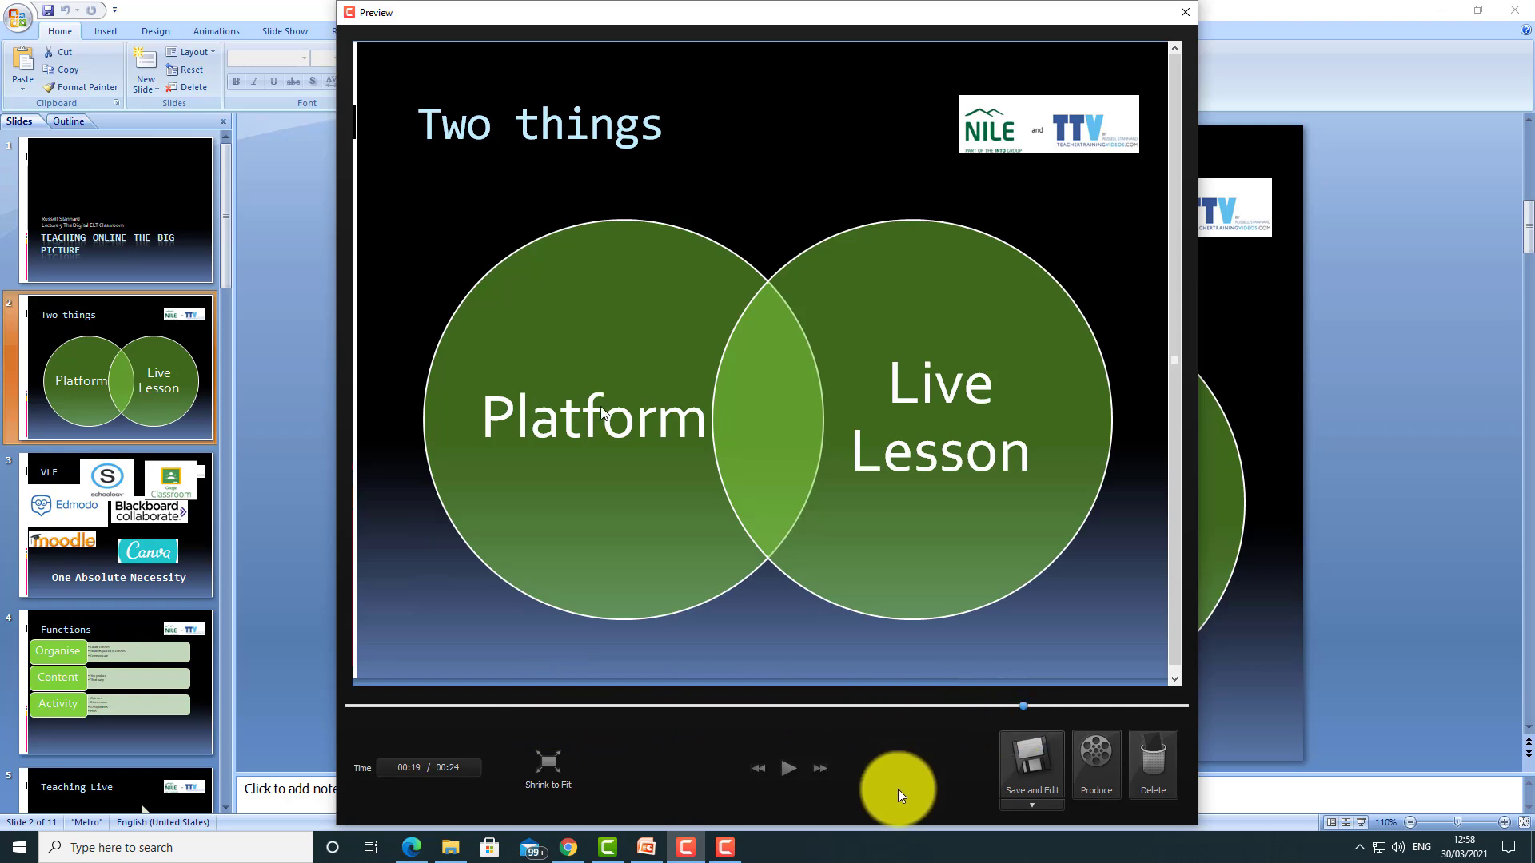
mouse_move(1040, 828)
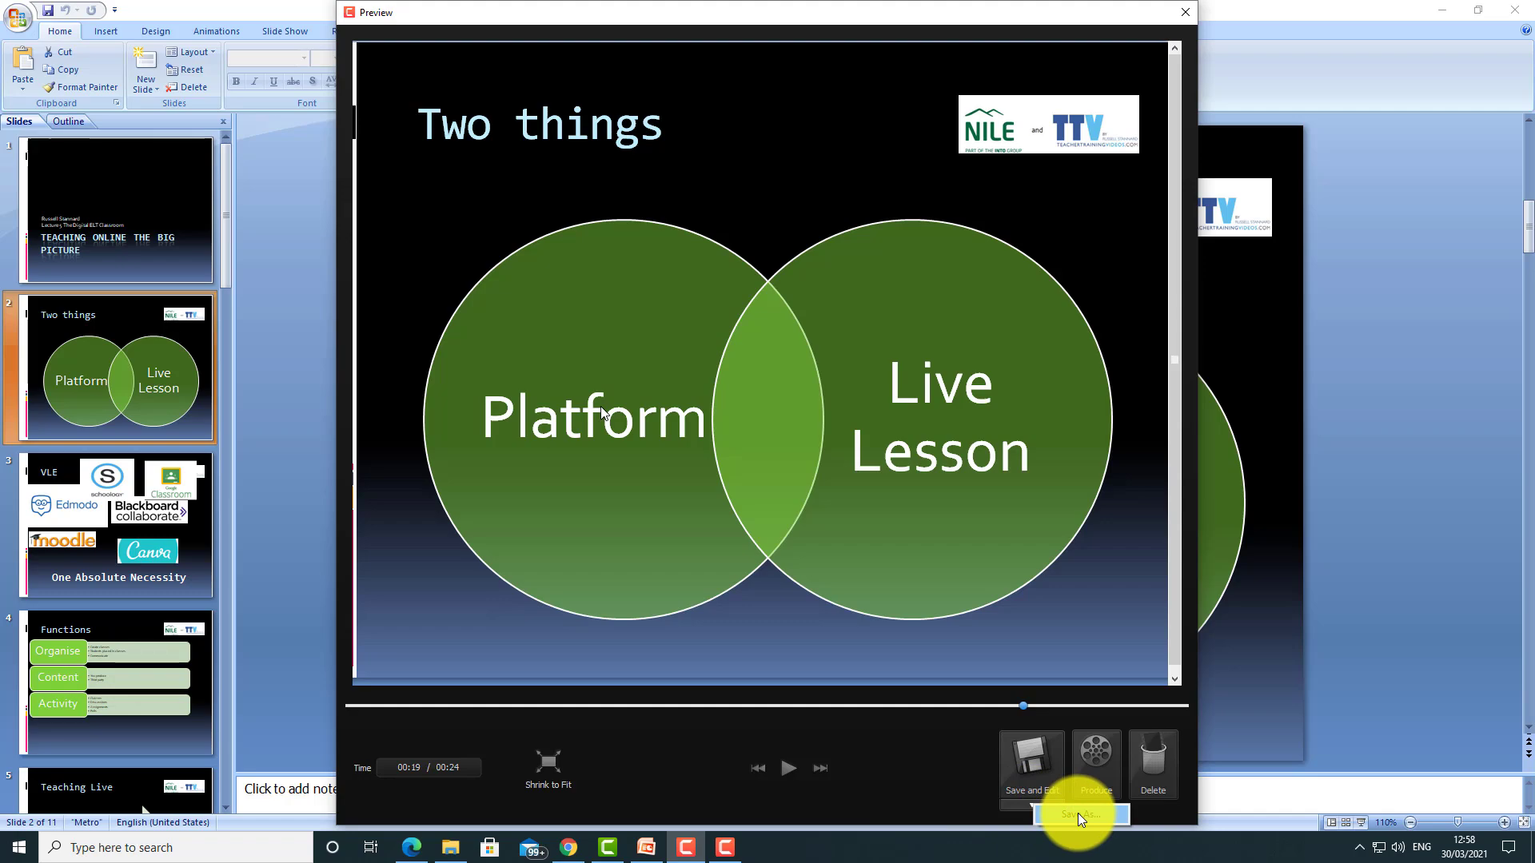
- Save the capture to the Desktop as 'Video Test One'
left_click(1081, 814)
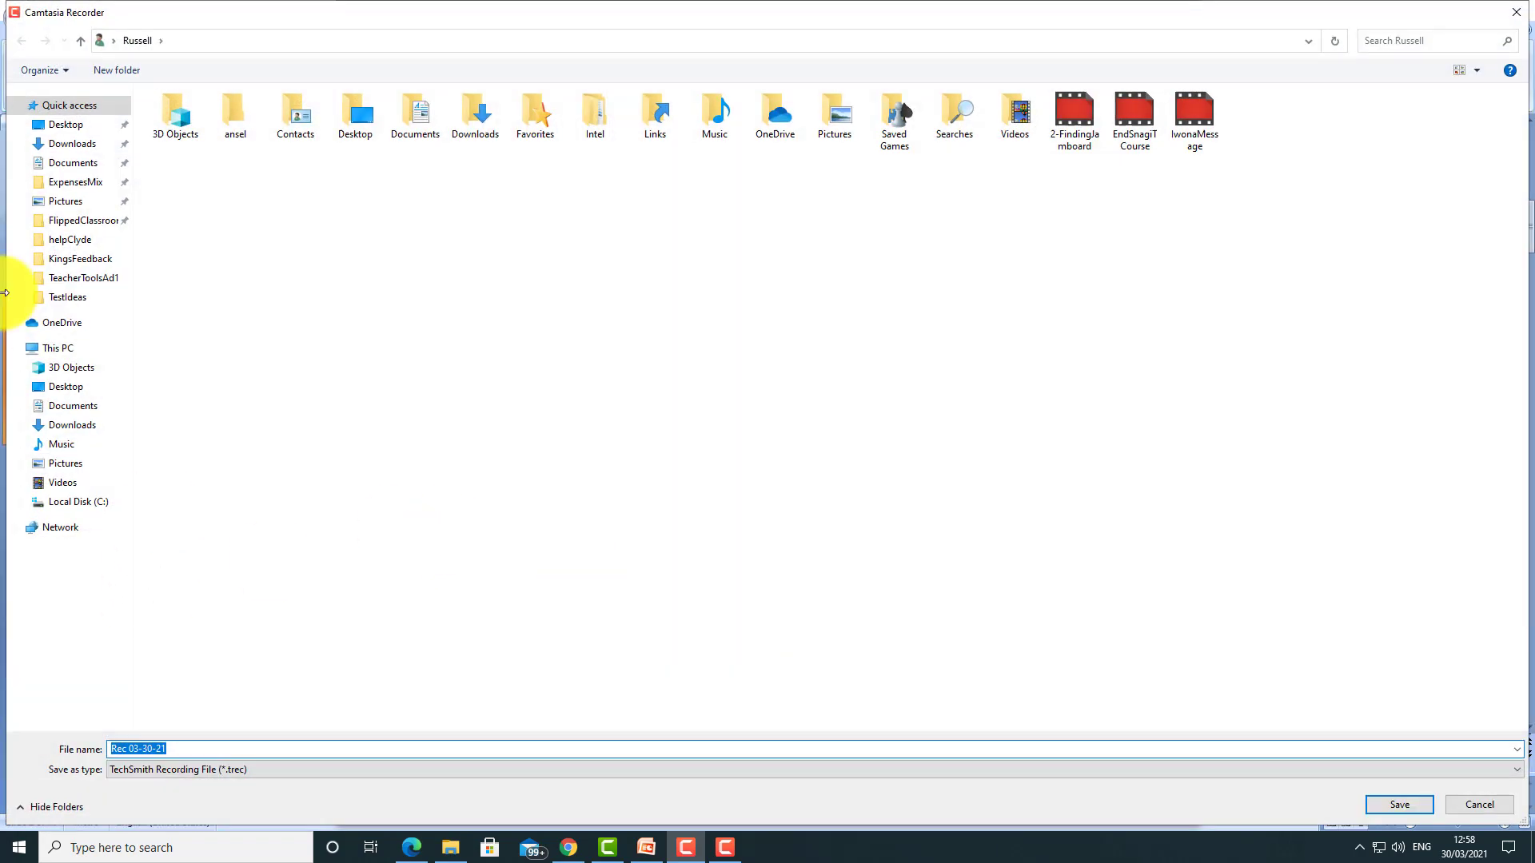
left_click(66, 124)
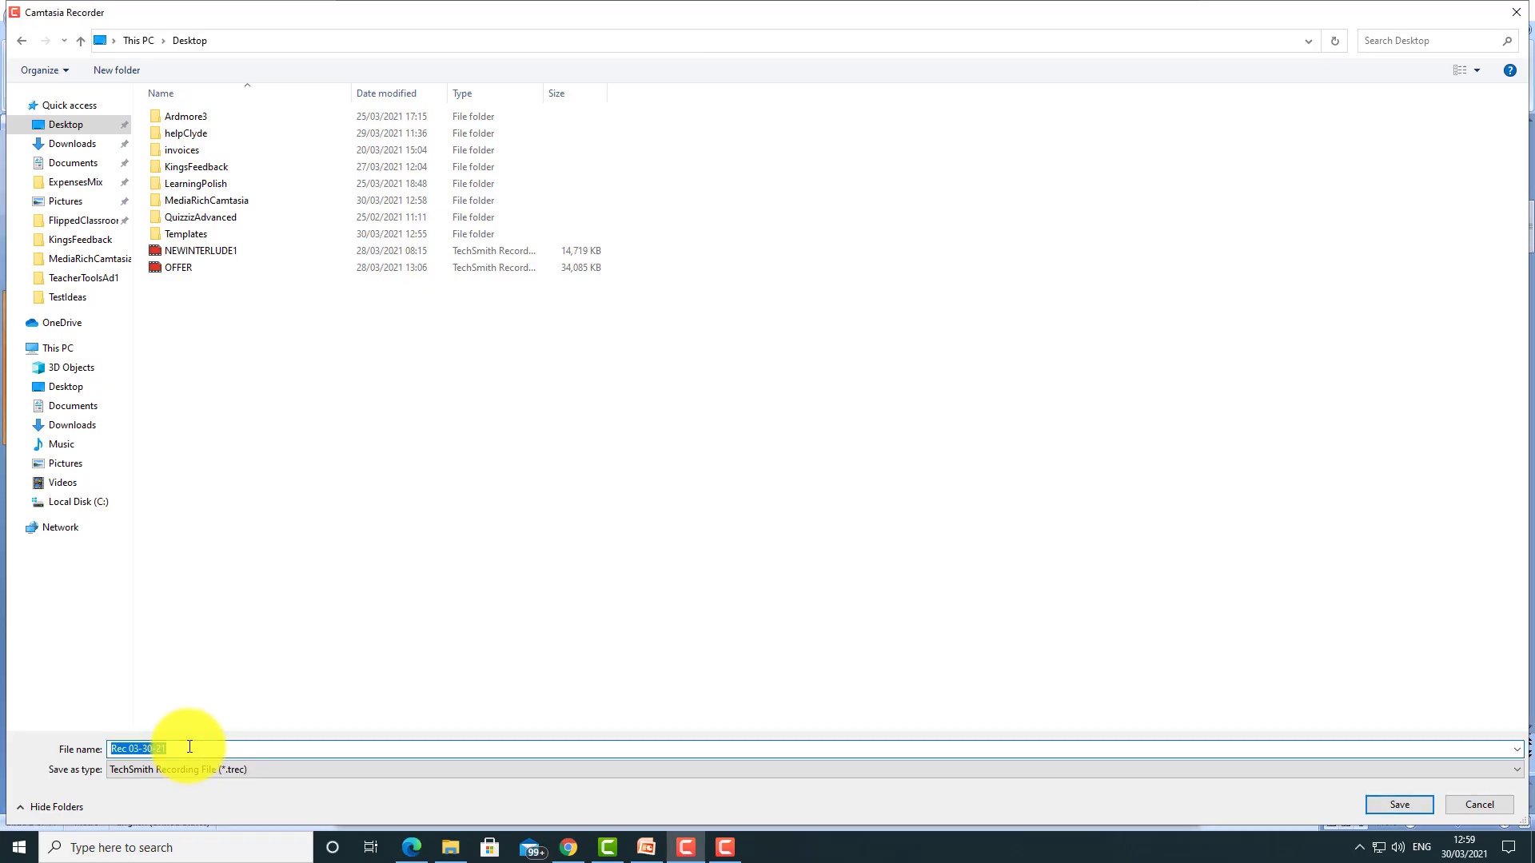
type("Video Test One")
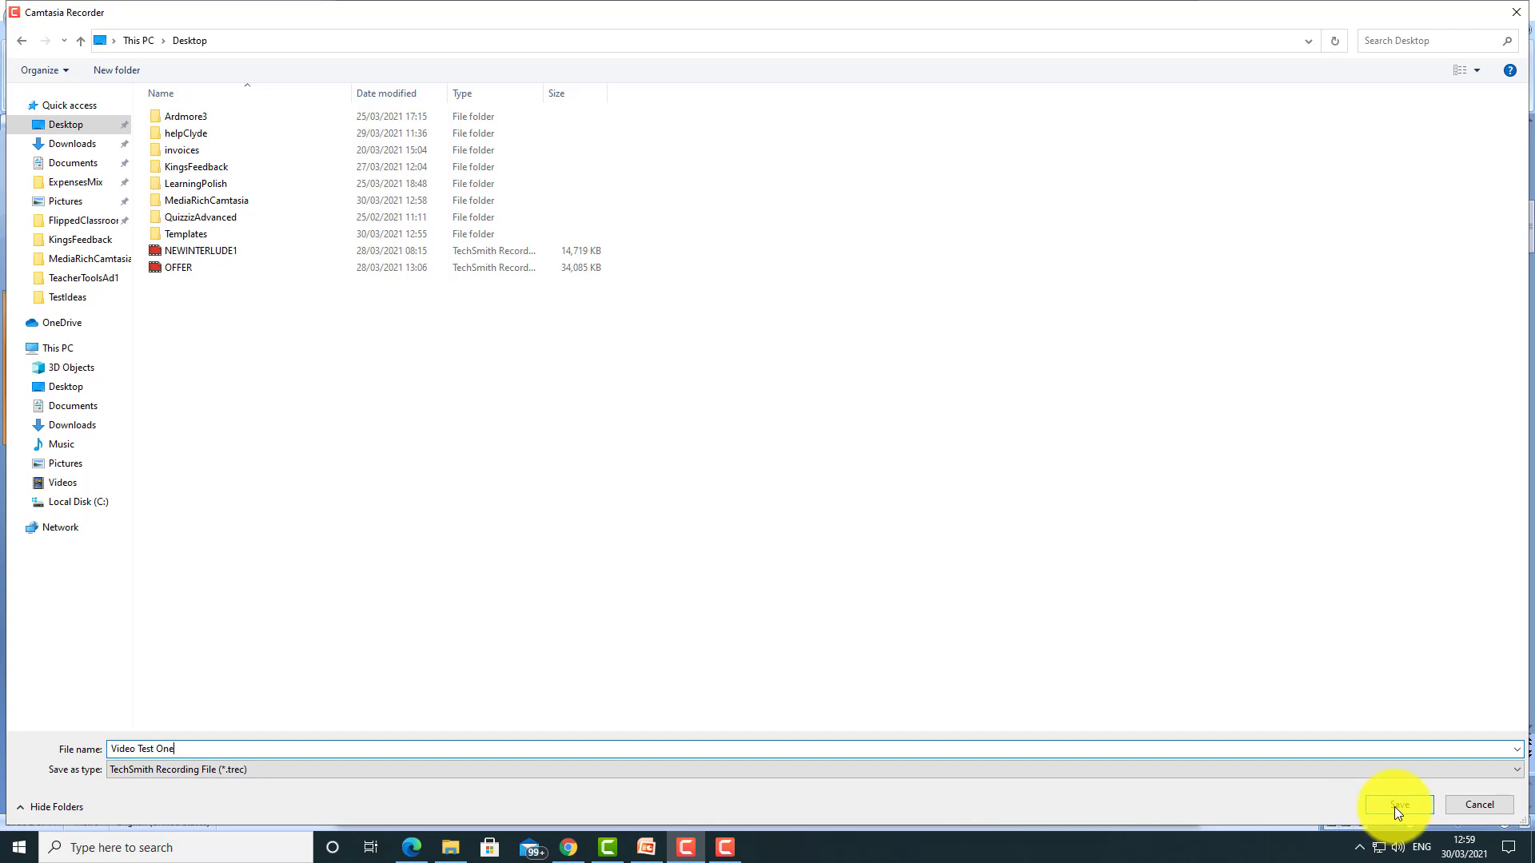
left_click(1398, 804)
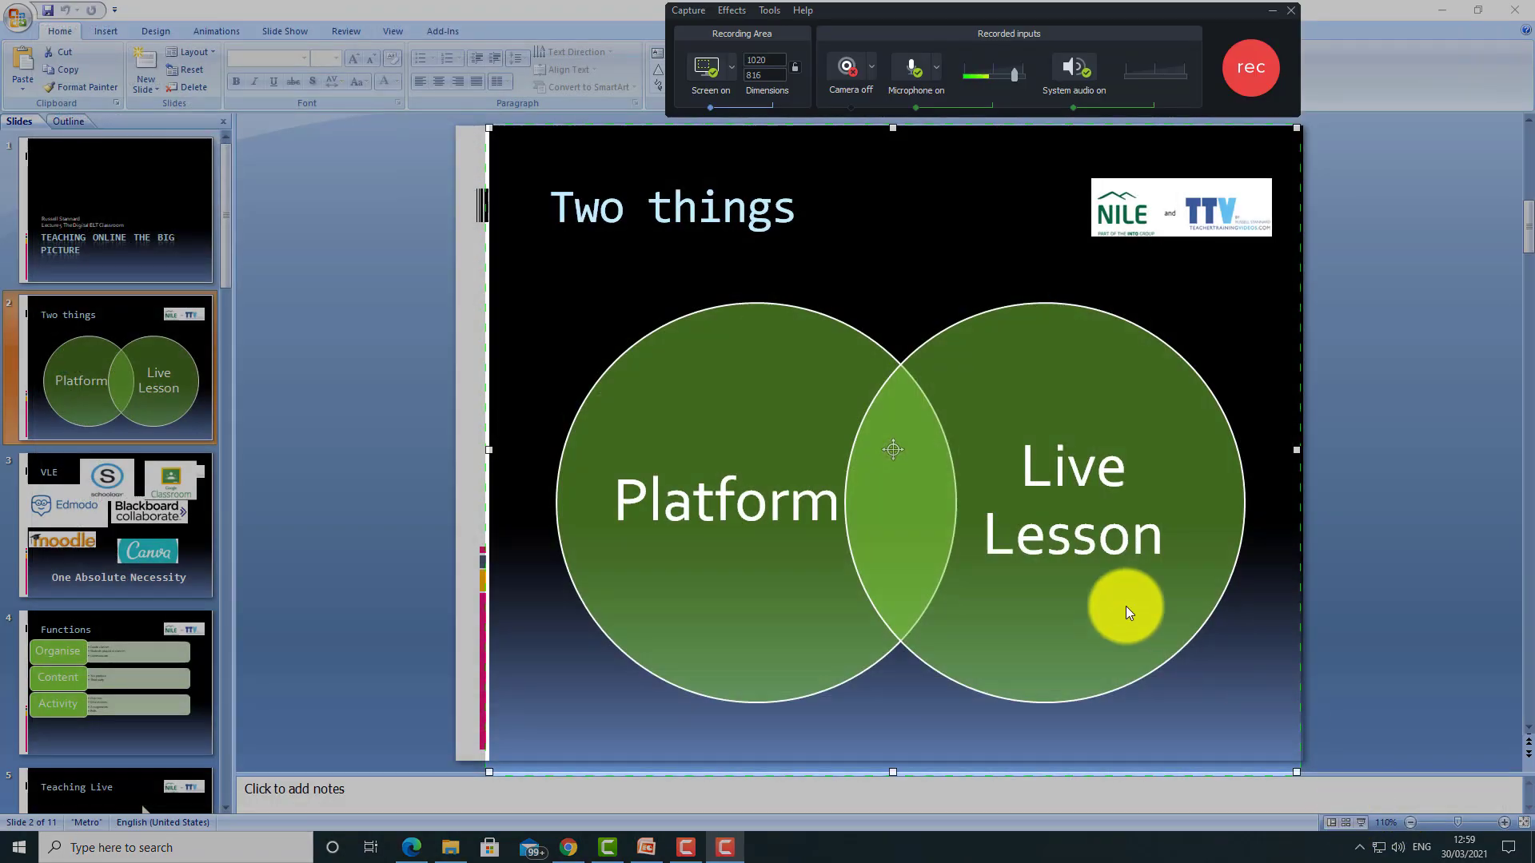
mouse_move(646, 786)
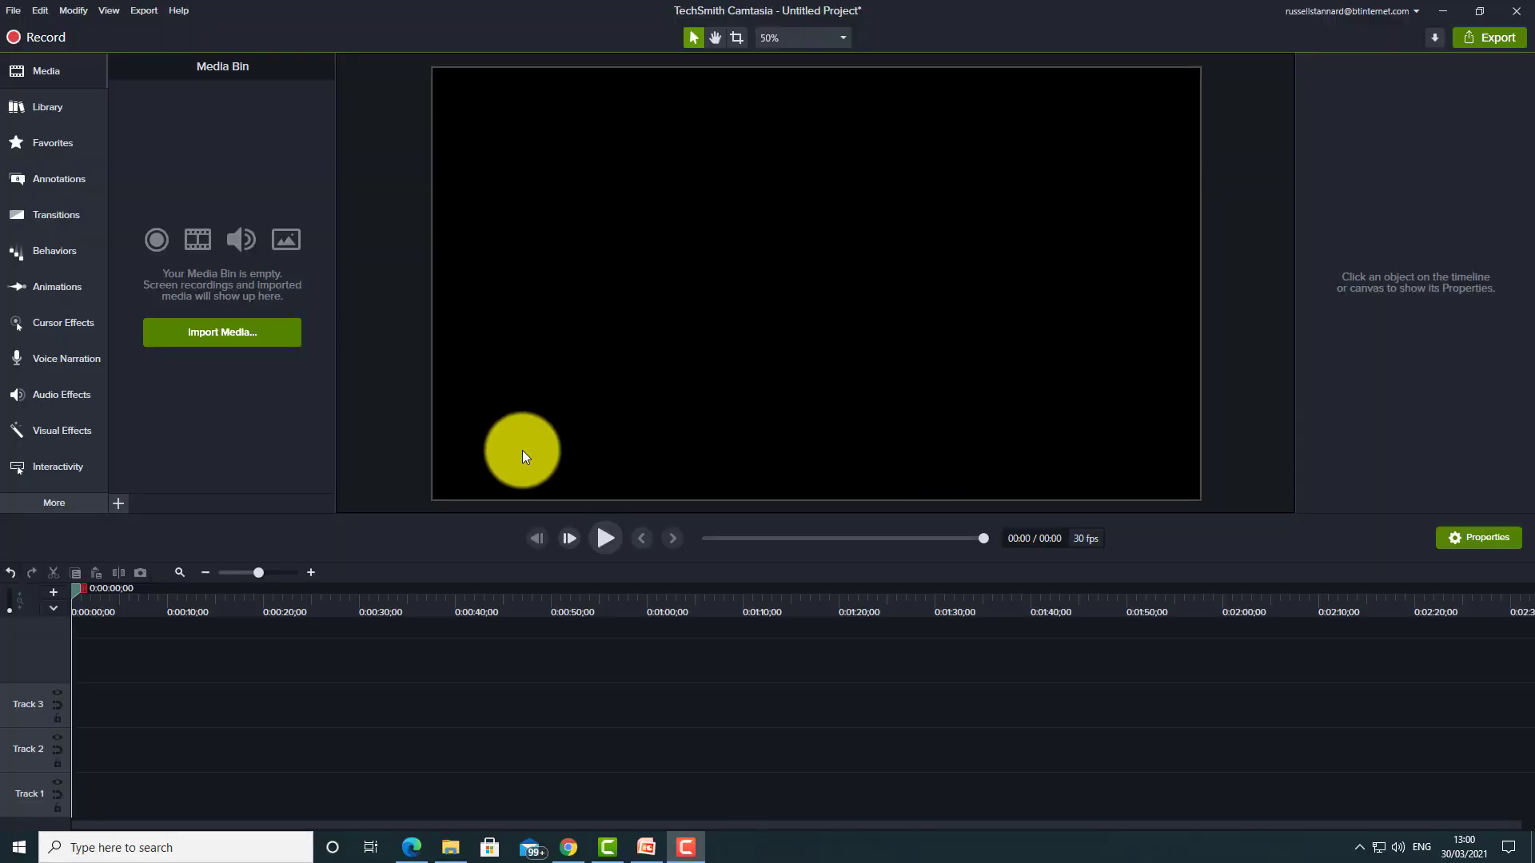
- Import Video Test One.trec from the Desktop into the media bin
left_click(221, 333)
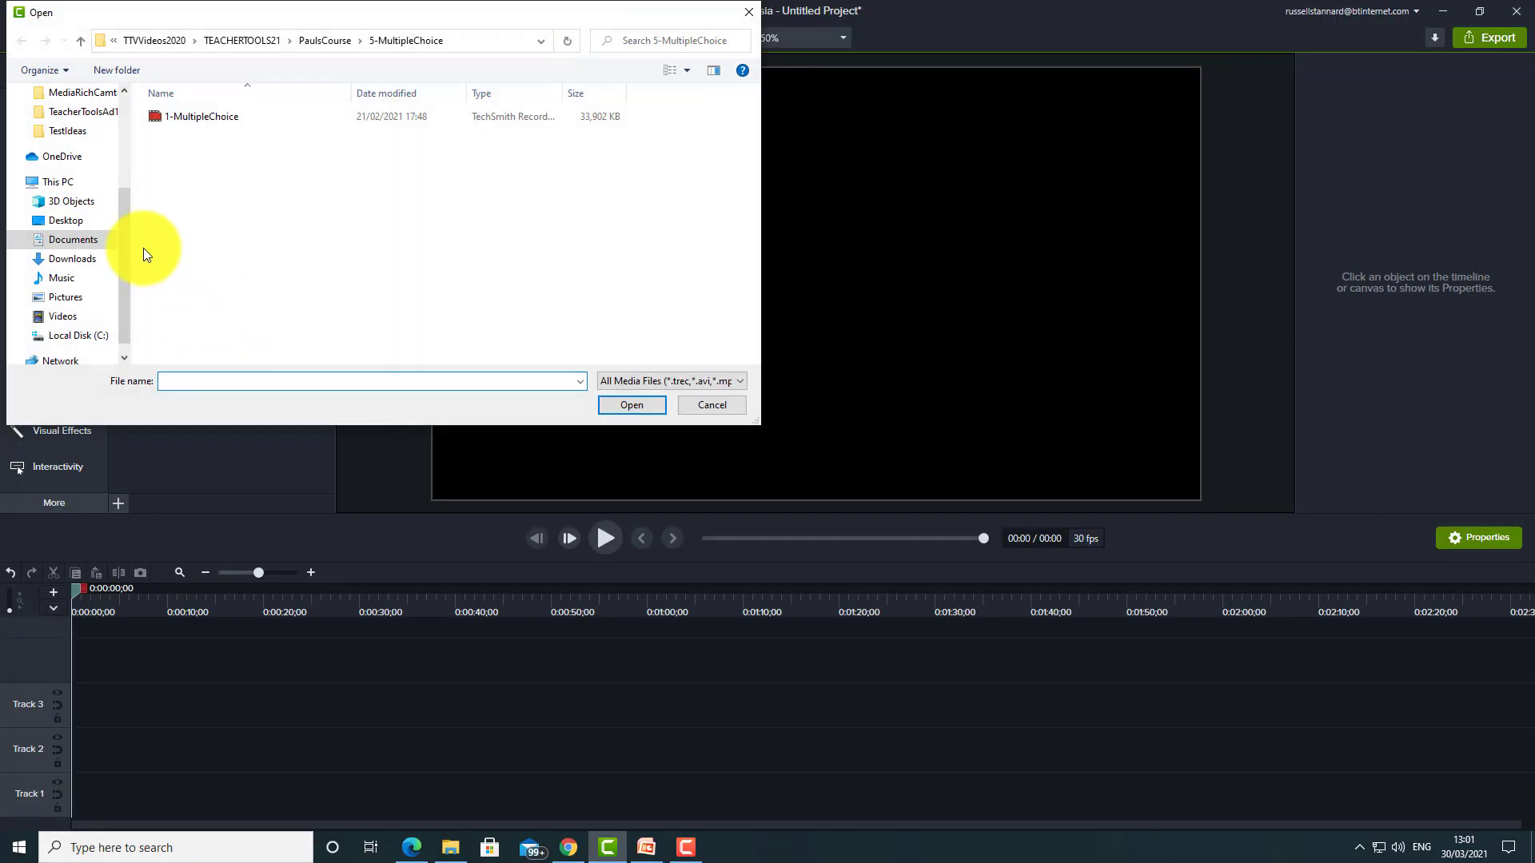
left_click(62, 125)
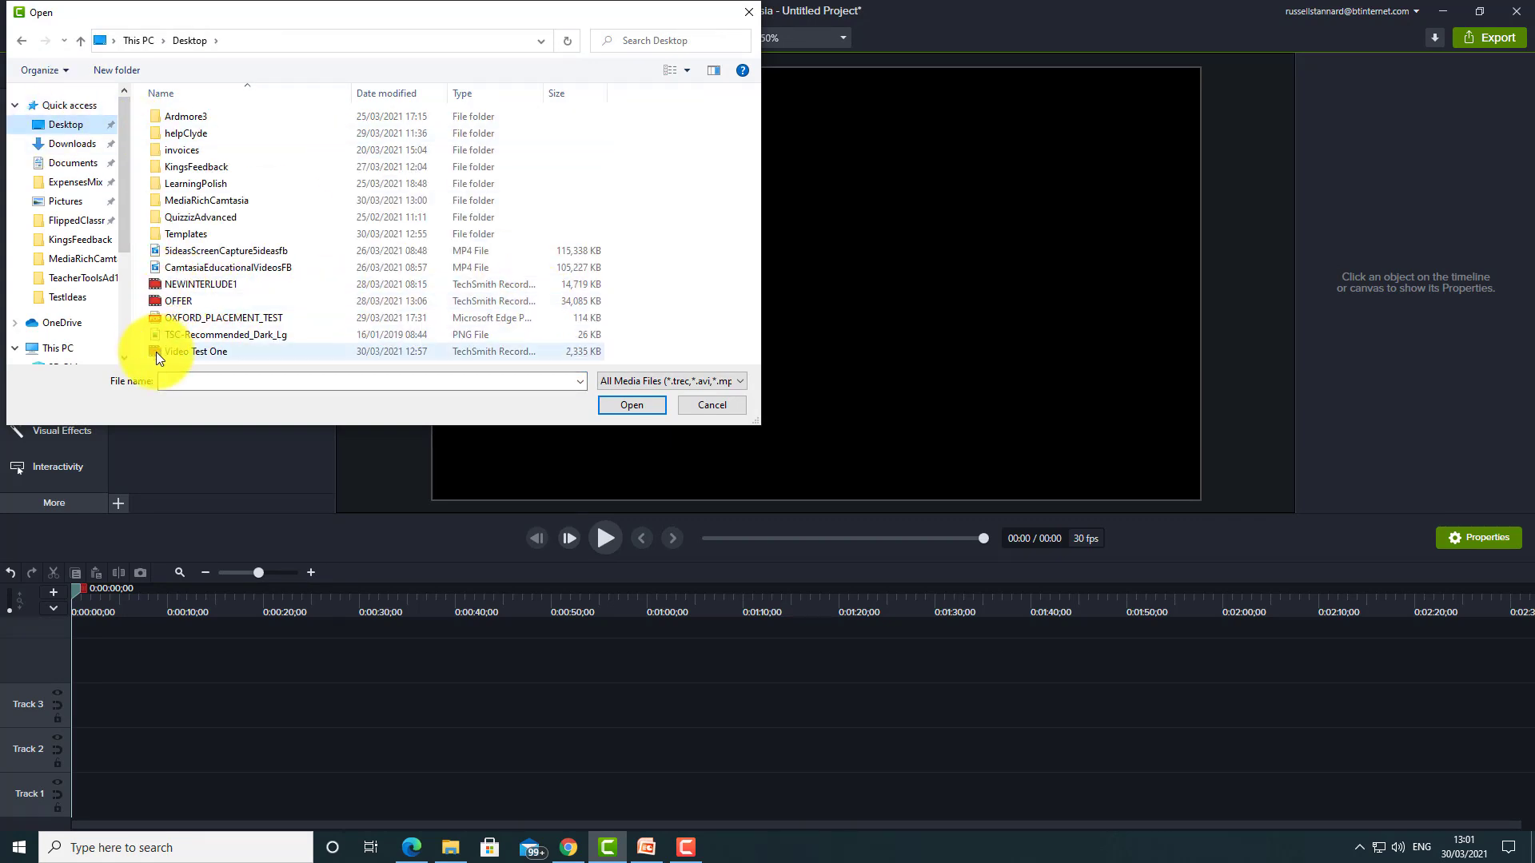
left_click(196, 352)
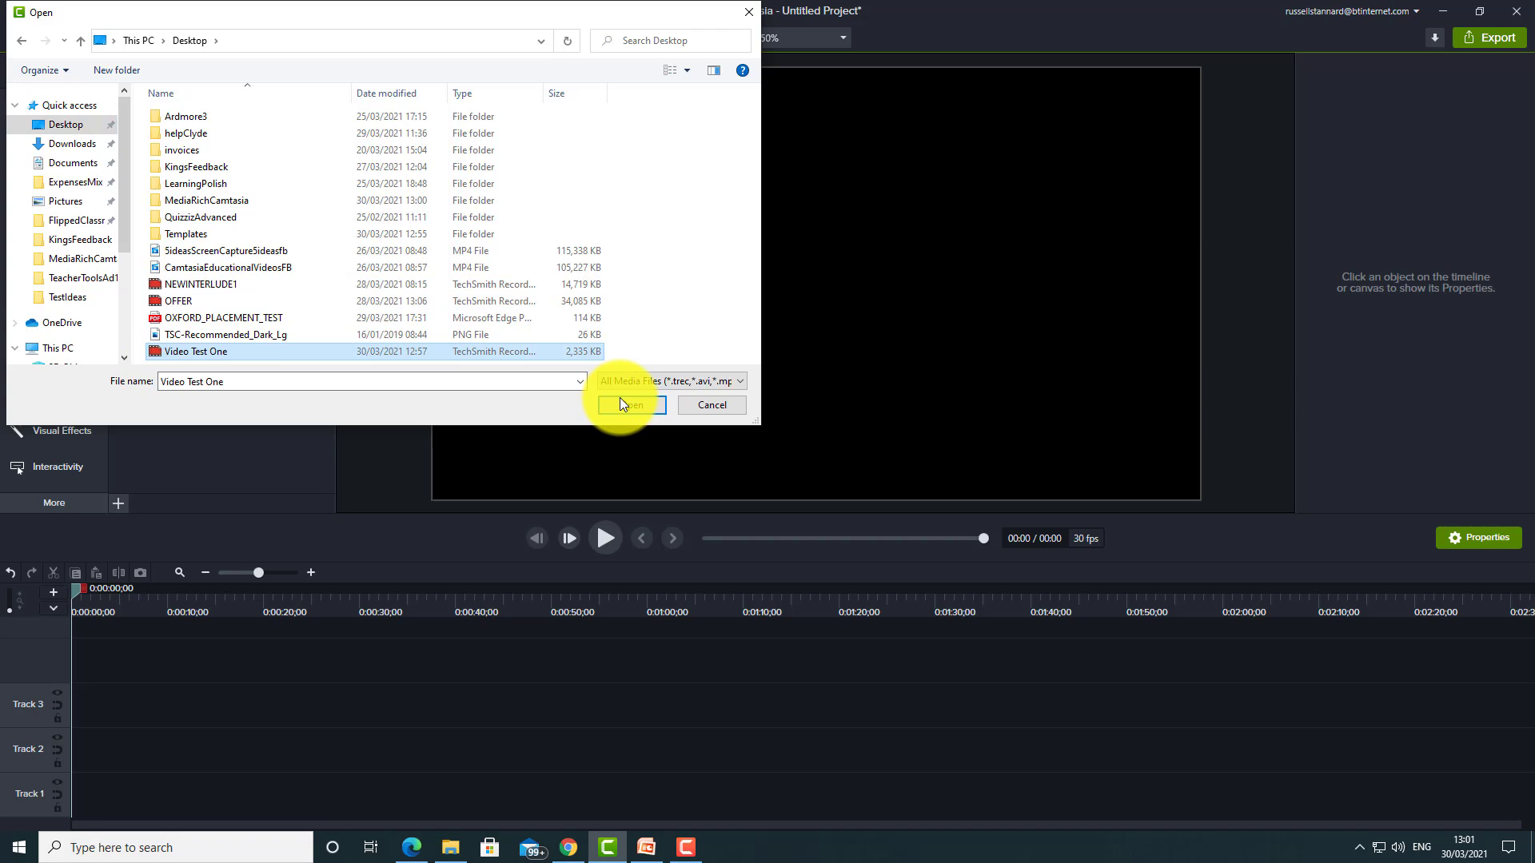
left_click(630, 405)
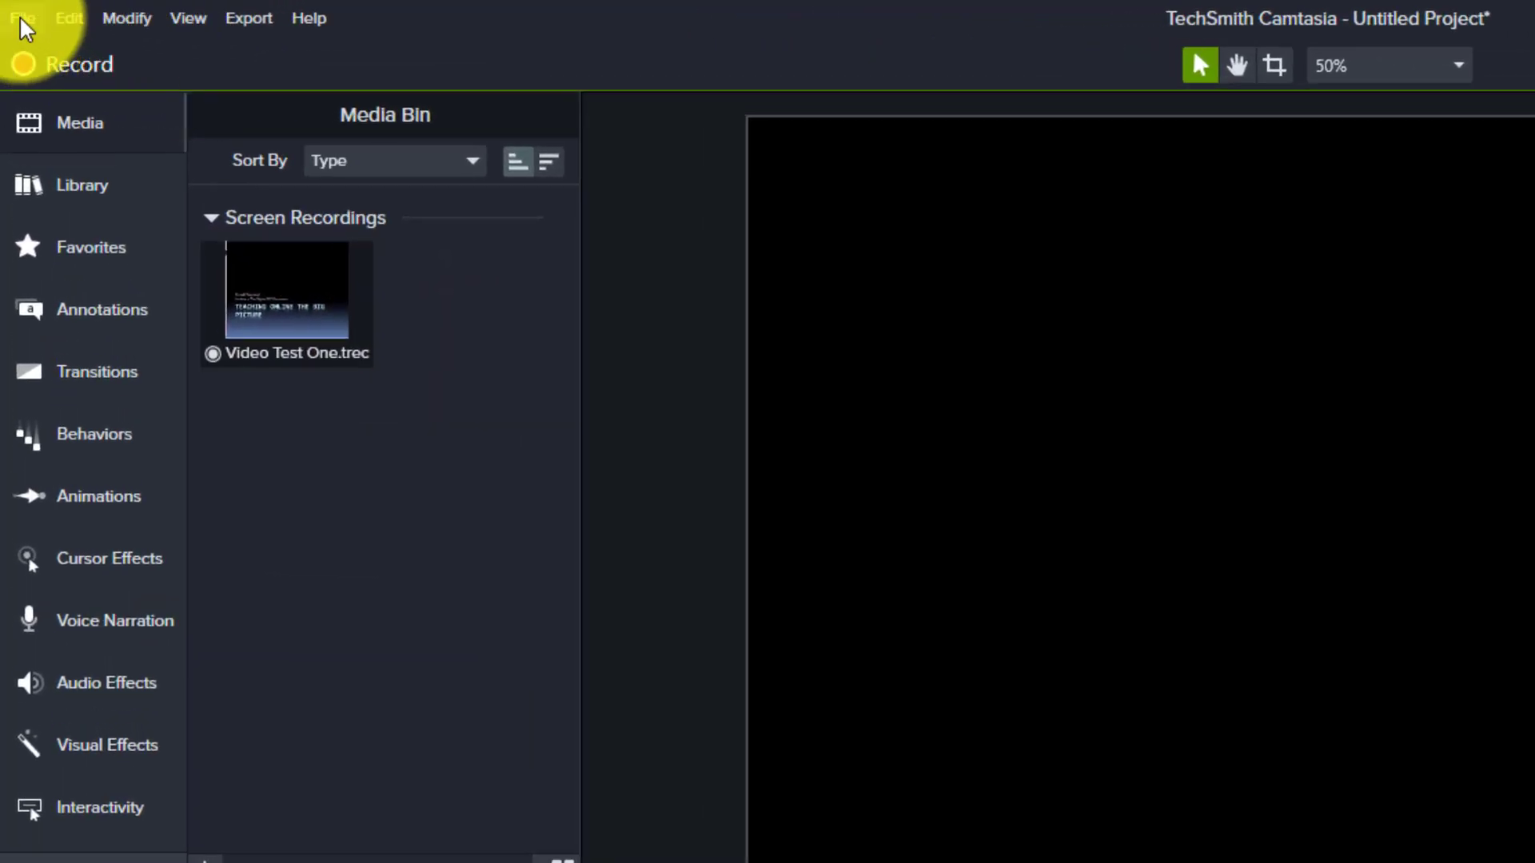
- Import Introduction.mp4 from the Pictures folder via File > Import > Media
left_click(27, 17)
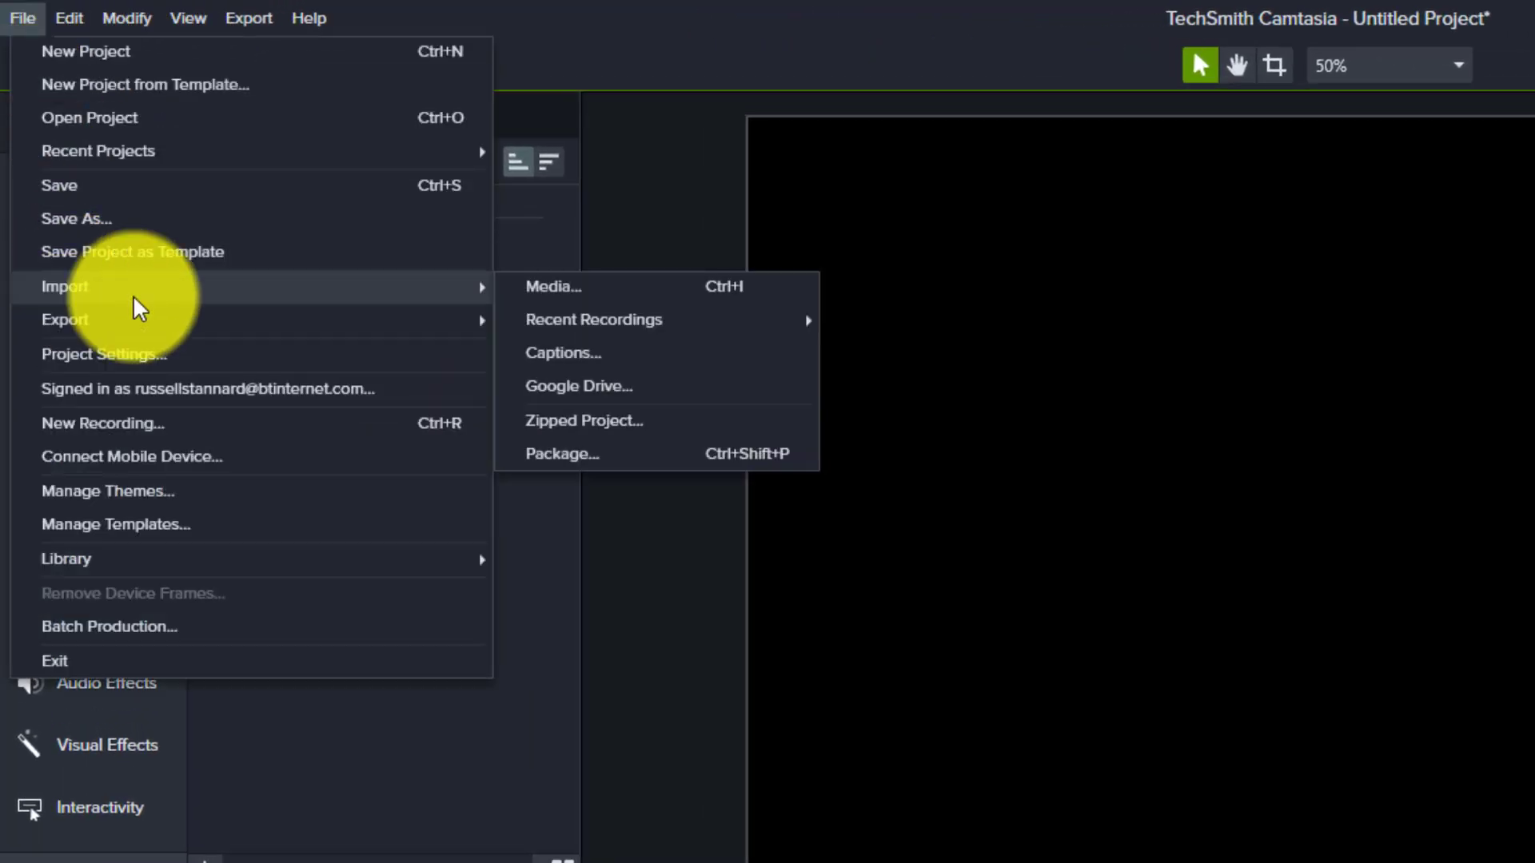
left_click(553, 286)
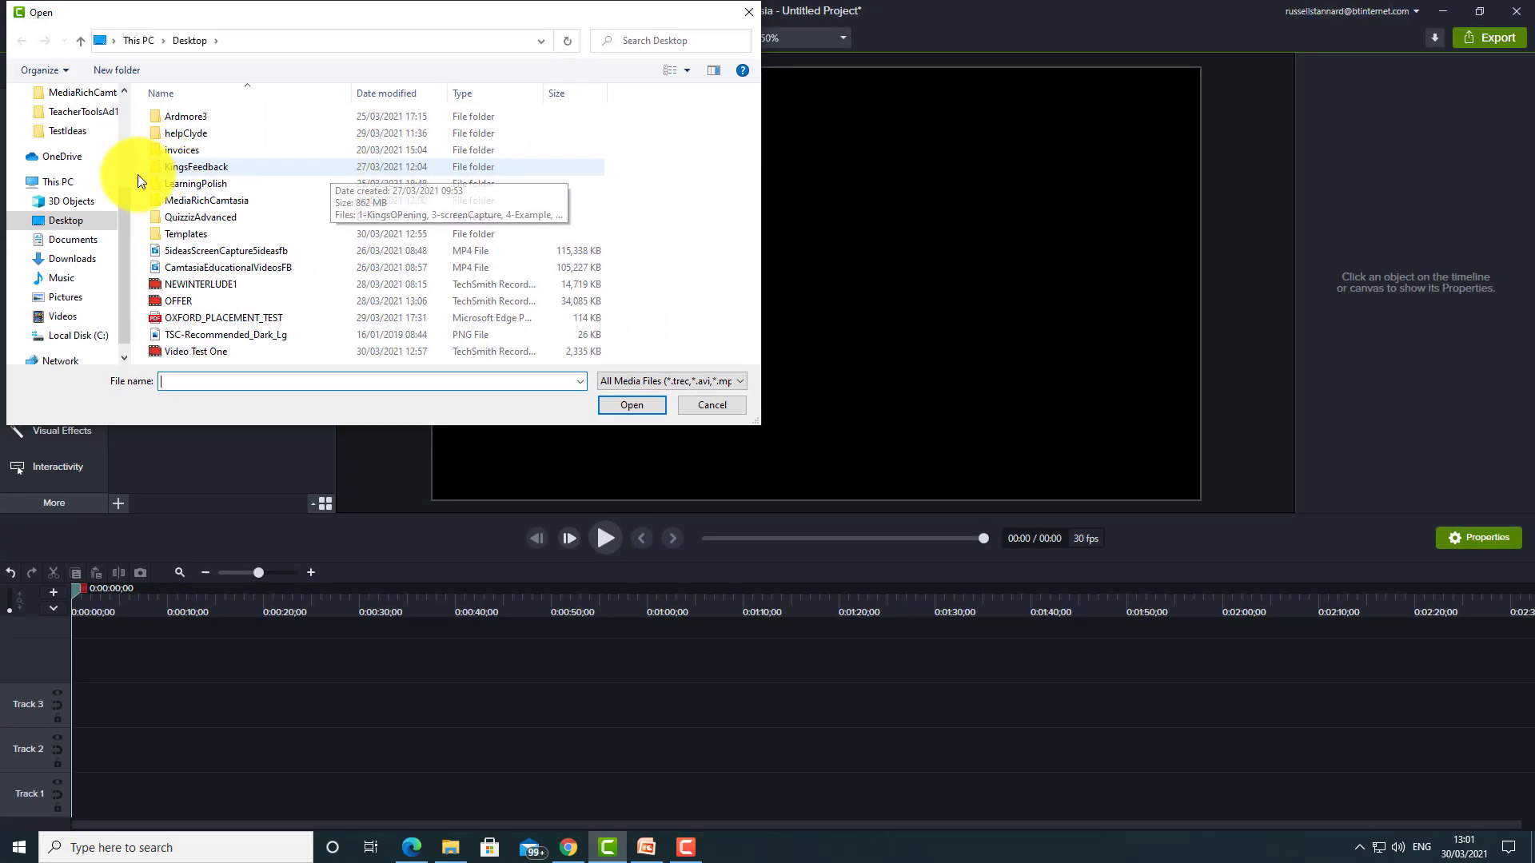
left_click(65, 297)
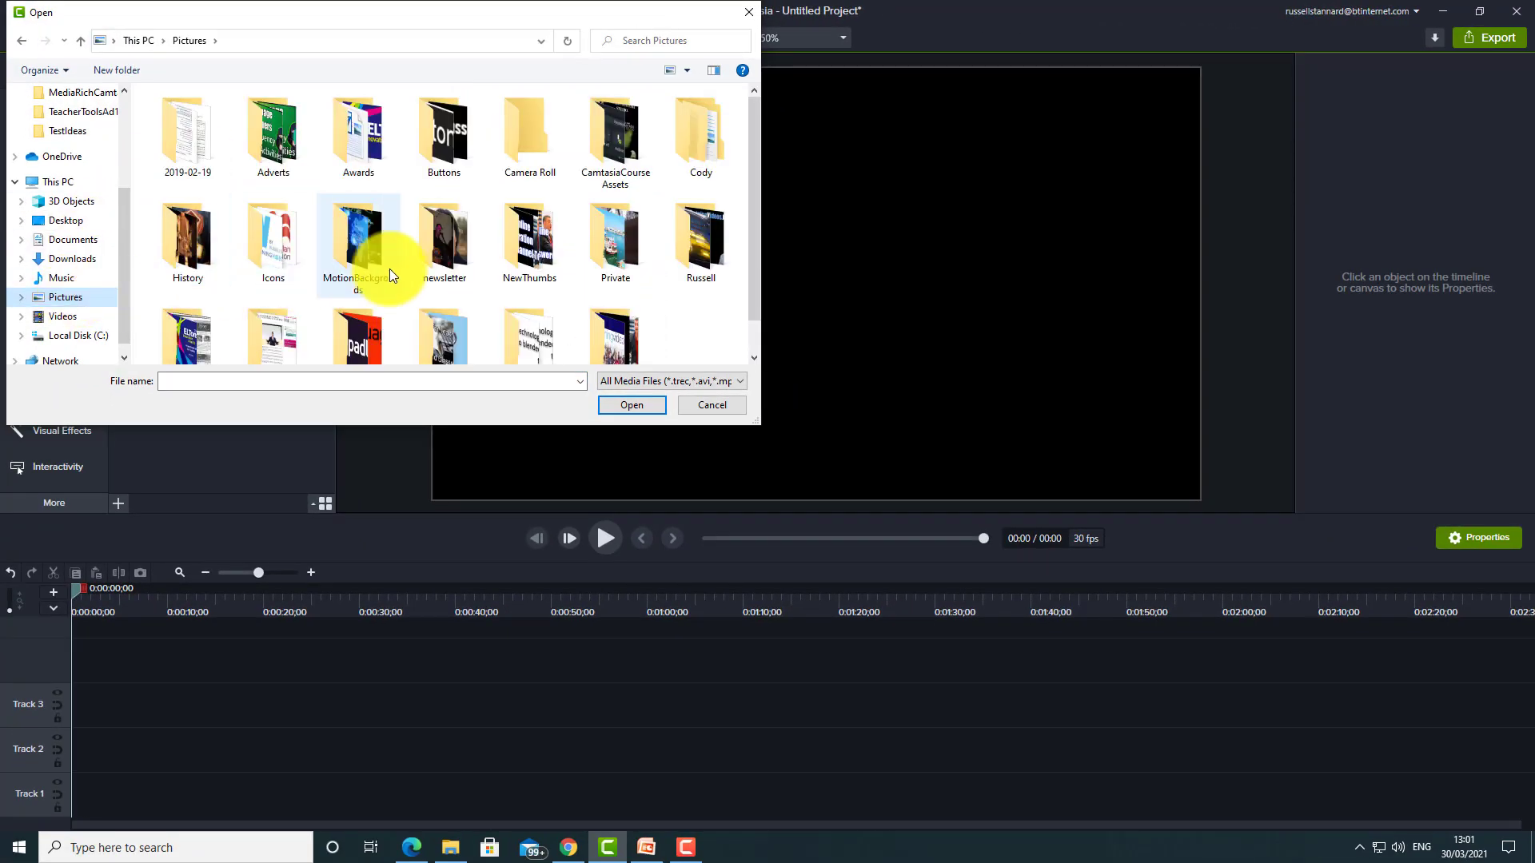
mouse_move(655, 245)
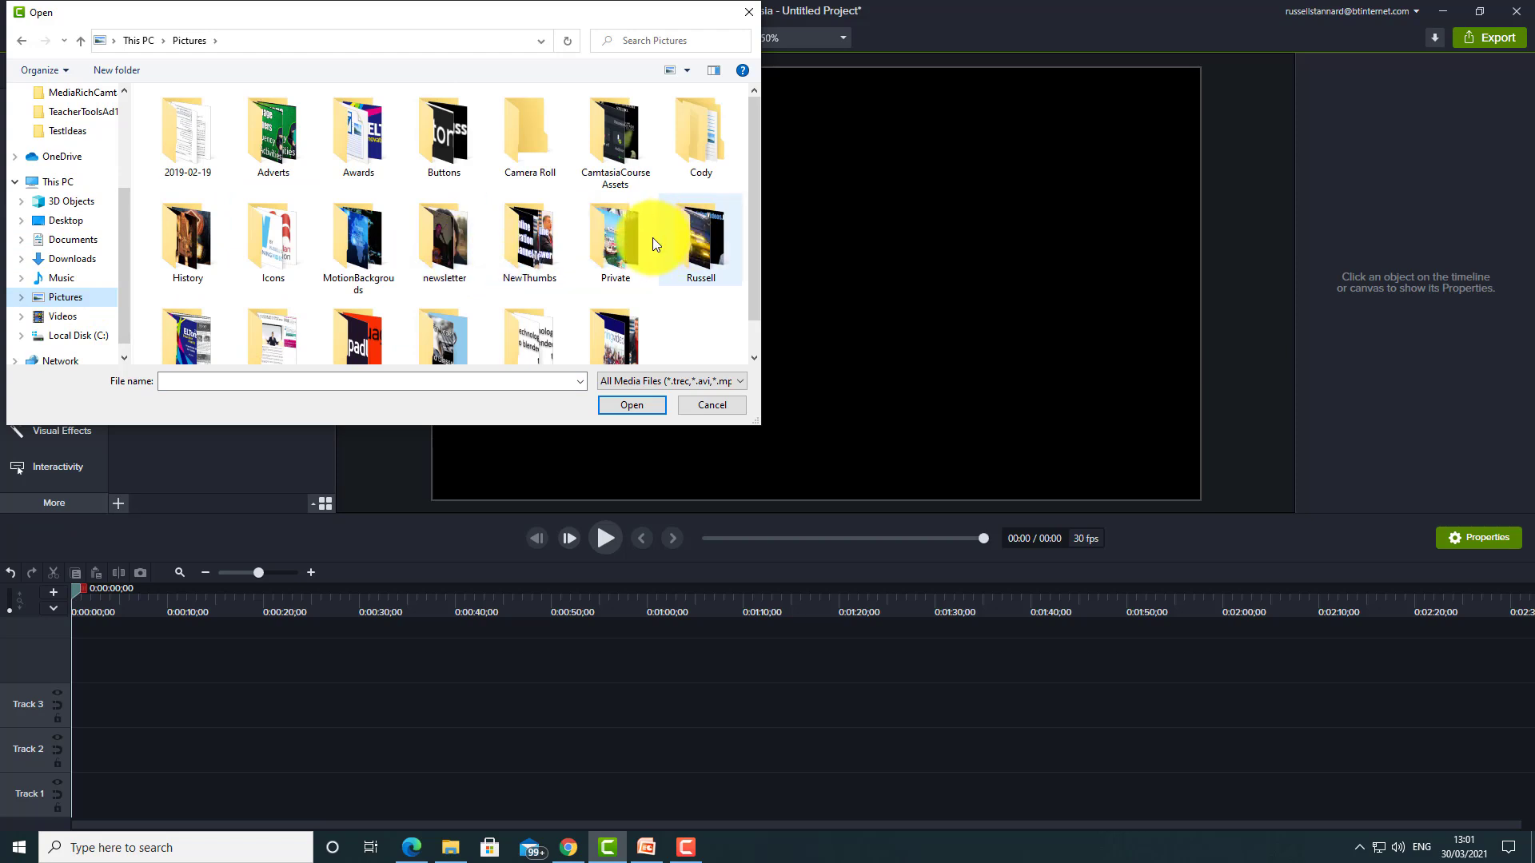
mouse_move(634, 244)
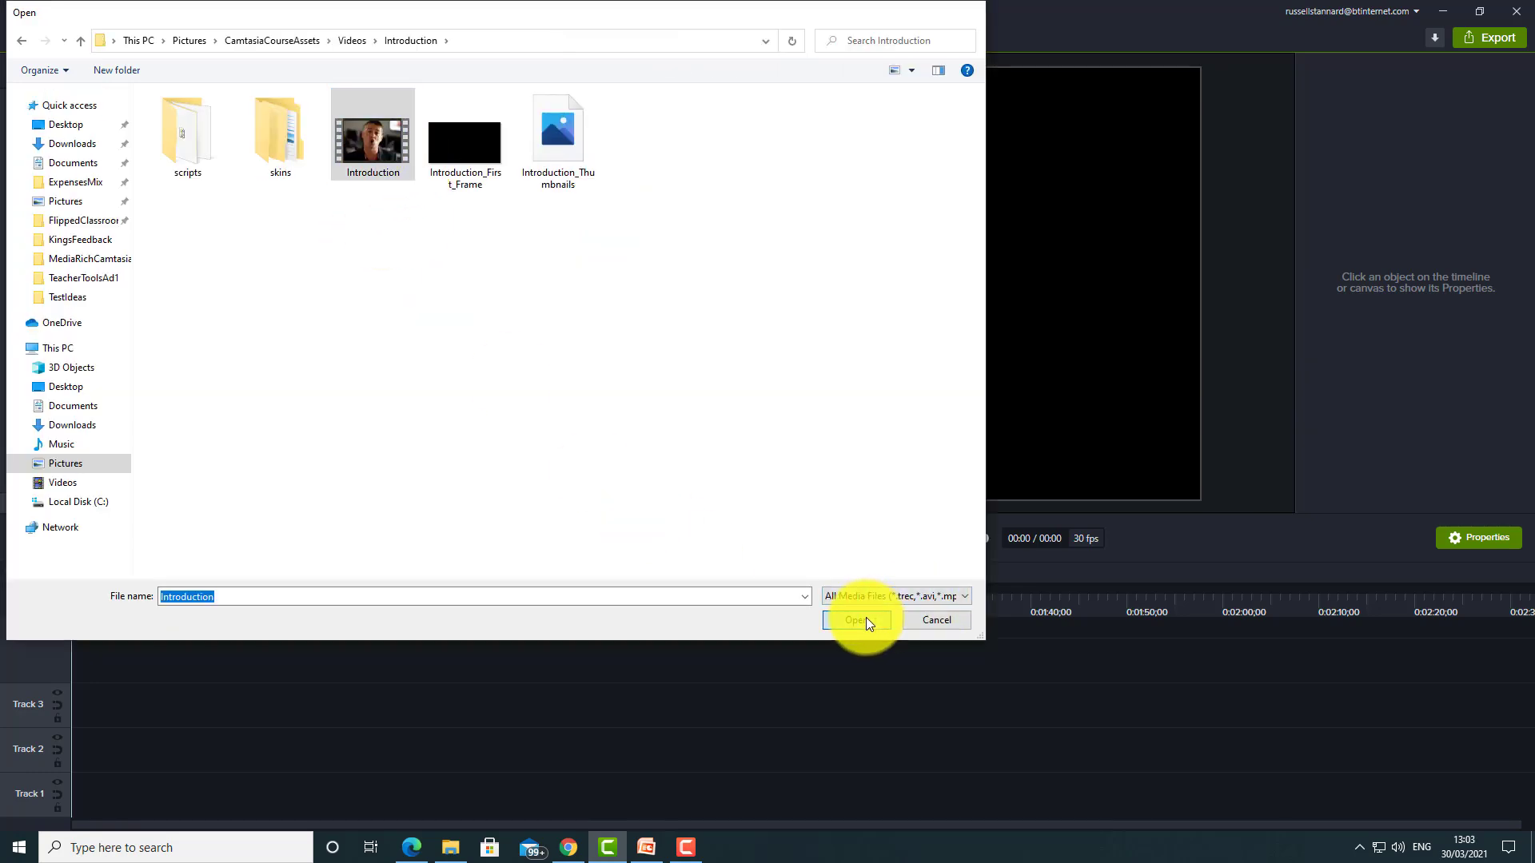
left_click(856, 619)
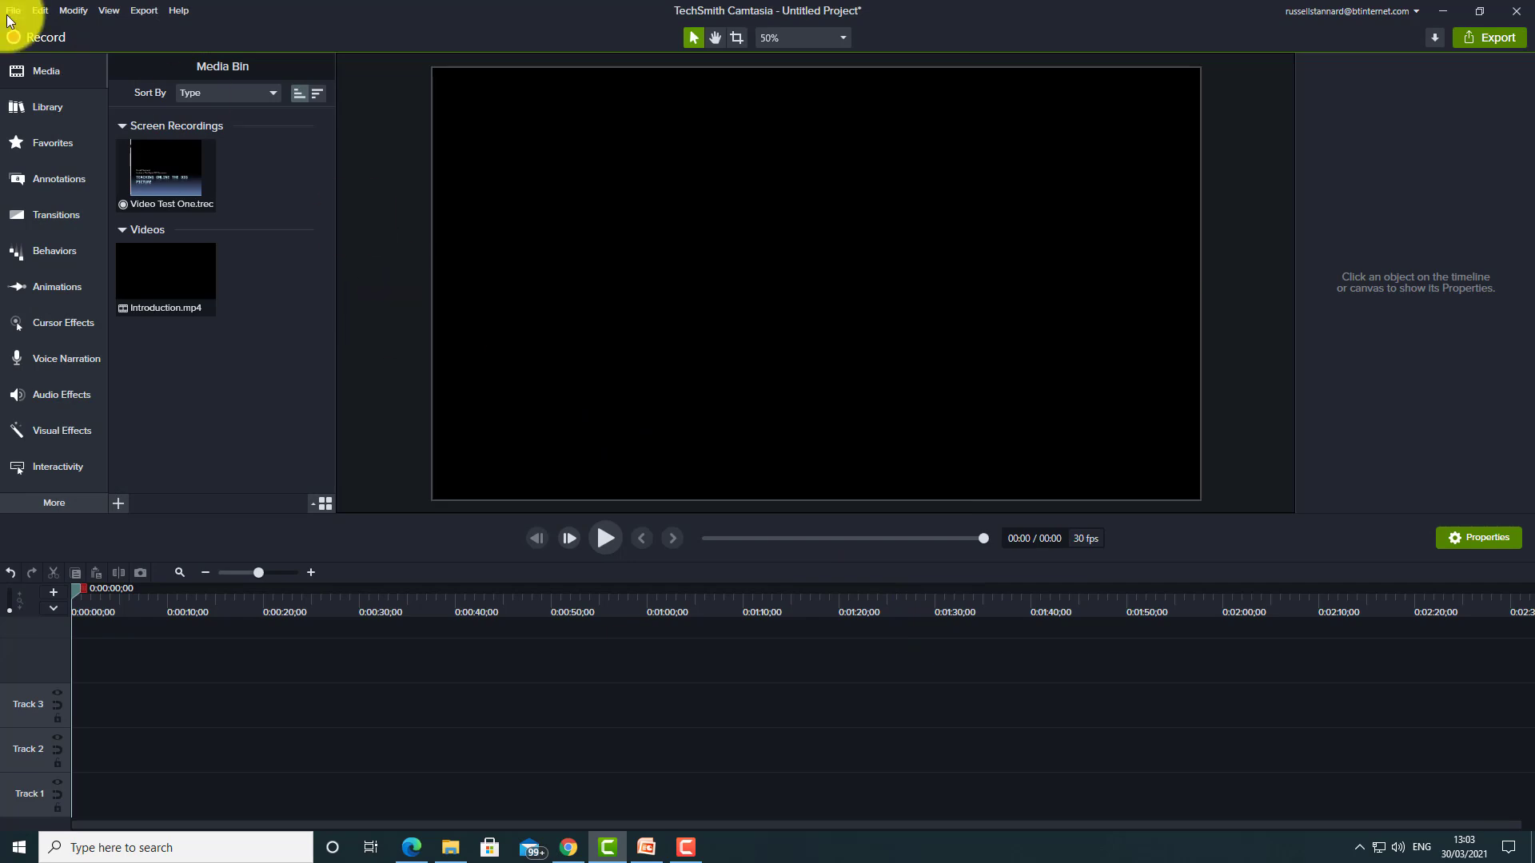
- Import photos 10.10.11_004.jpg and 10.10.11_054.jpg from Pictures > Russell > Russell Indiv
left_click(12, 12)
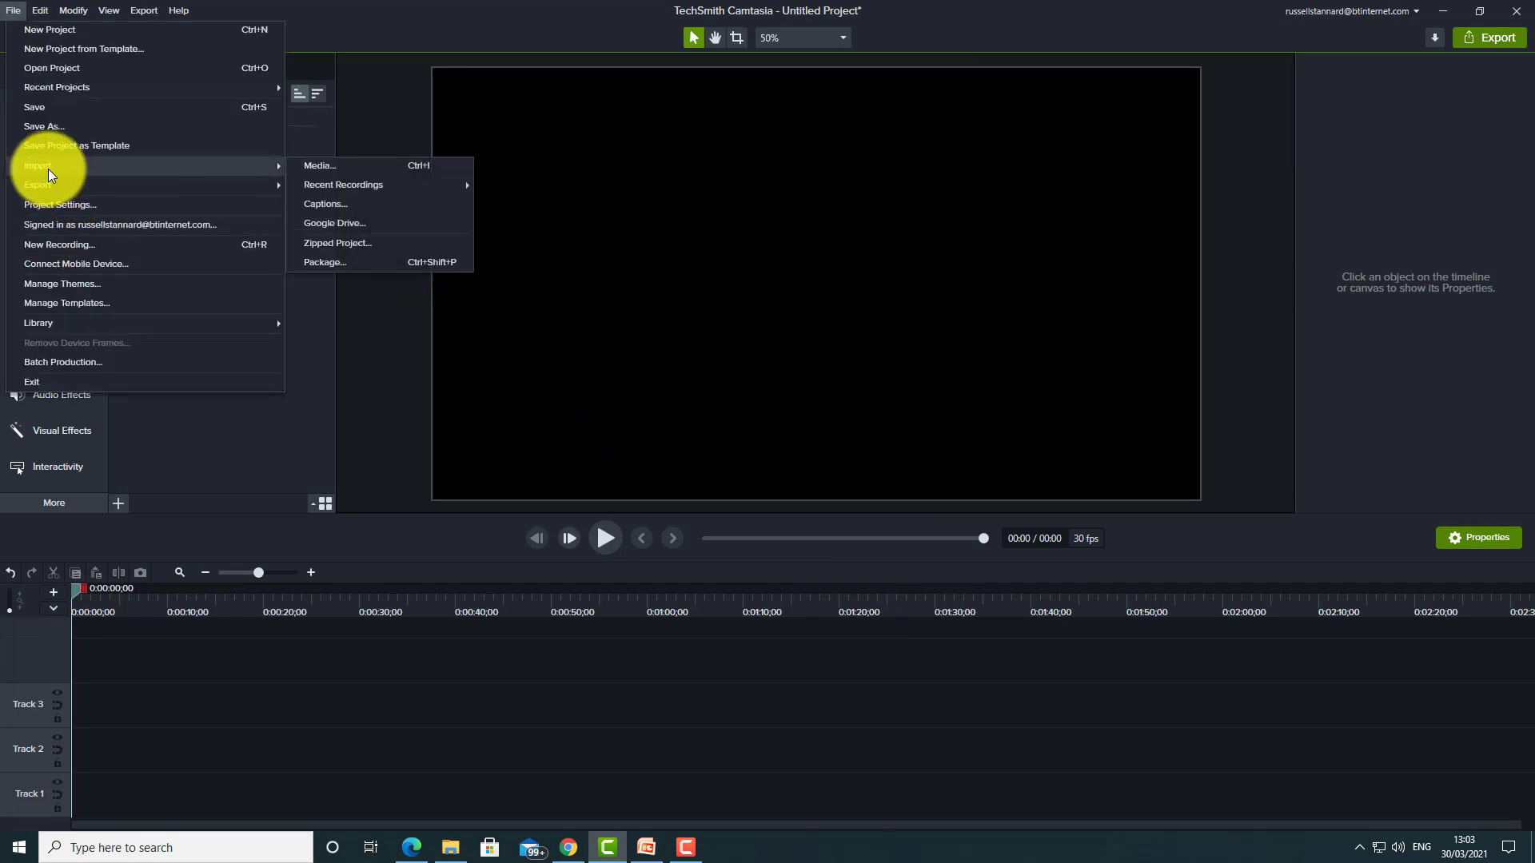
left_click(319, 165)
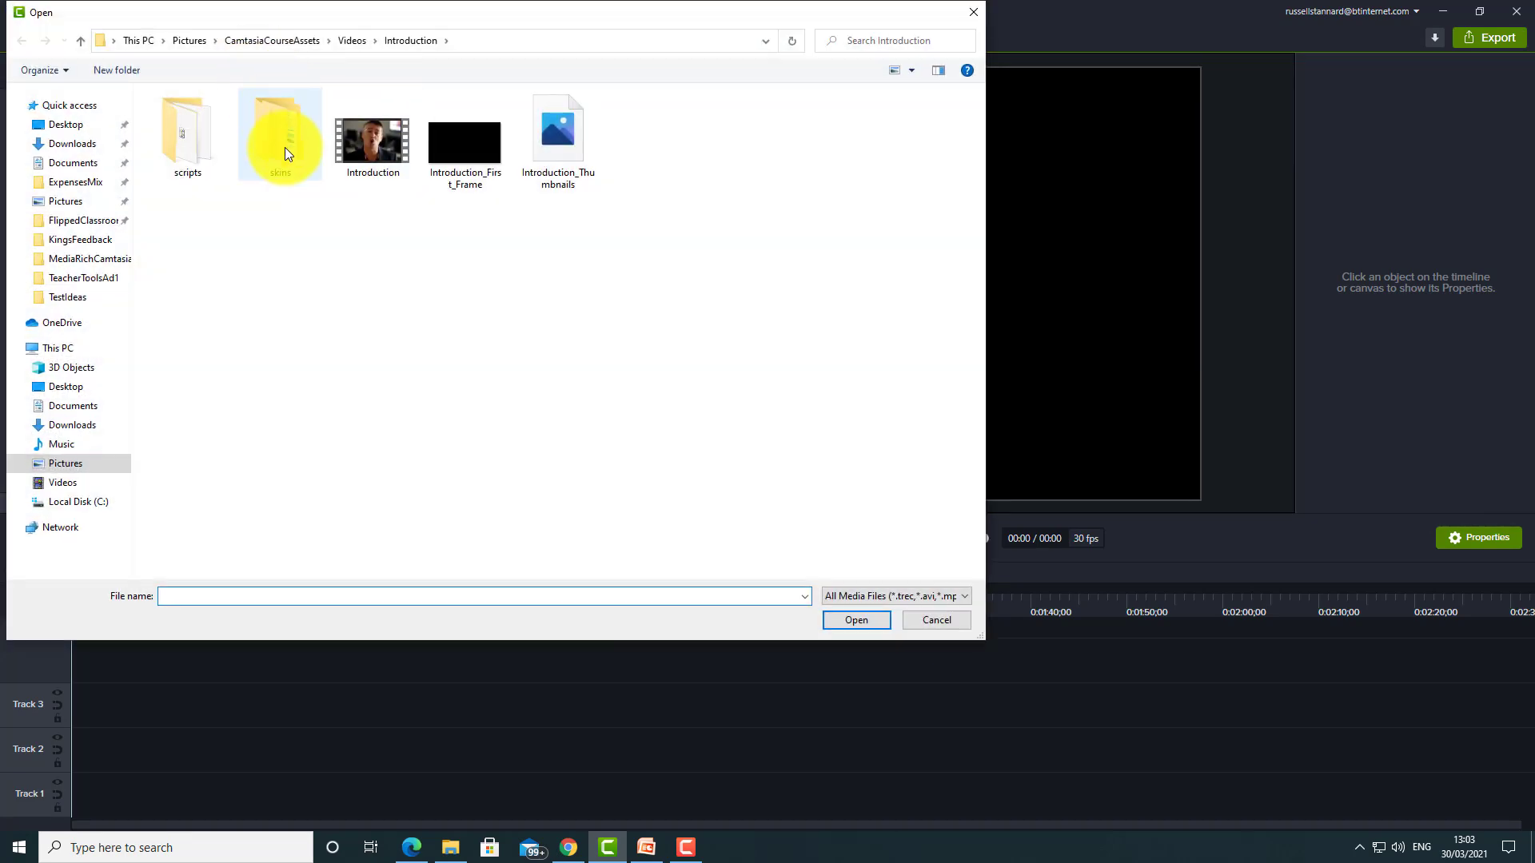
mouse_move(212, 44)
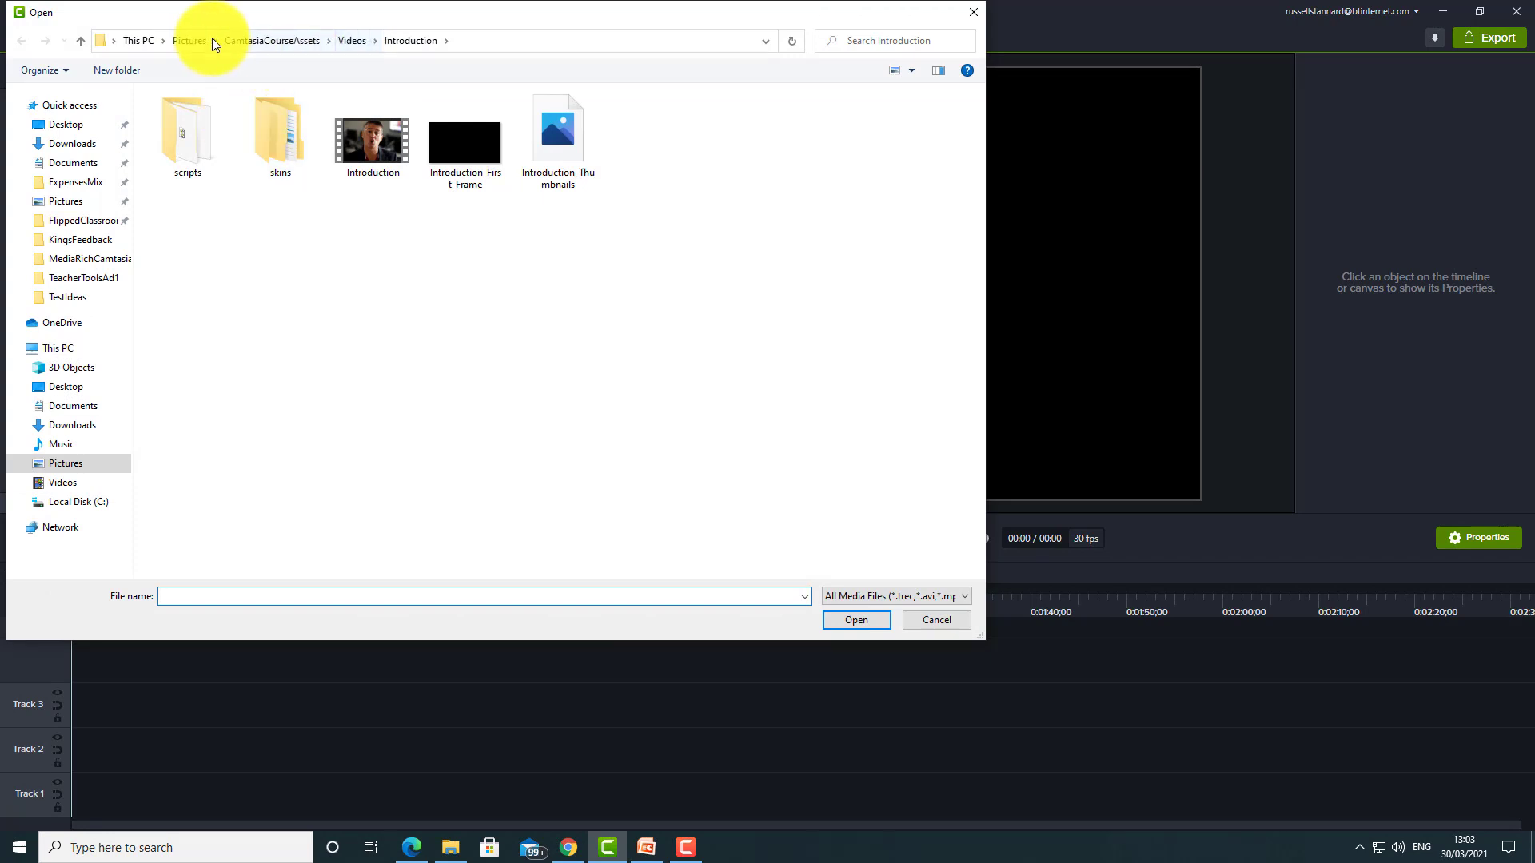
left_click(192, 41)
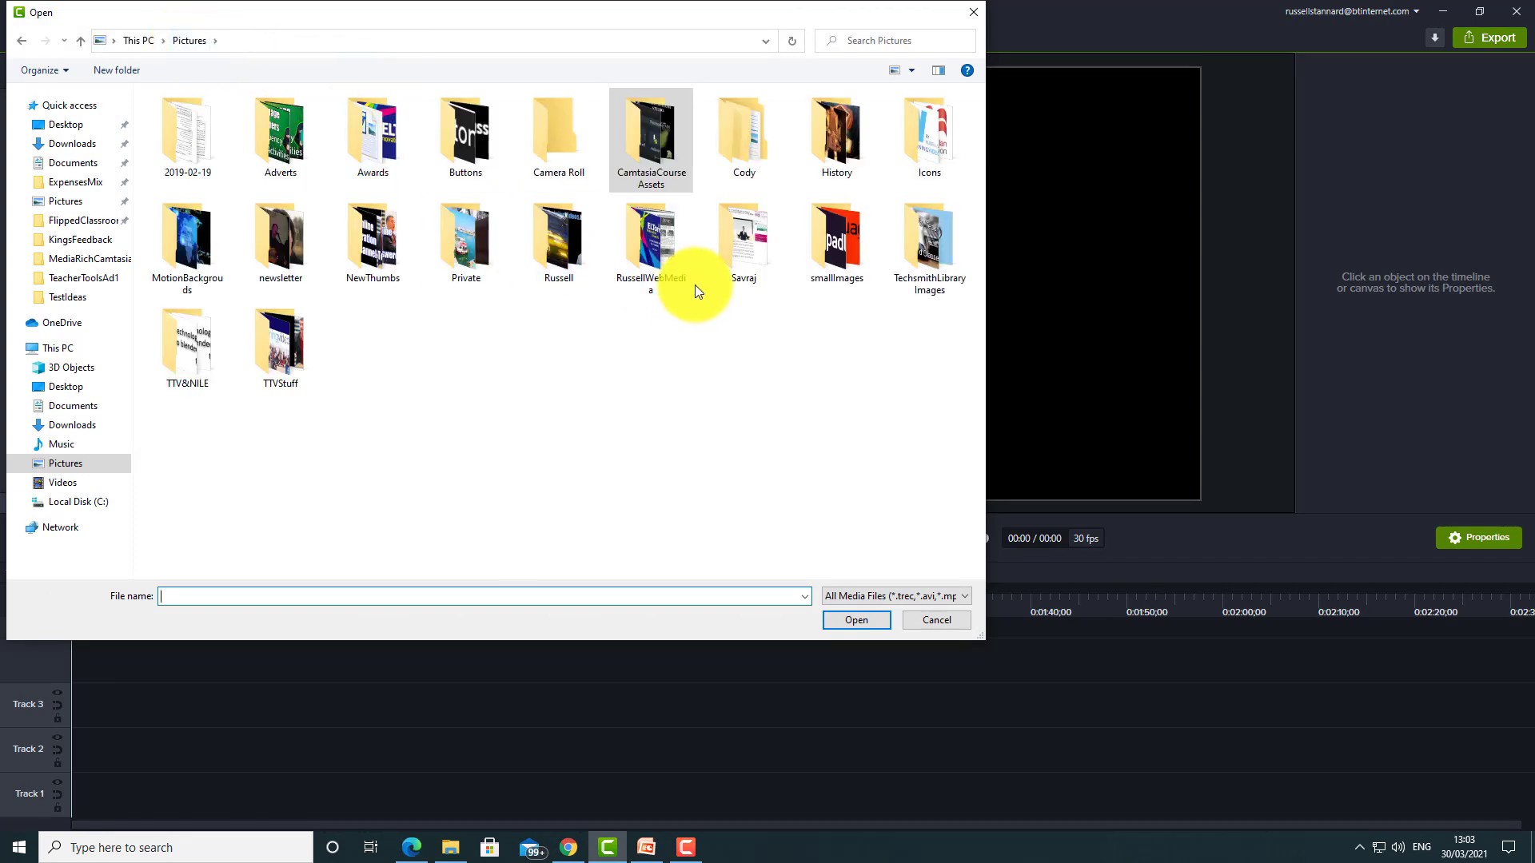
left_click(558, 240)
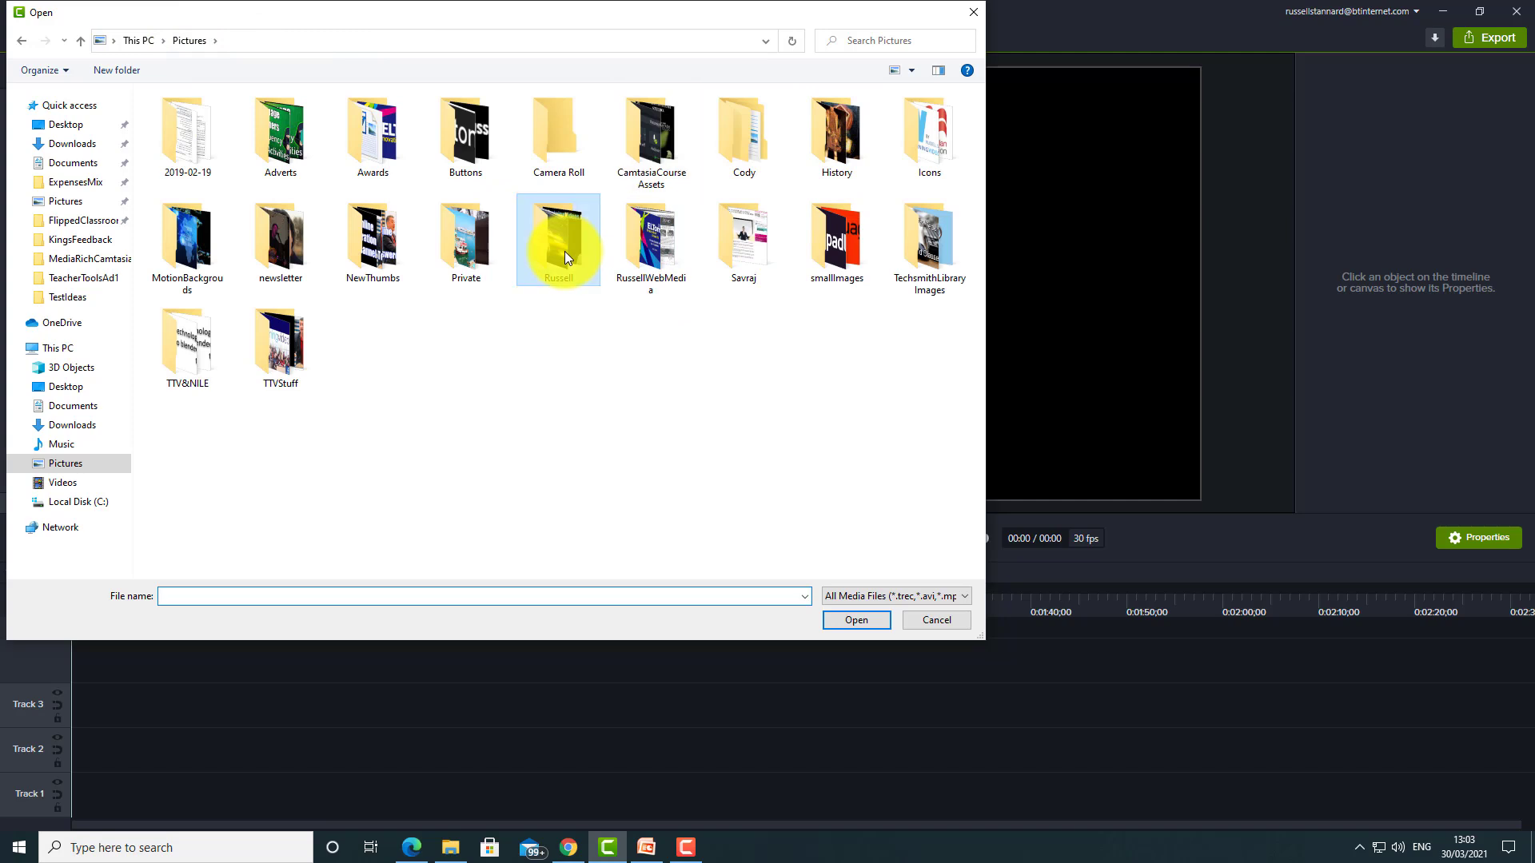
double_click(559, 240)
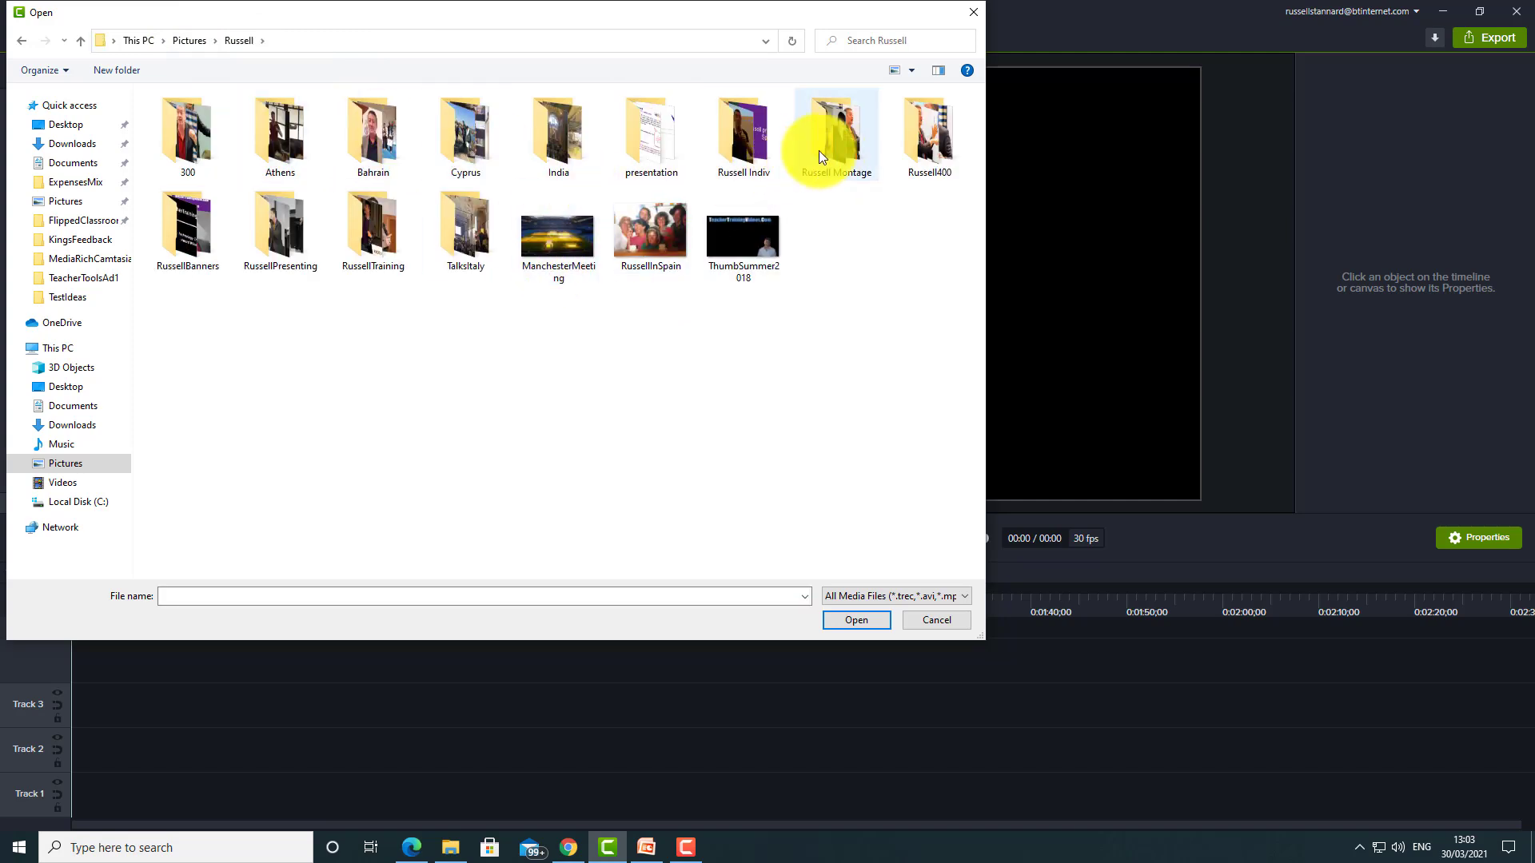
mouse_move(756, 151)
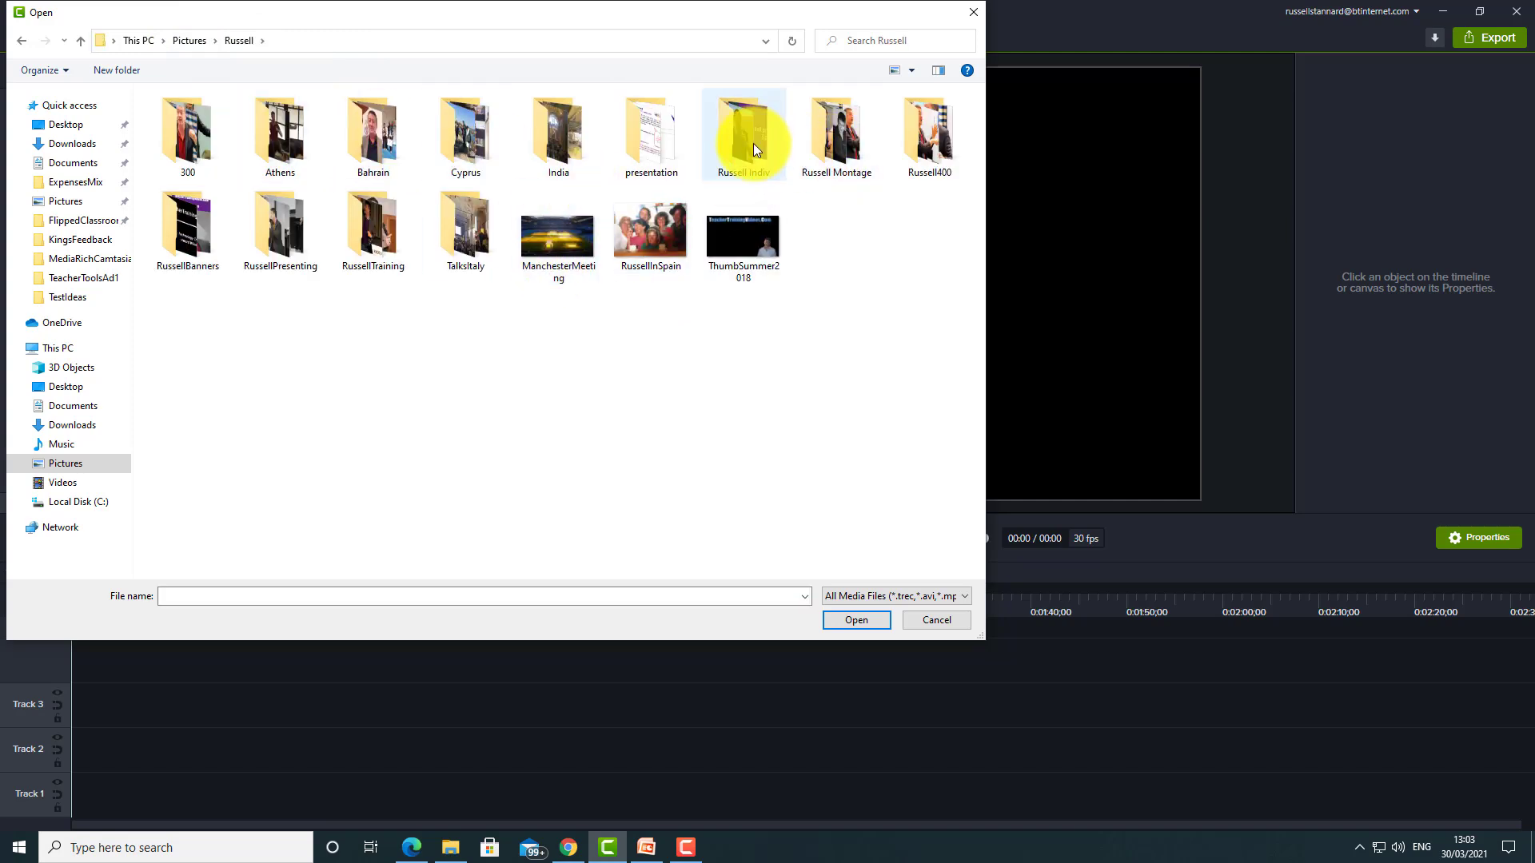
double_click(743, 128)
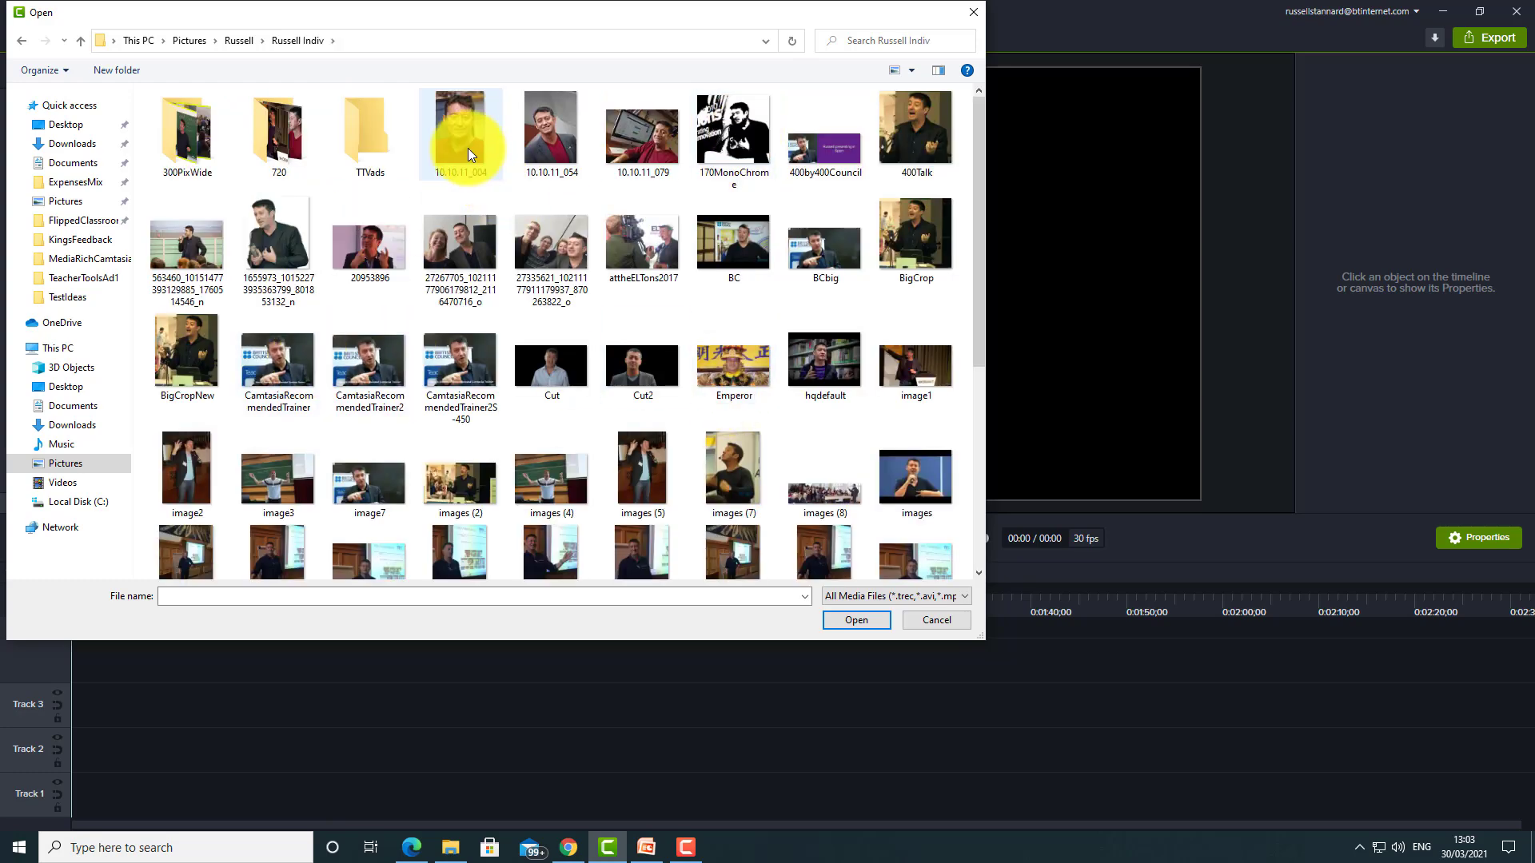
left_click(551, 128)
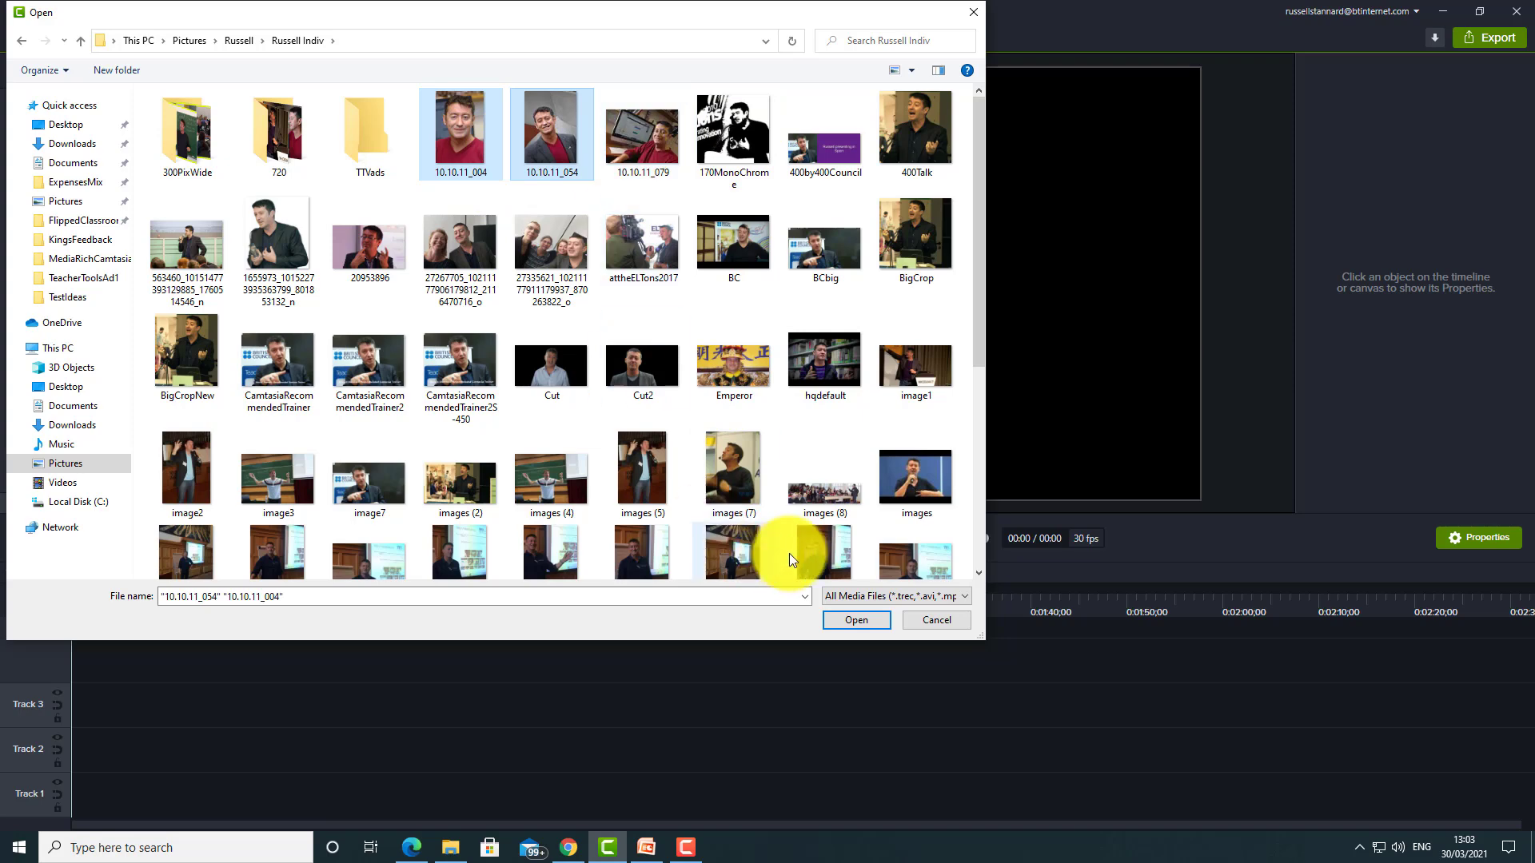
left_click(857, 621)
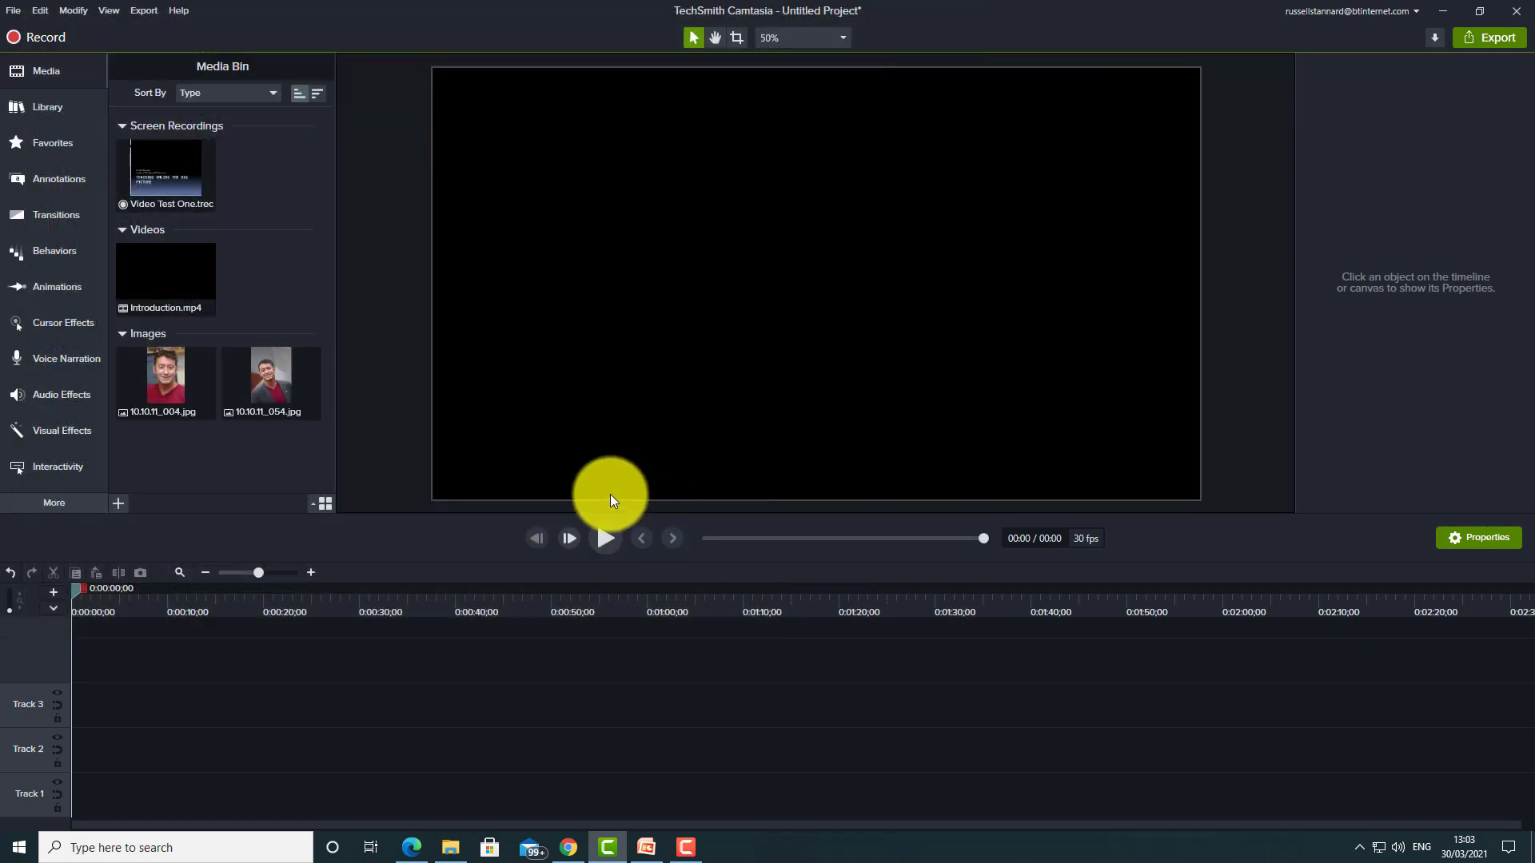
mouse_move(482, 479)
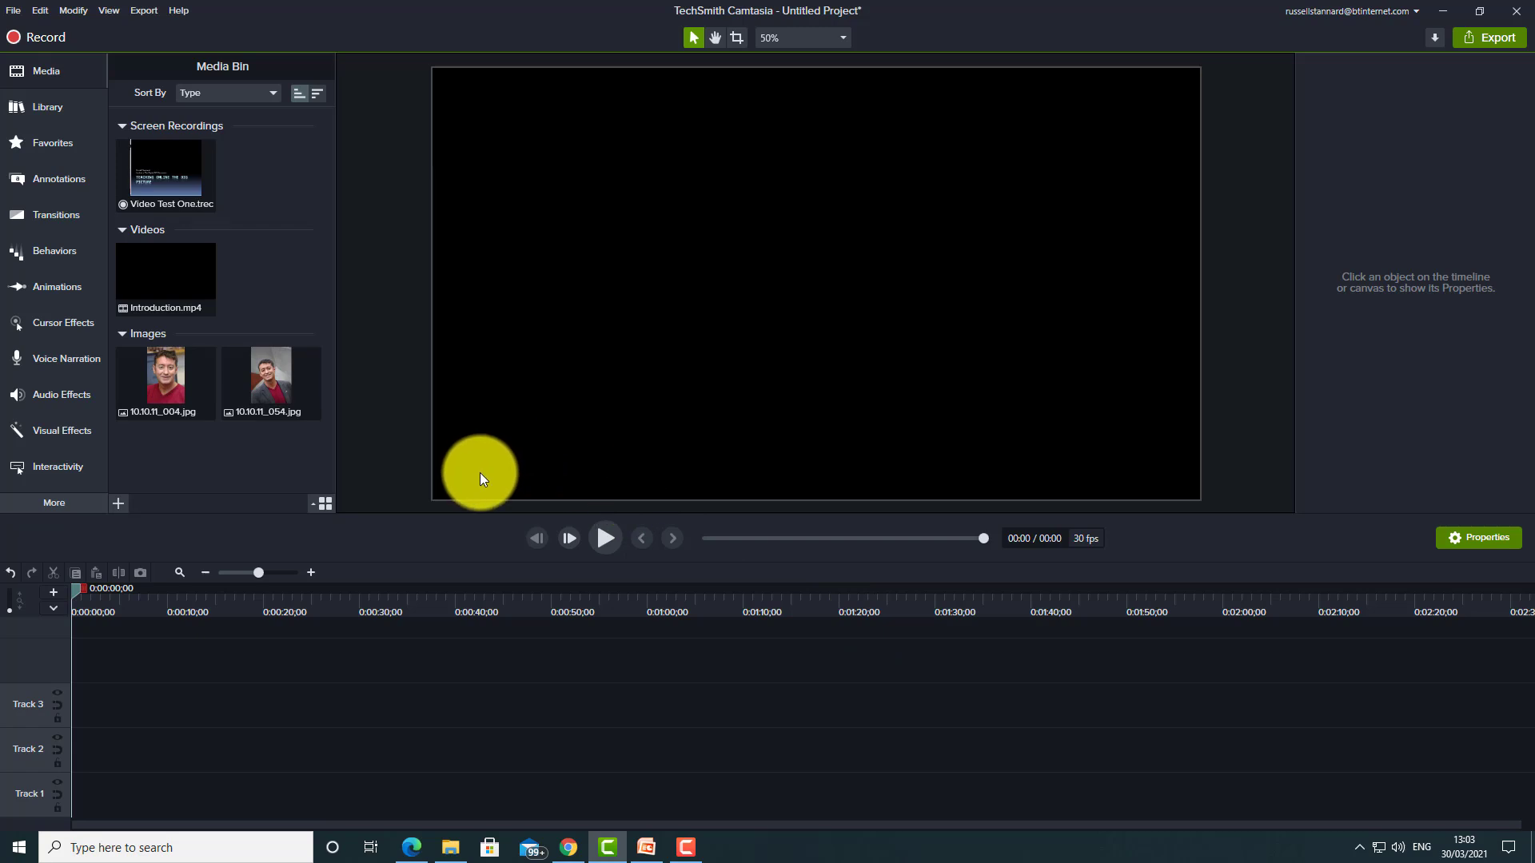
mouse_move(487, 481)
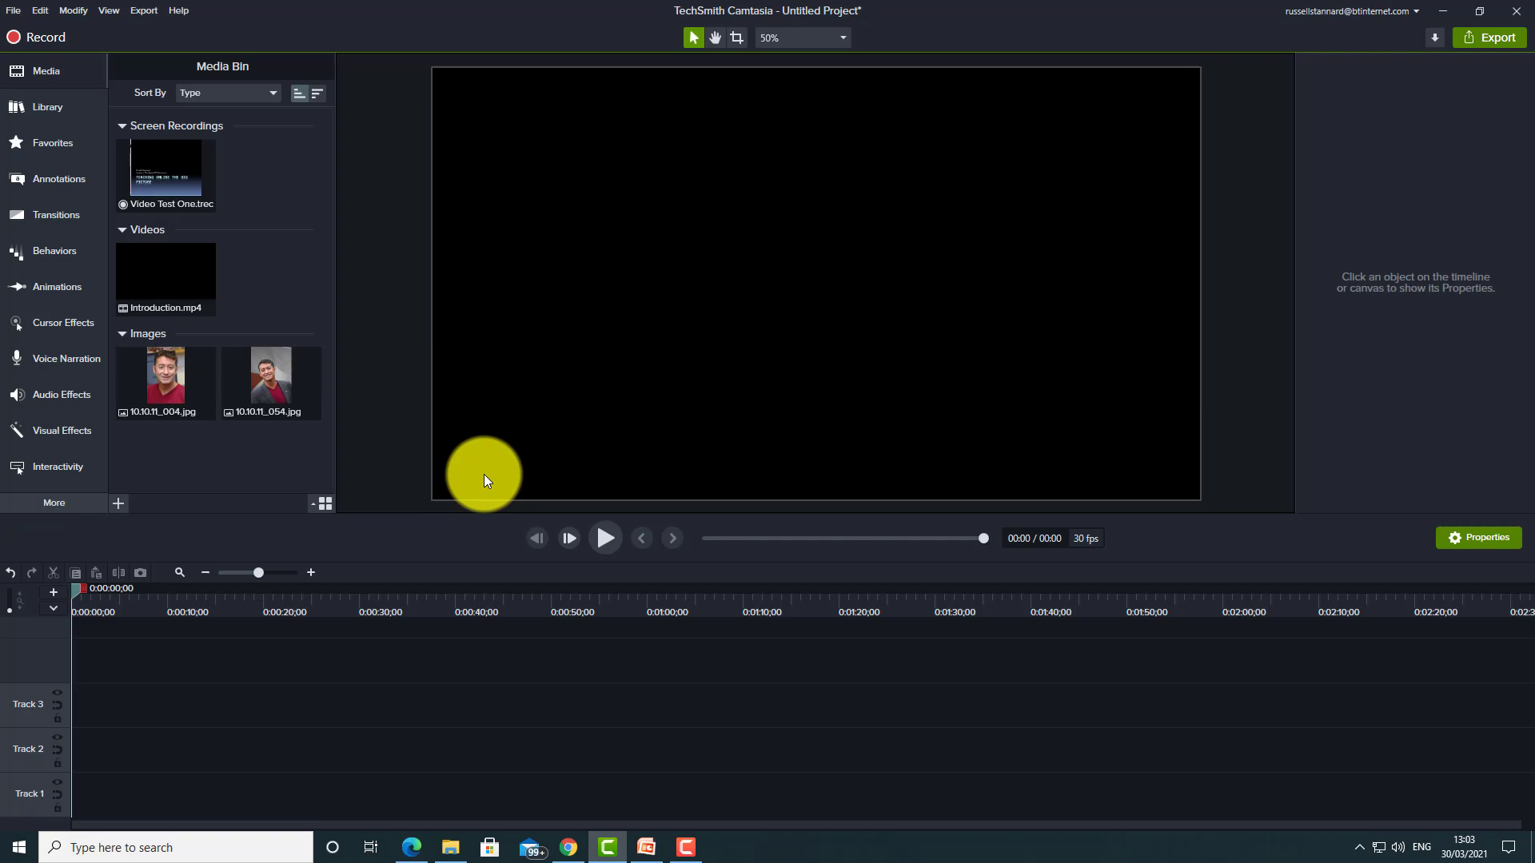
left_click(165, 376)
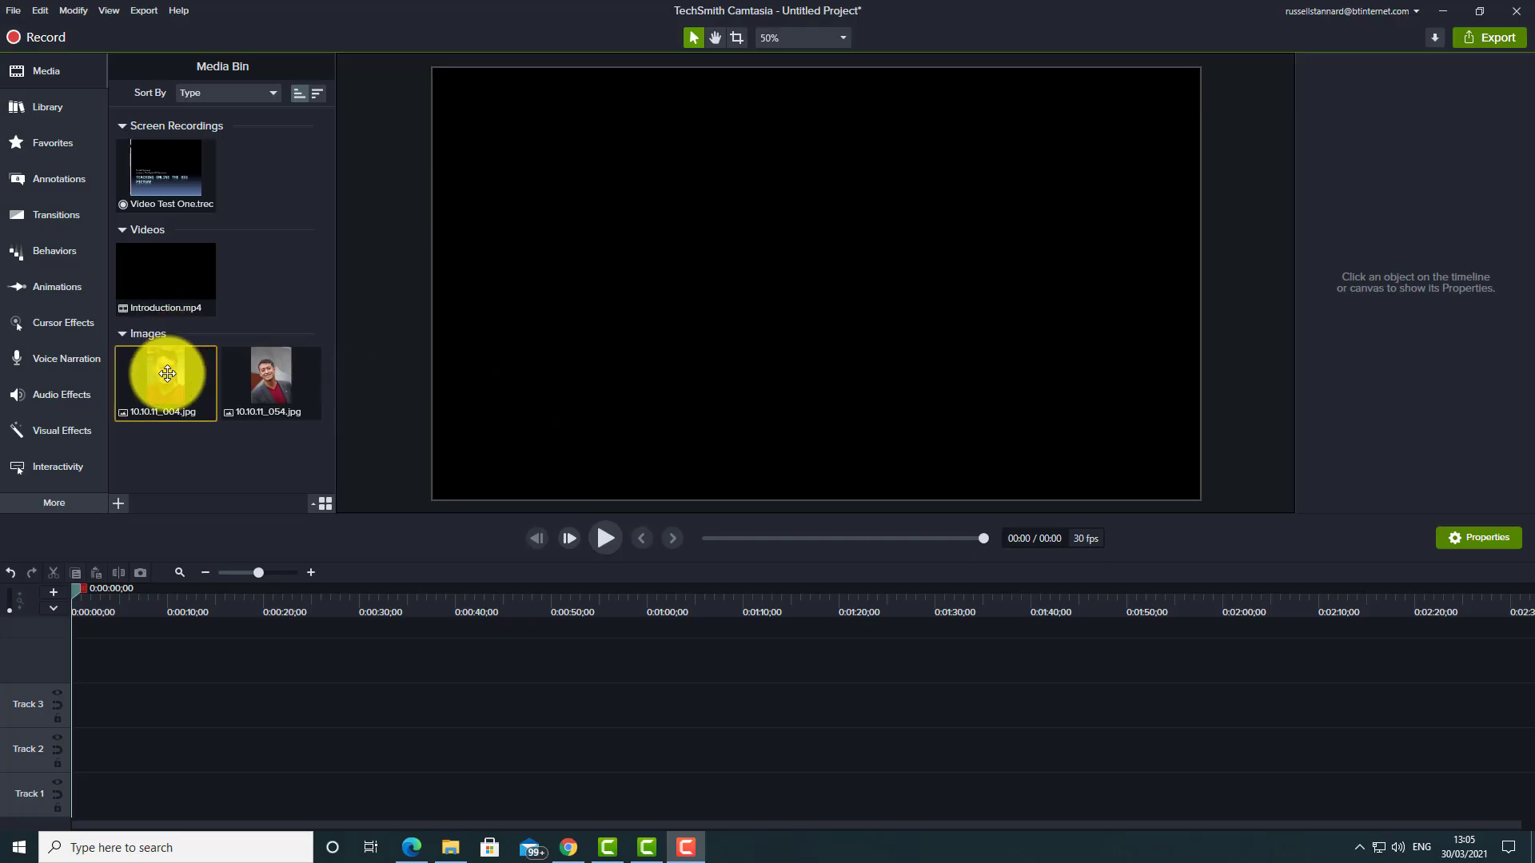
- Place photo 10.10.11_004 at 0:00 on Track 2 and preview the playback
left_click_drag(167, 377, 69, 764)
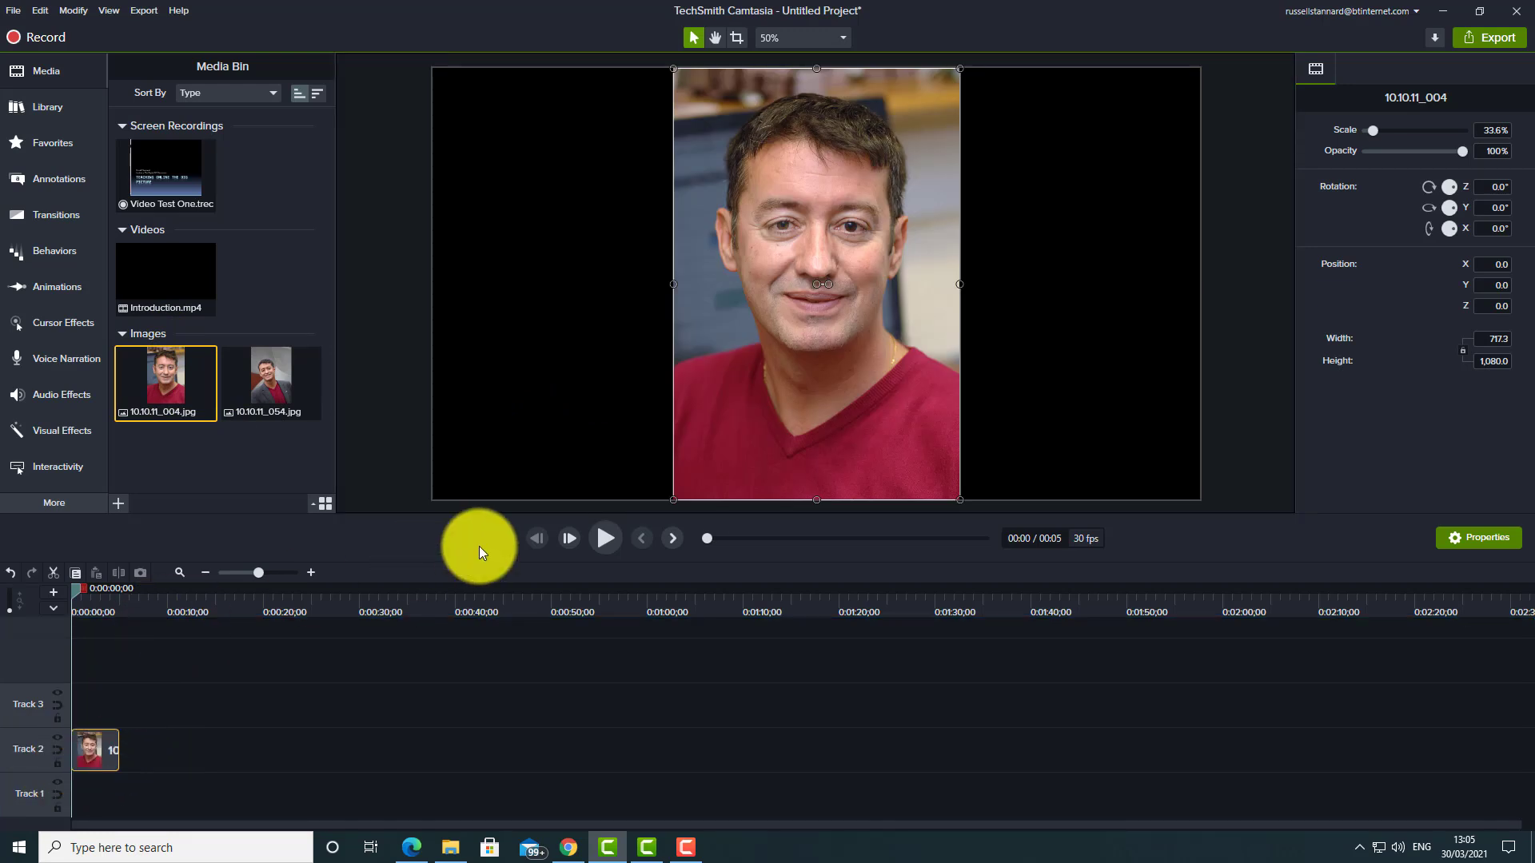
mouse_move(605, 538)
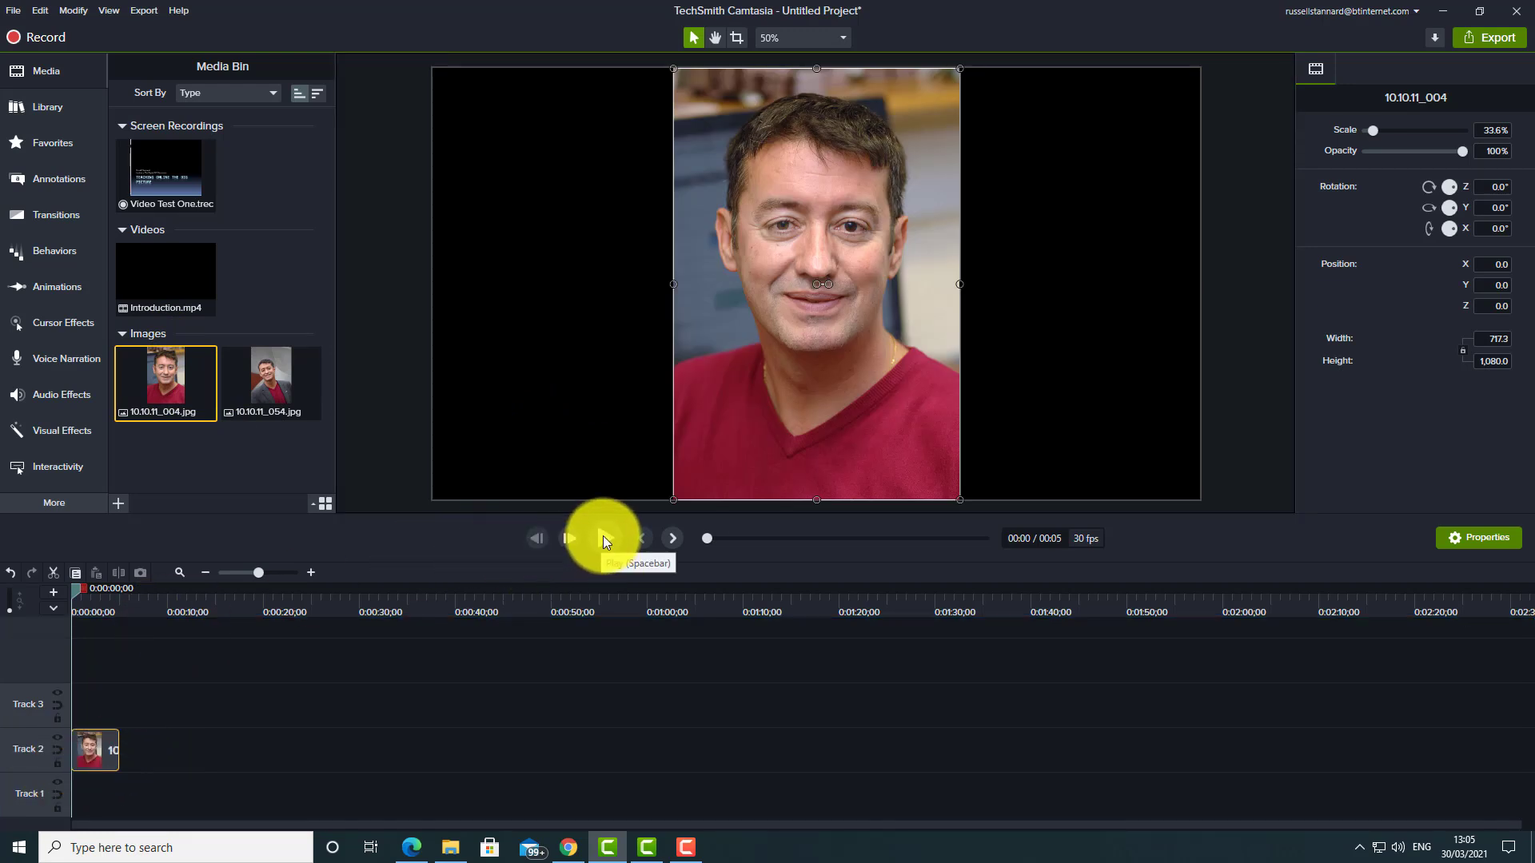
left_click(605, 538)
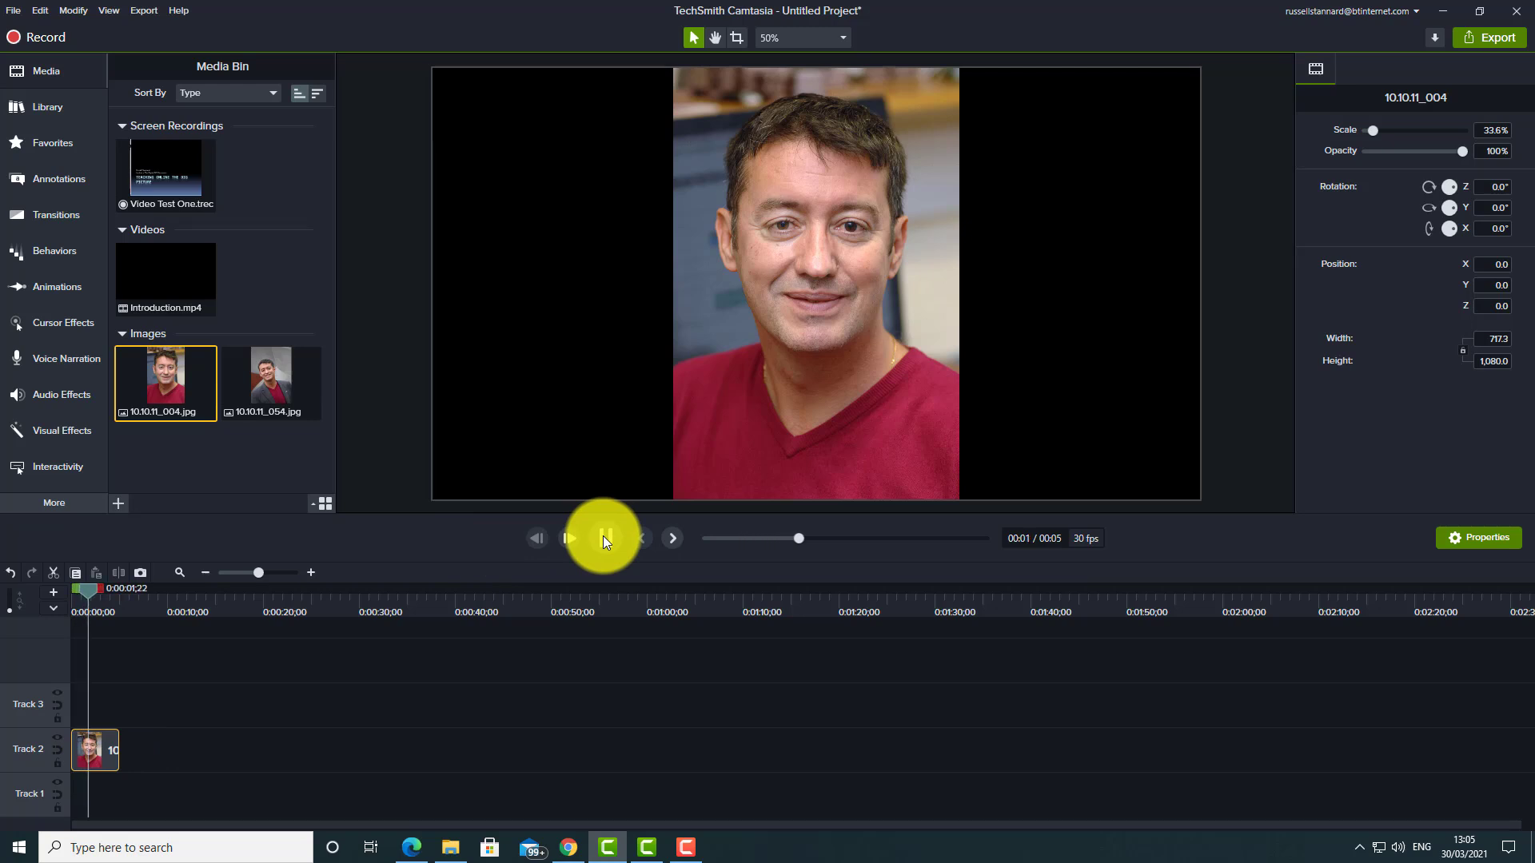
left_click(567, 538)
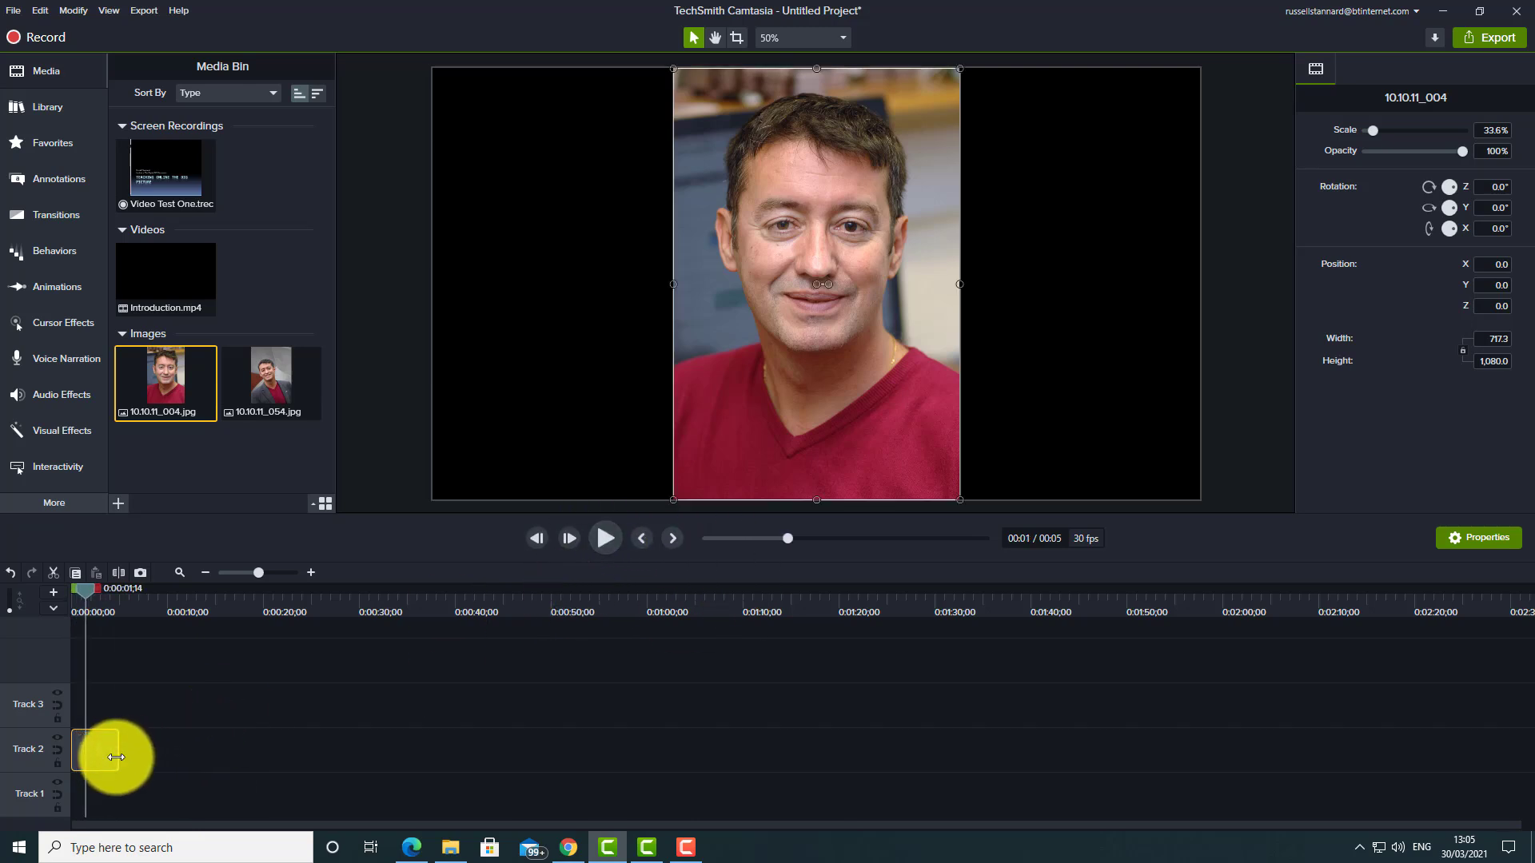
left_click_drag(112, 757, 115, 757)
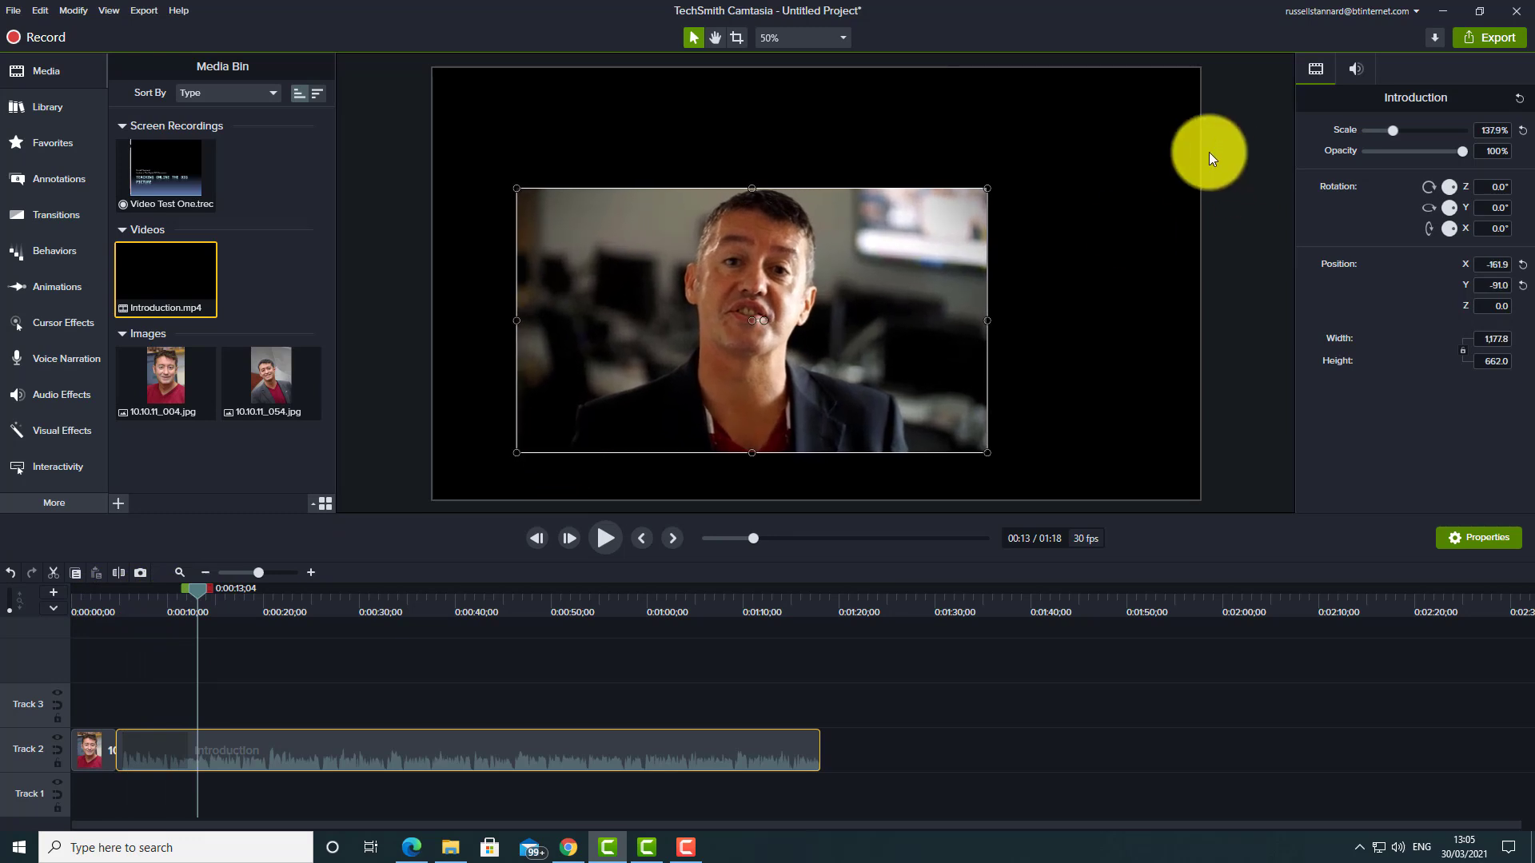
- Drag the 10.10.11_004 photo to the canvas's left edge, X position -601.3
left_click_drag(986, 189, 1159, 91)
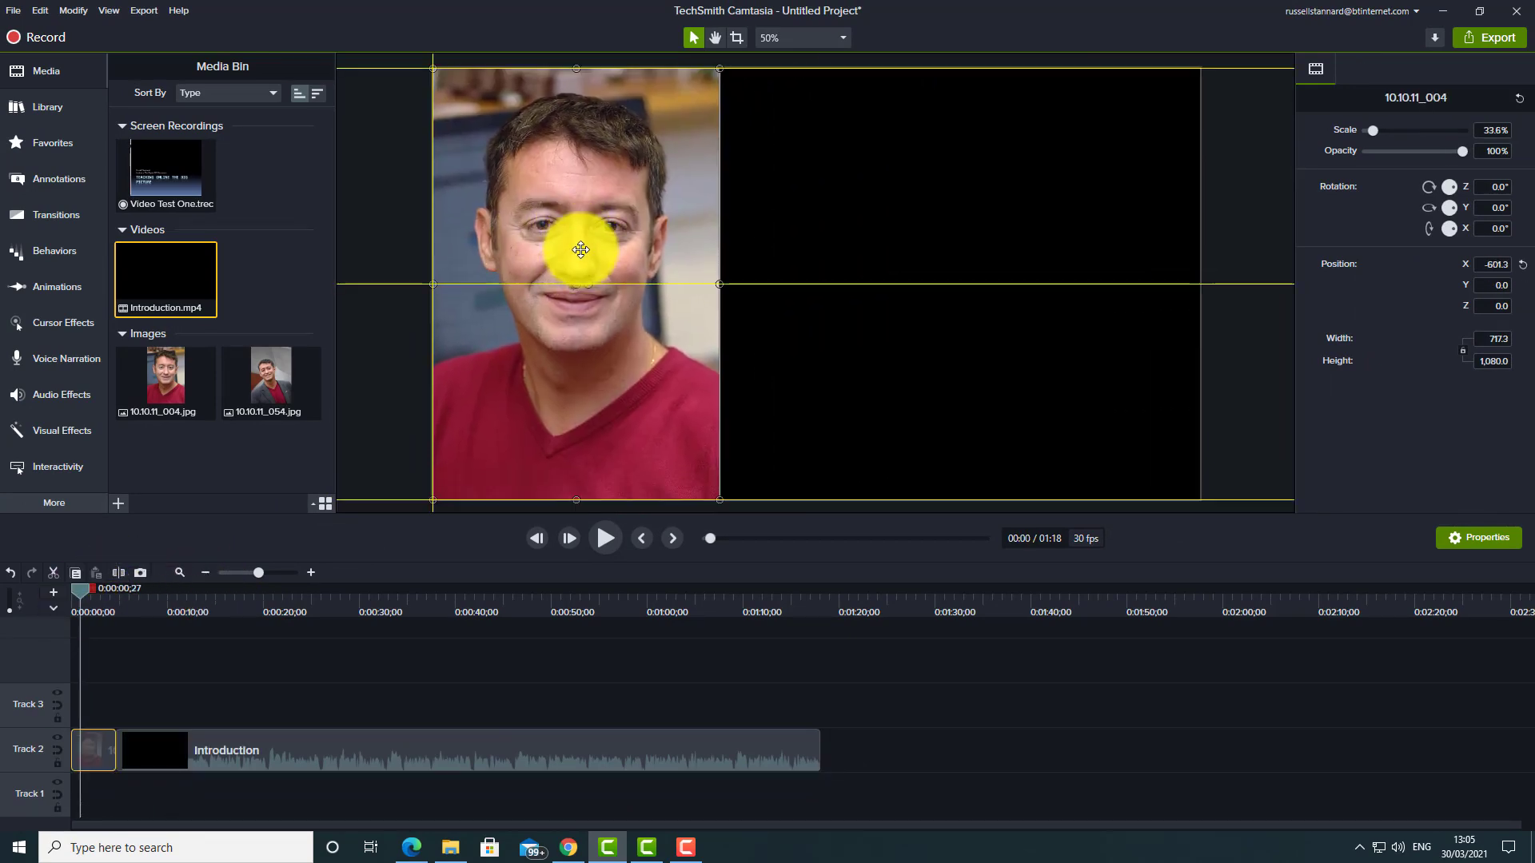
- Put photo 10.10.11_054 on Track 1 at canvas right (X 573.4), then add the recording
left_click_drag(270, 380, 103, 794)
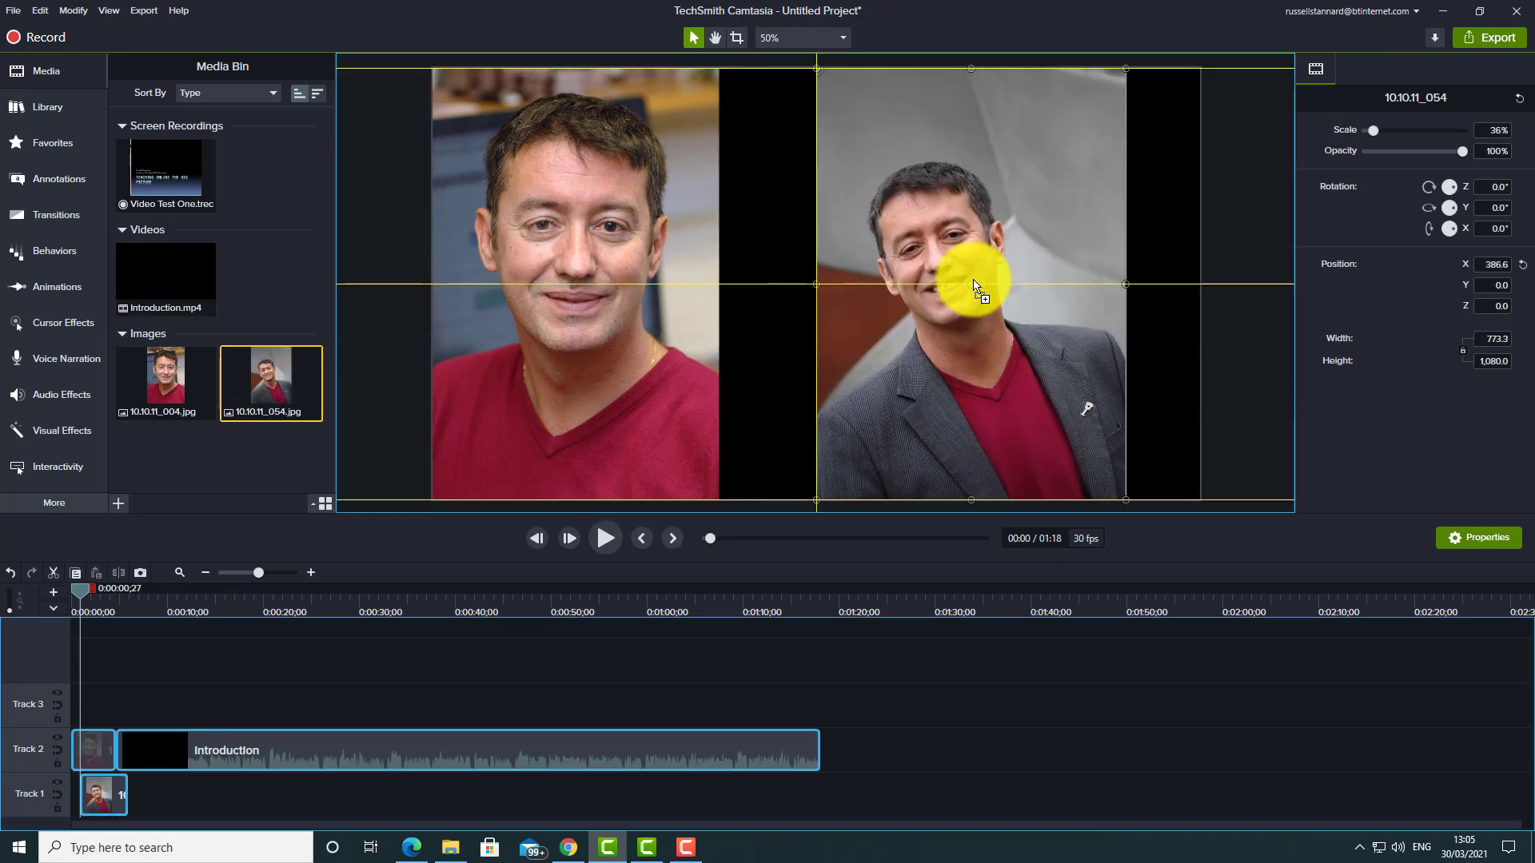
left_click_drag(974, 284, 705, 294)
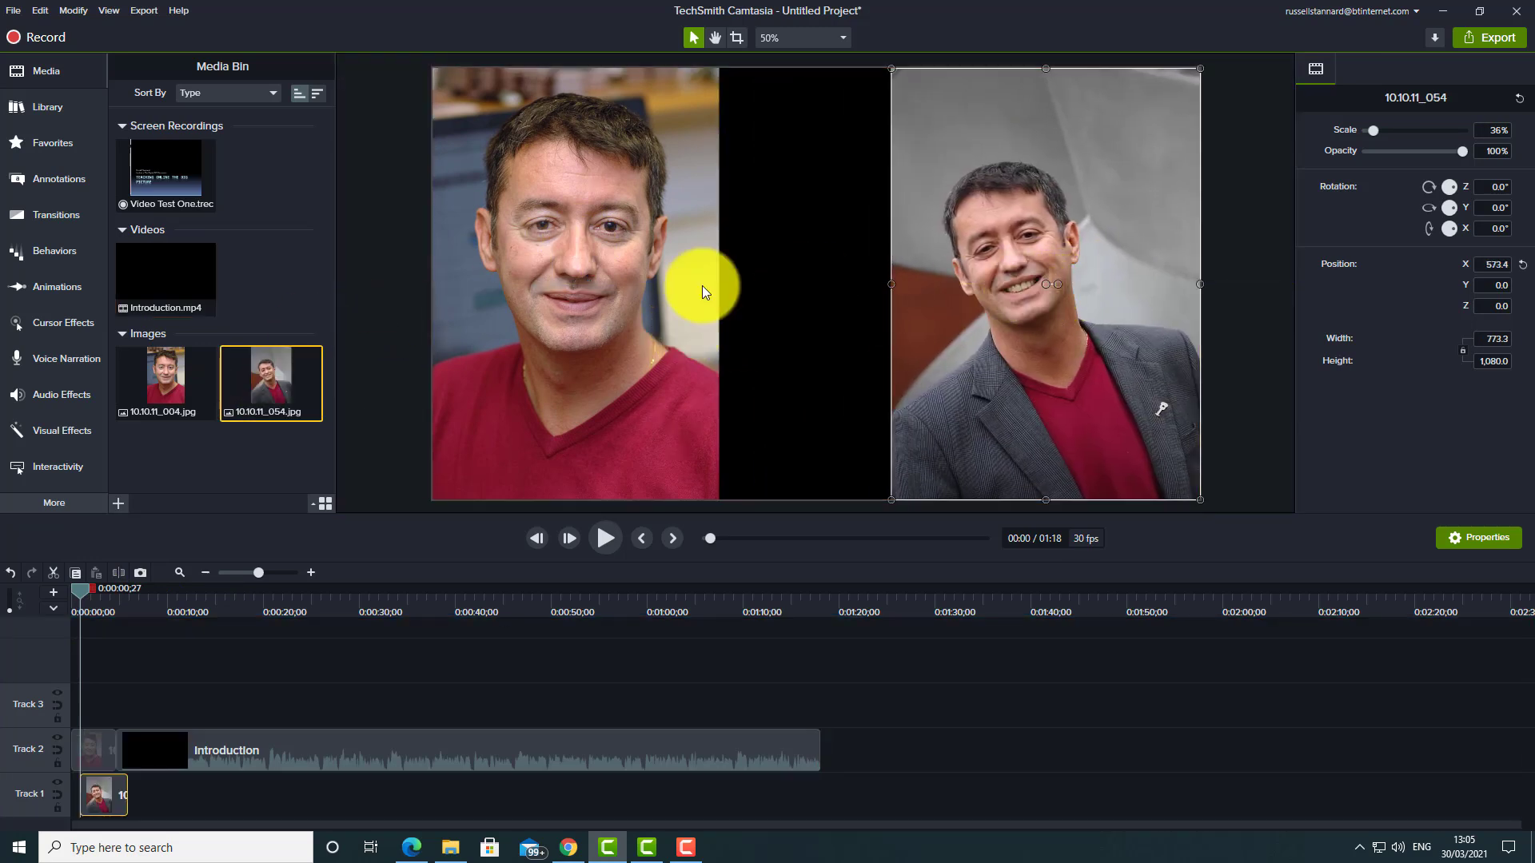
mouse_move(823, 757)
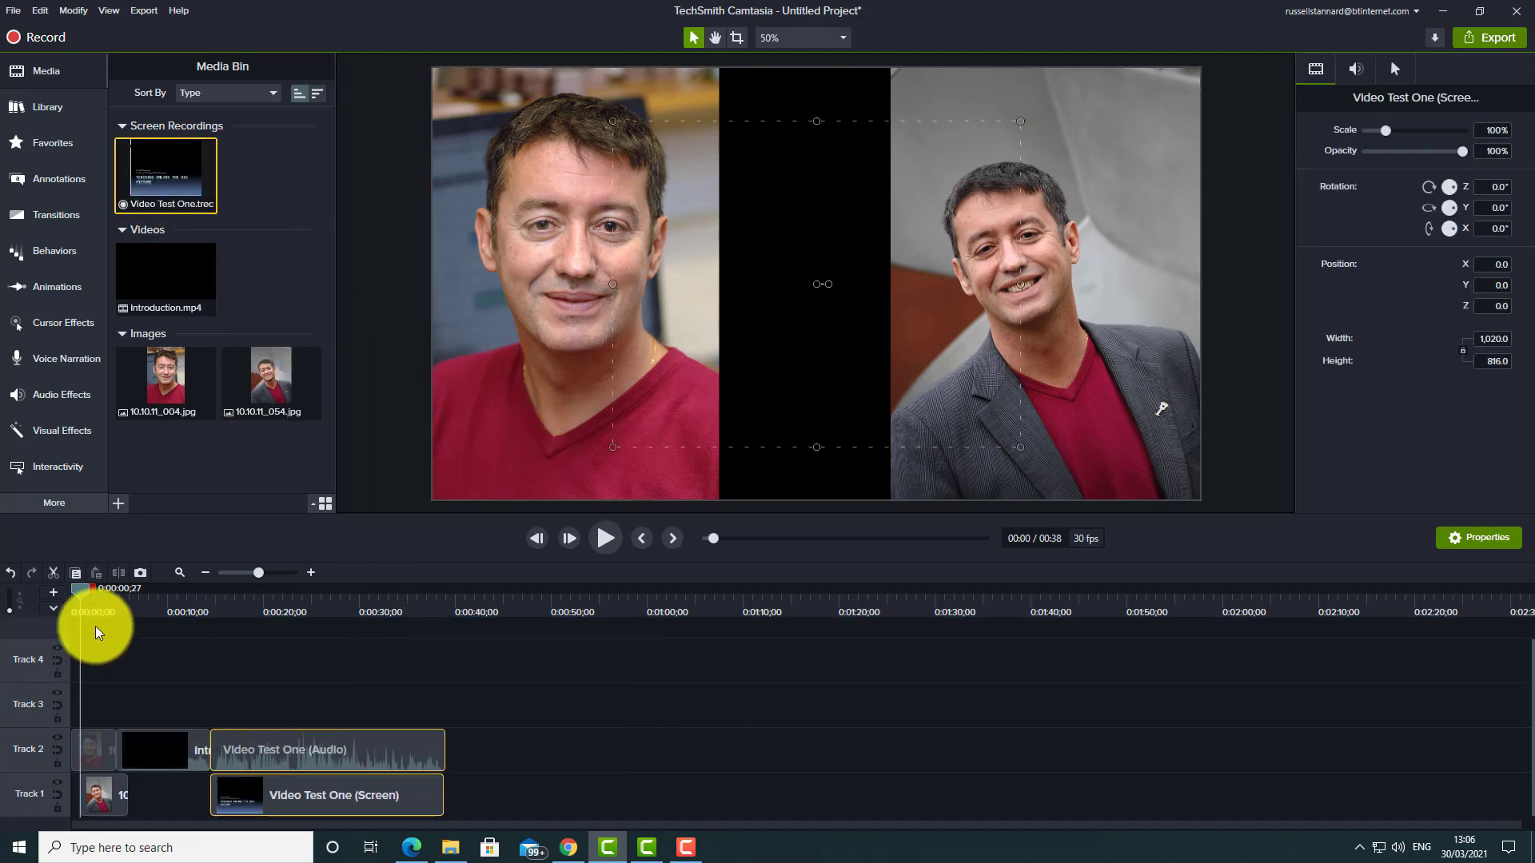
- Scale the slide recording at about 15 seconds to fit the canvas (132.4%)
left_click_drag(93, 611, 228, 611)
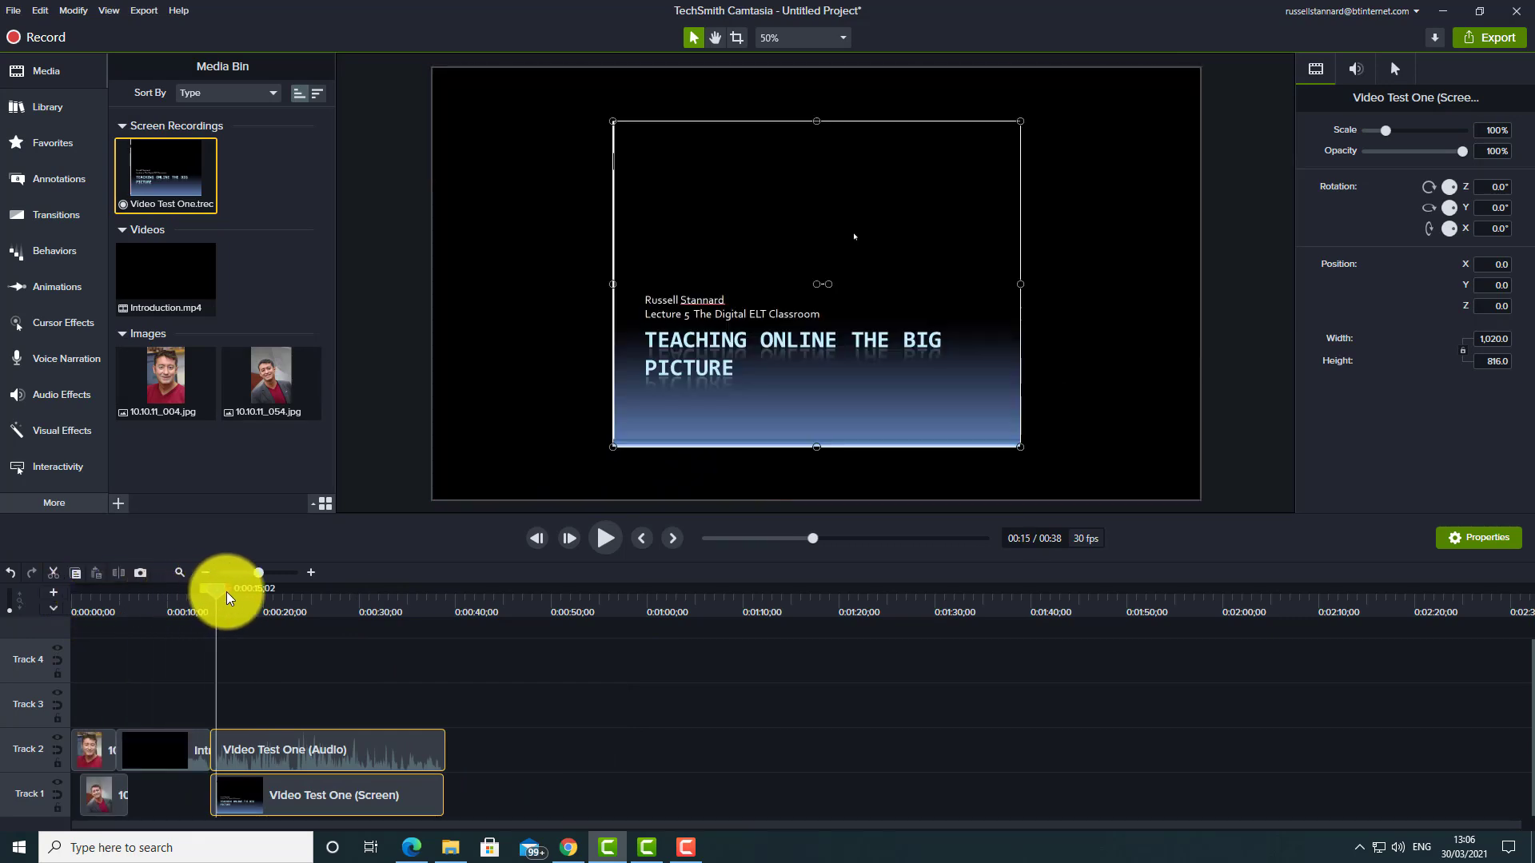
right_click(766, 248)
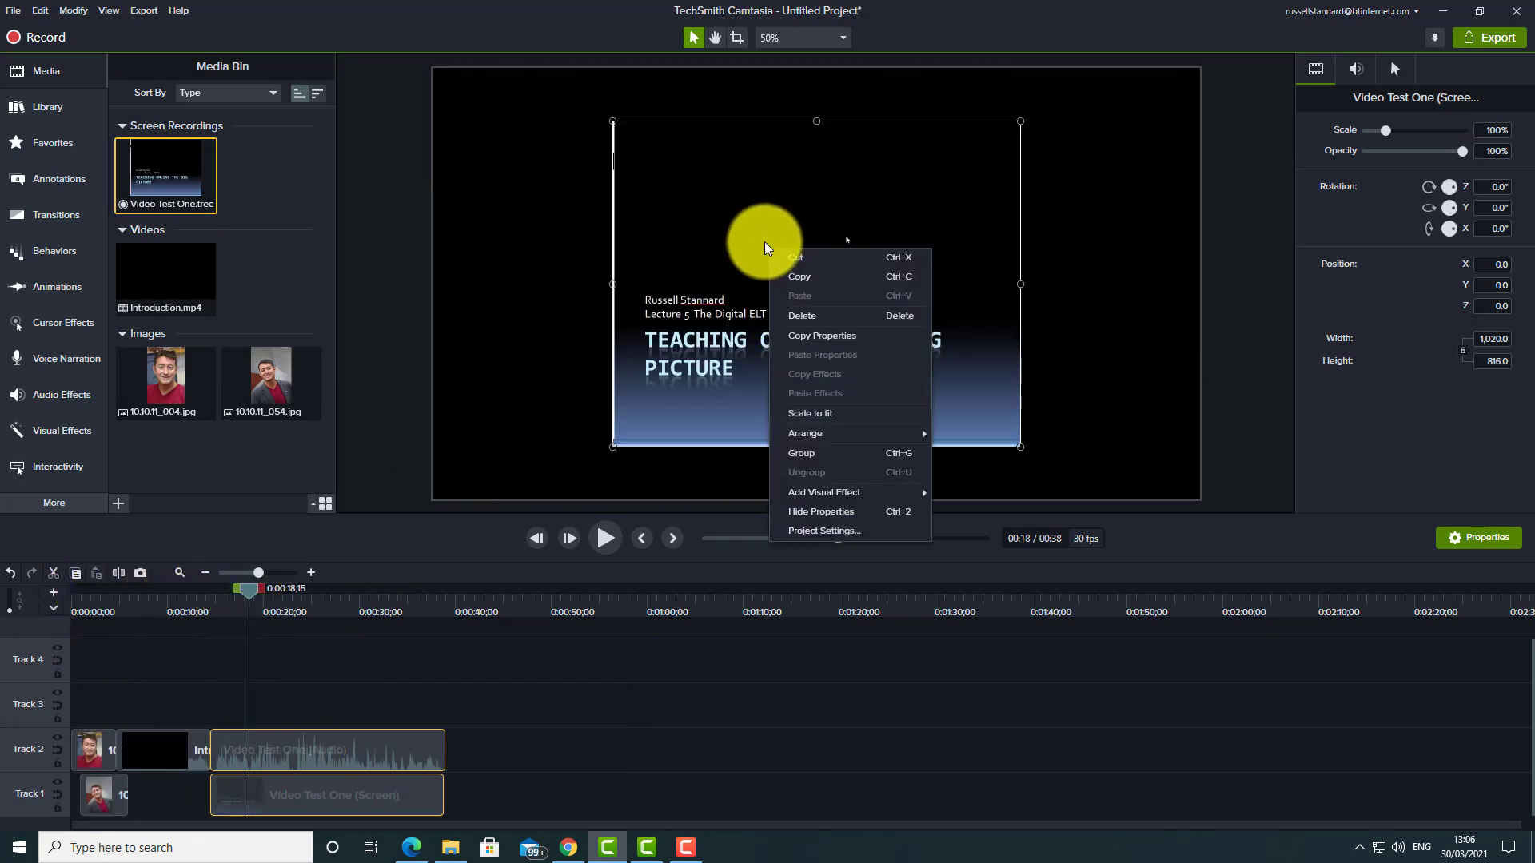
left_click(809, 414)
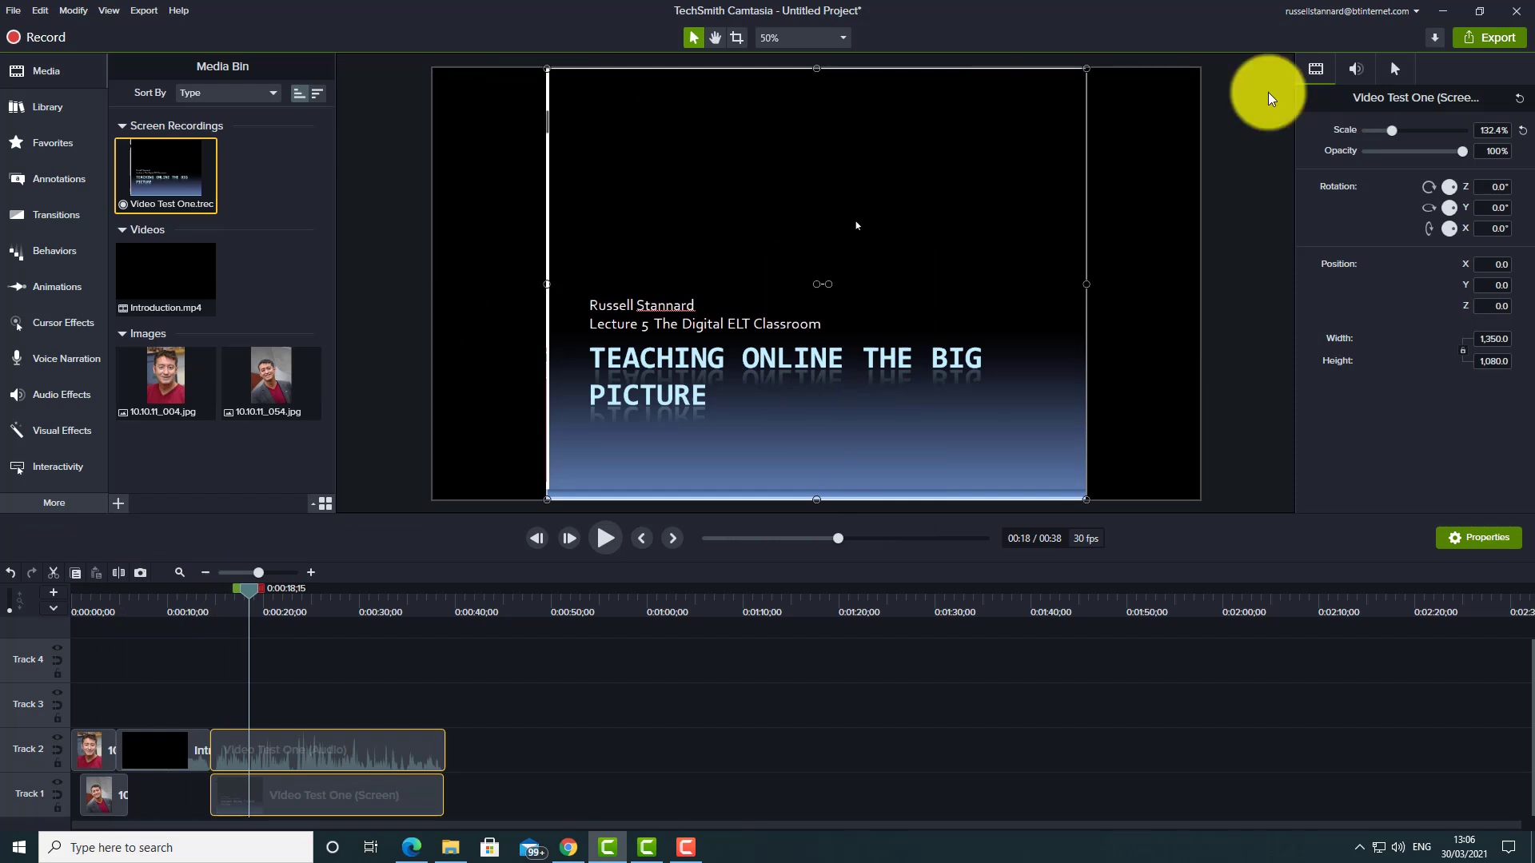
mouse_move(376, 573)
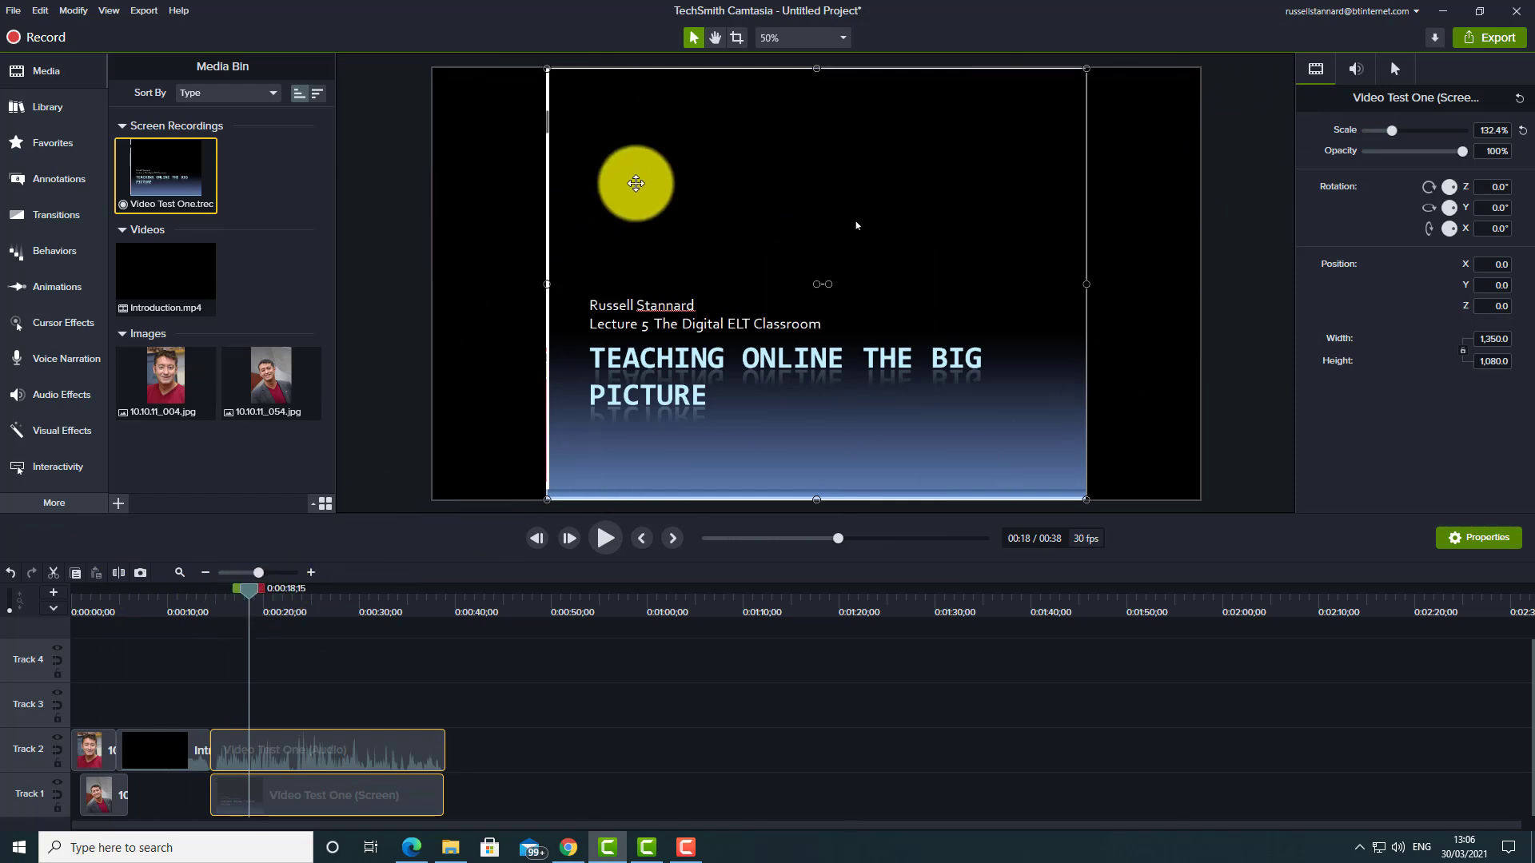
left_click_drag(634, 183, 626, 95)
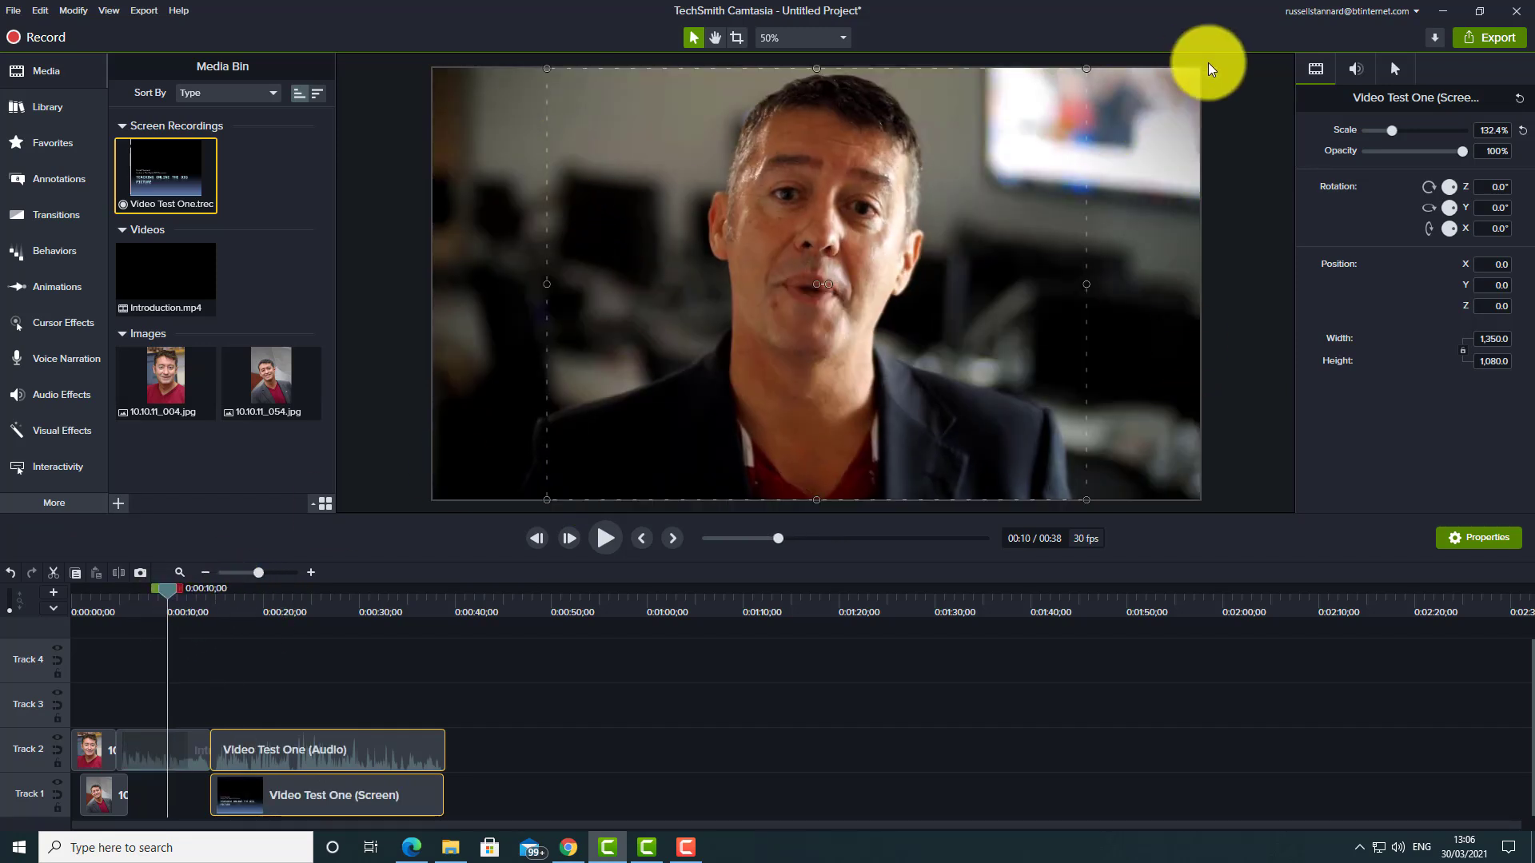
mouse_move(388, 489)
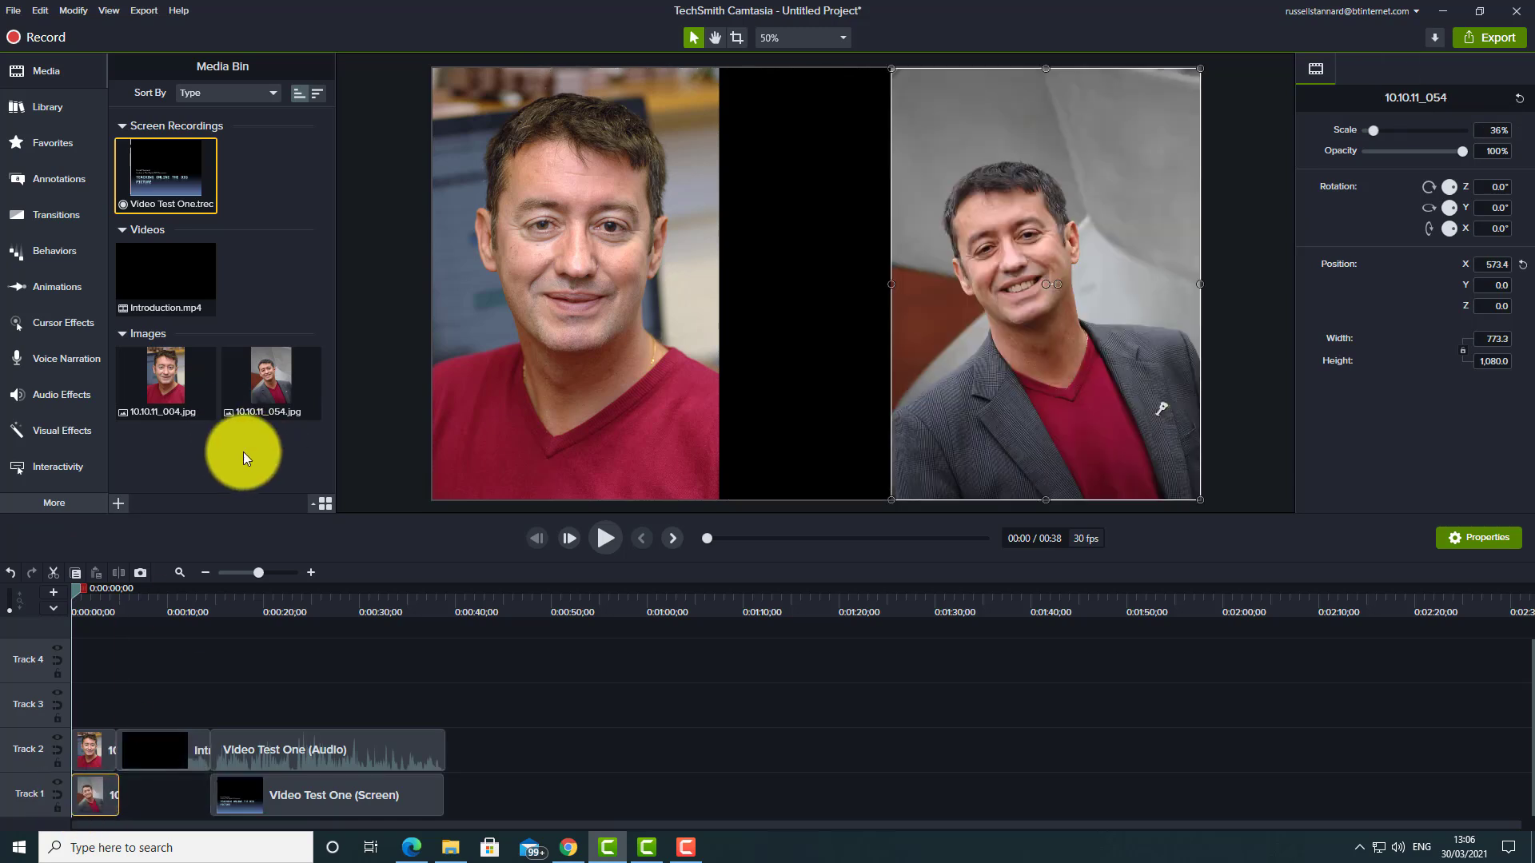
mouse_move(56, 394)
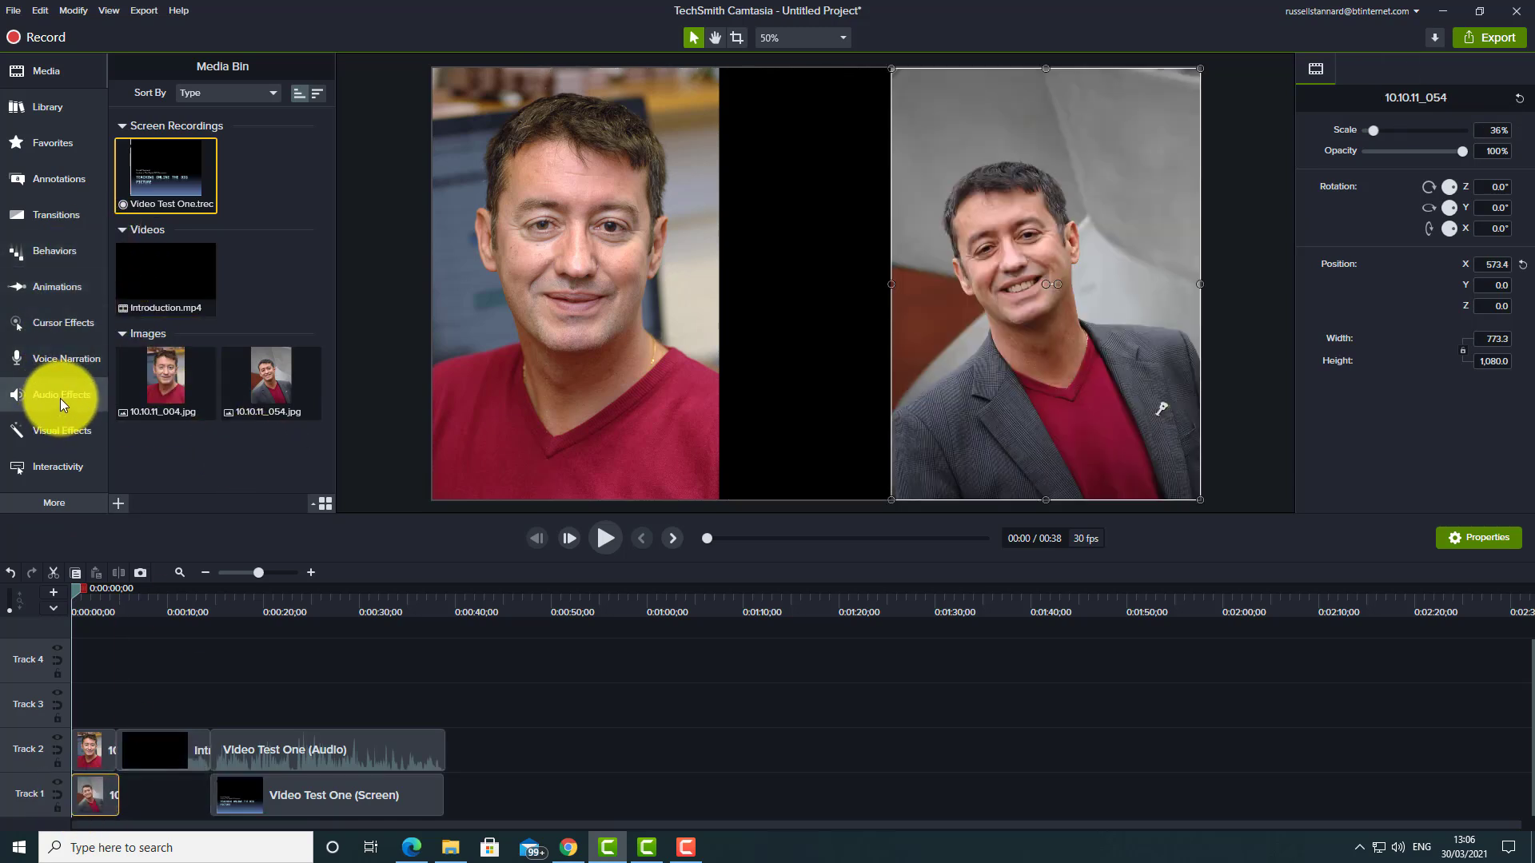
mouse_move(62, 362)
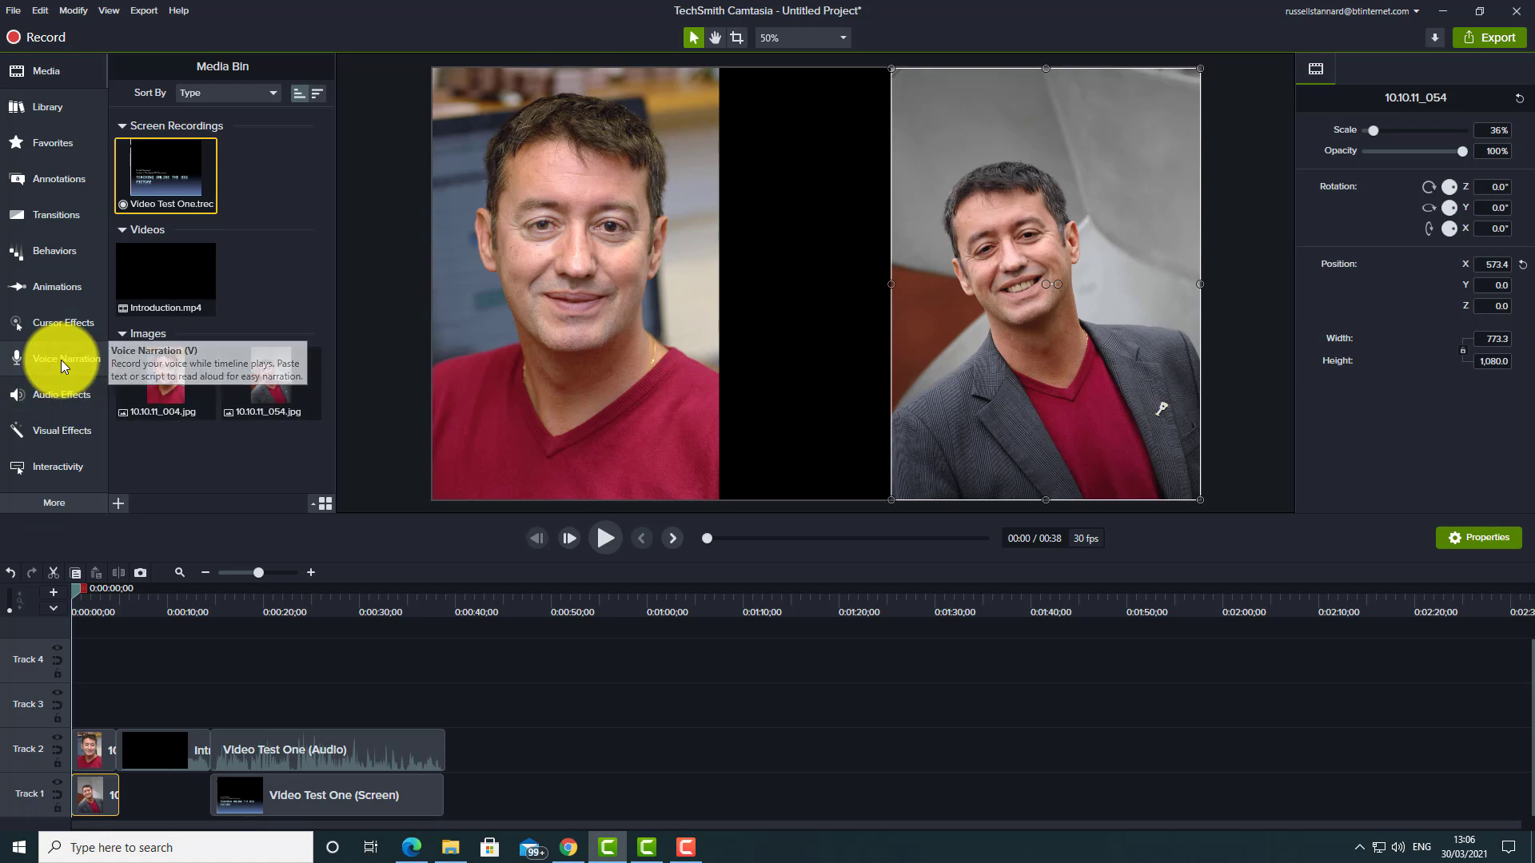
- Record a short narration with the HD Pro Webcam C920 microphone and save it
left_click(66, 359)
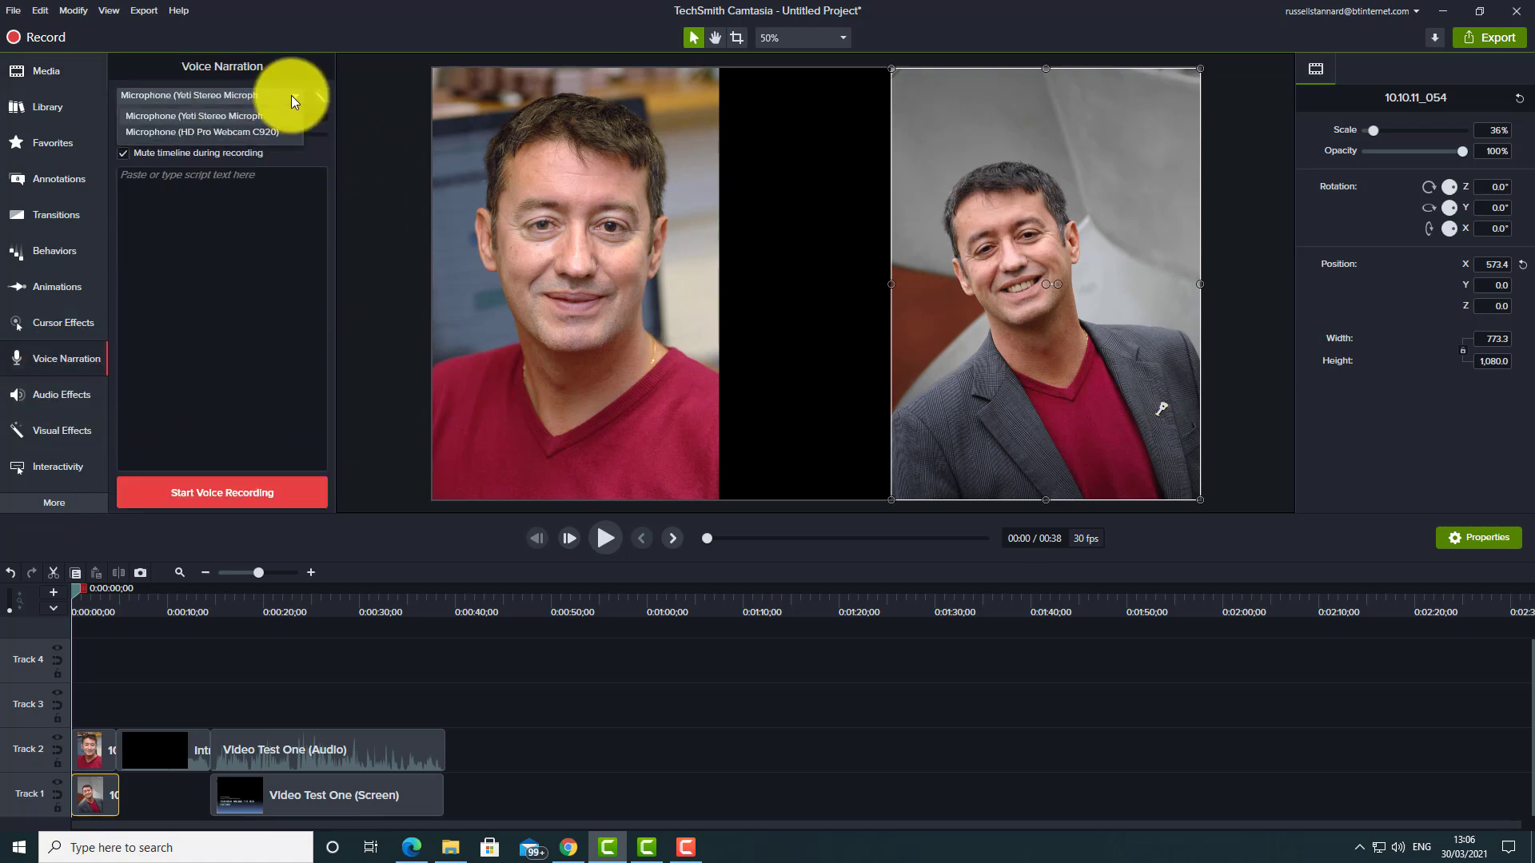
left_click(196, 132)
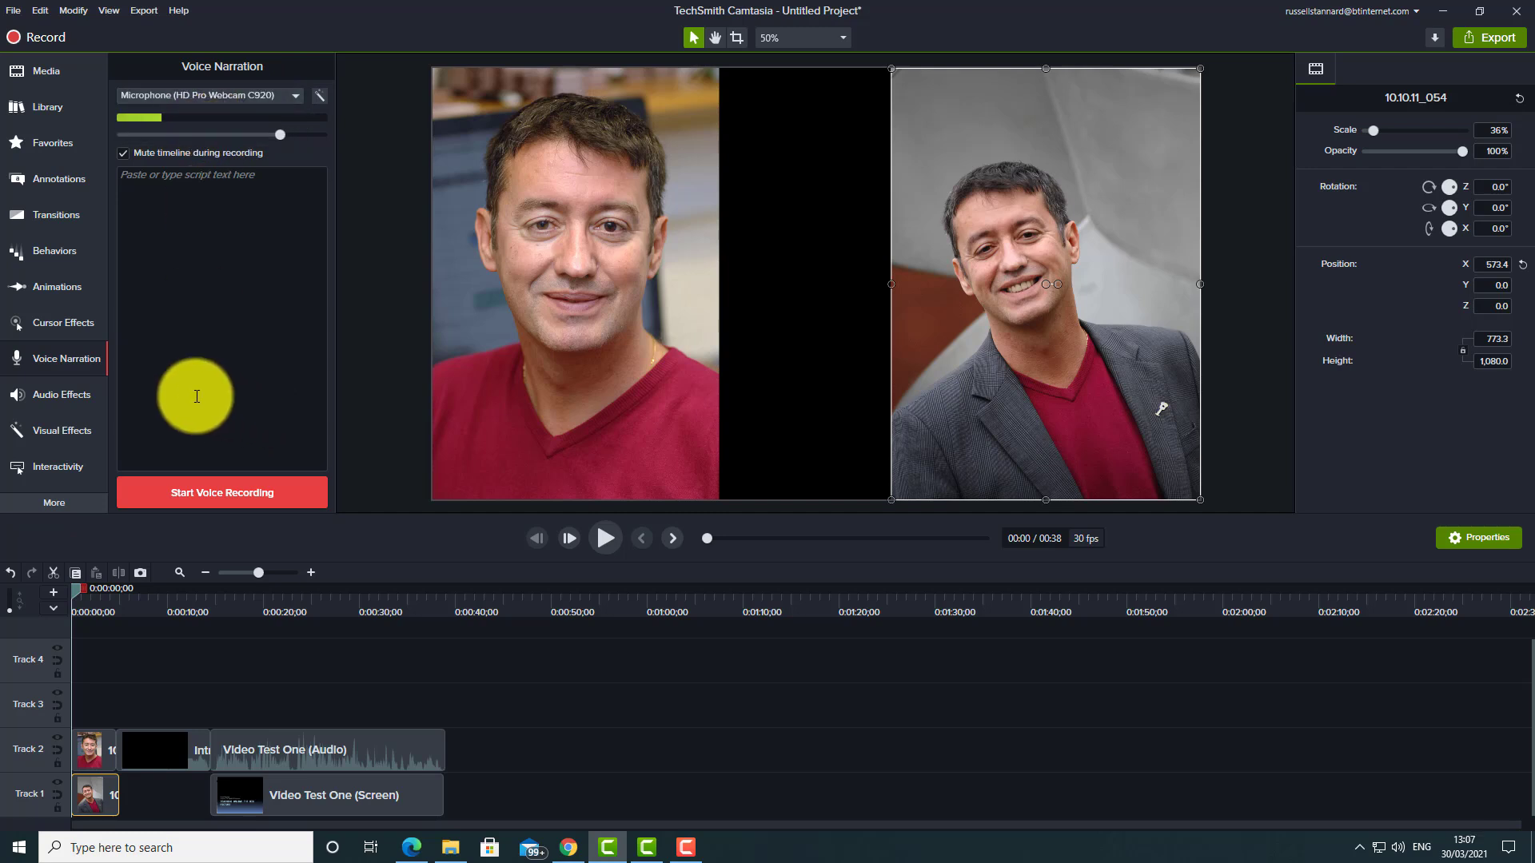
left_click(221, 493)
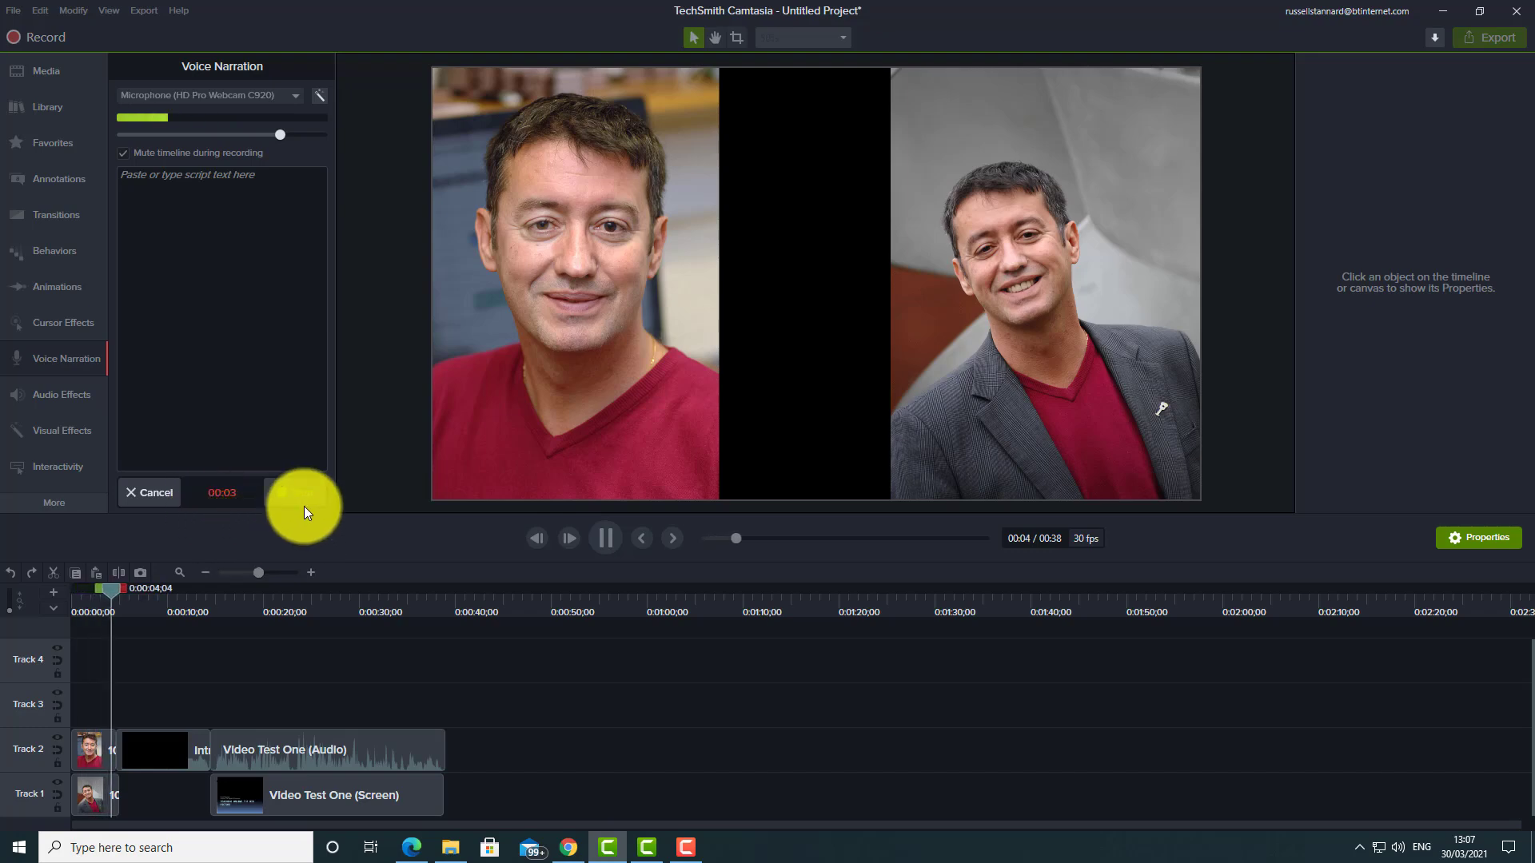
left_click(271, 493)
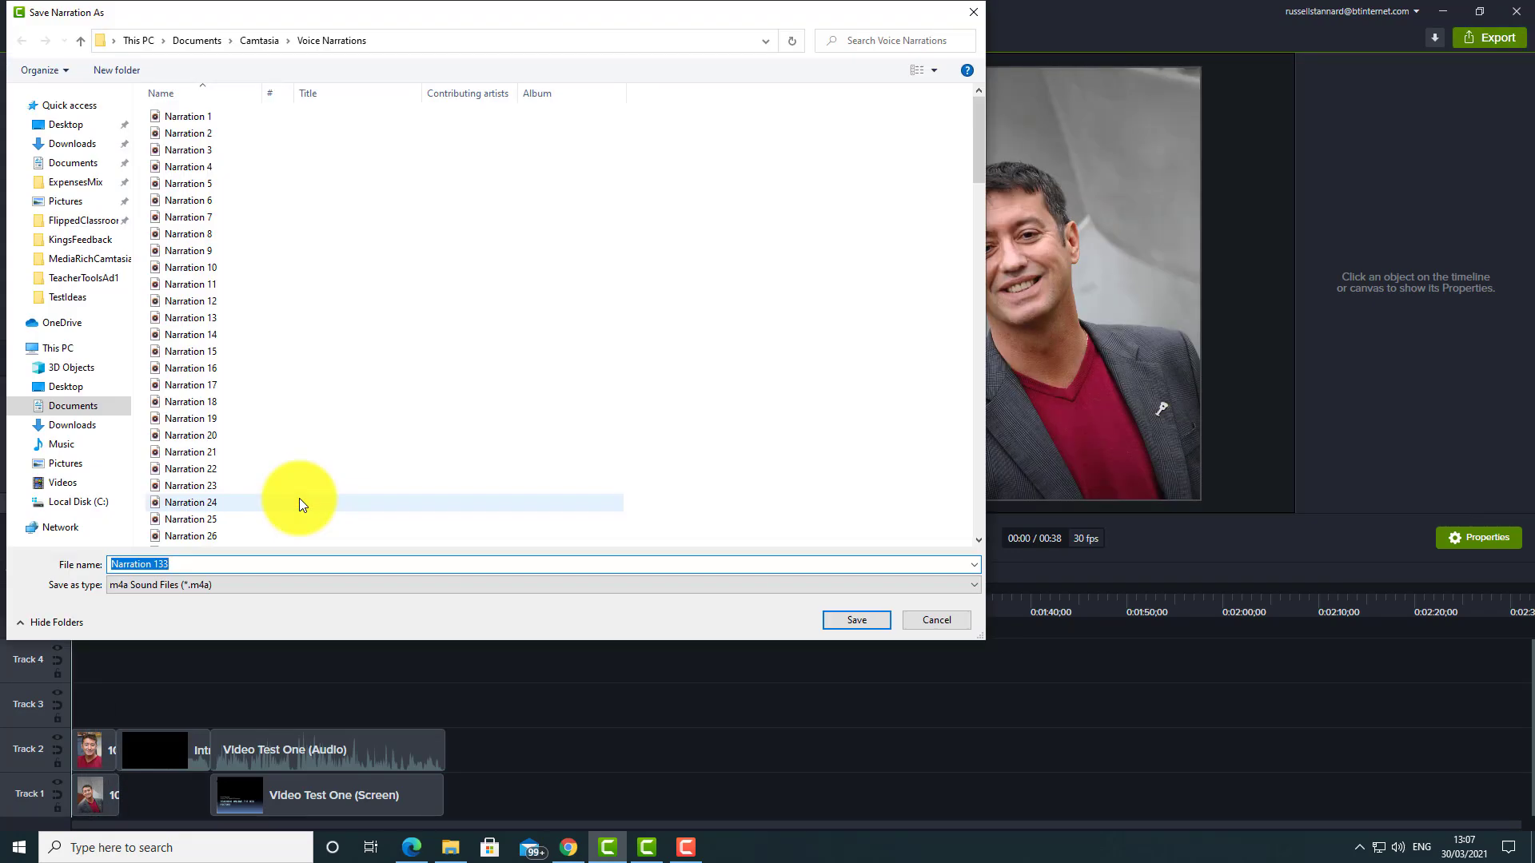
left_click(857, 620)
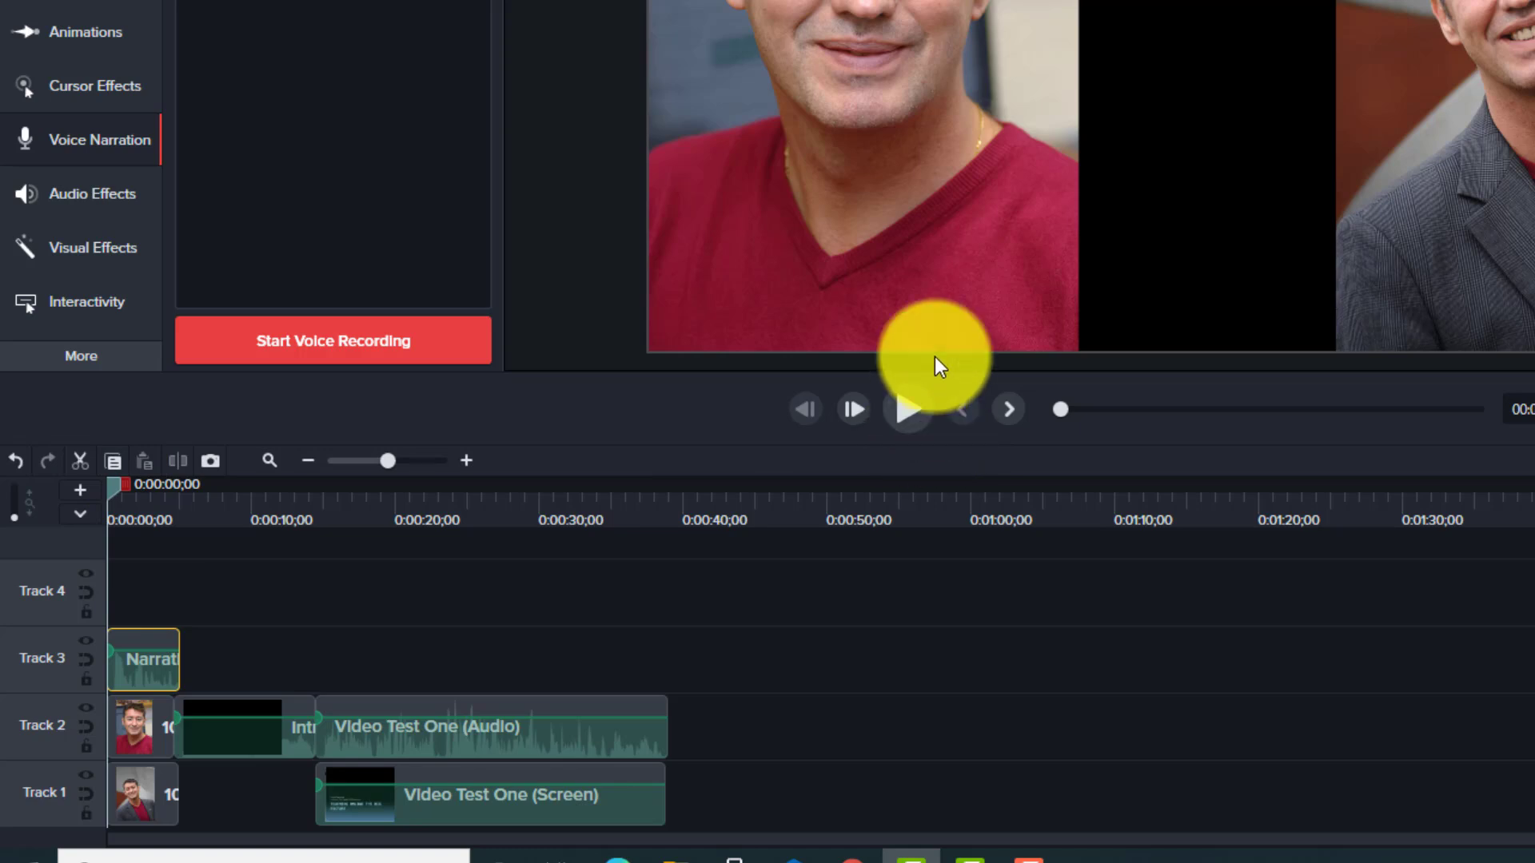
left_click(908, 409)
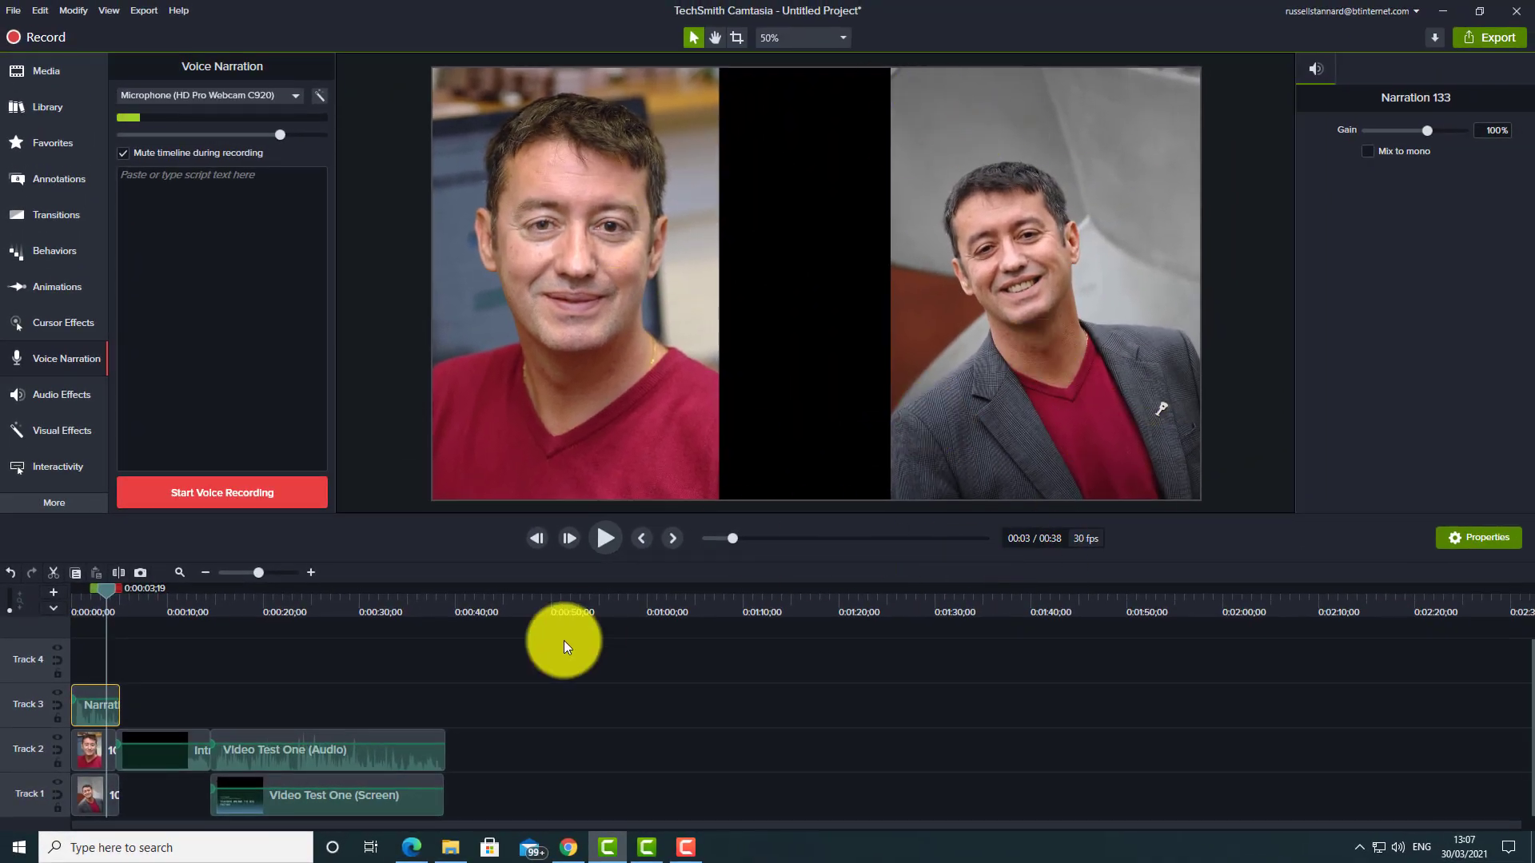
mouse_move(509, 814)
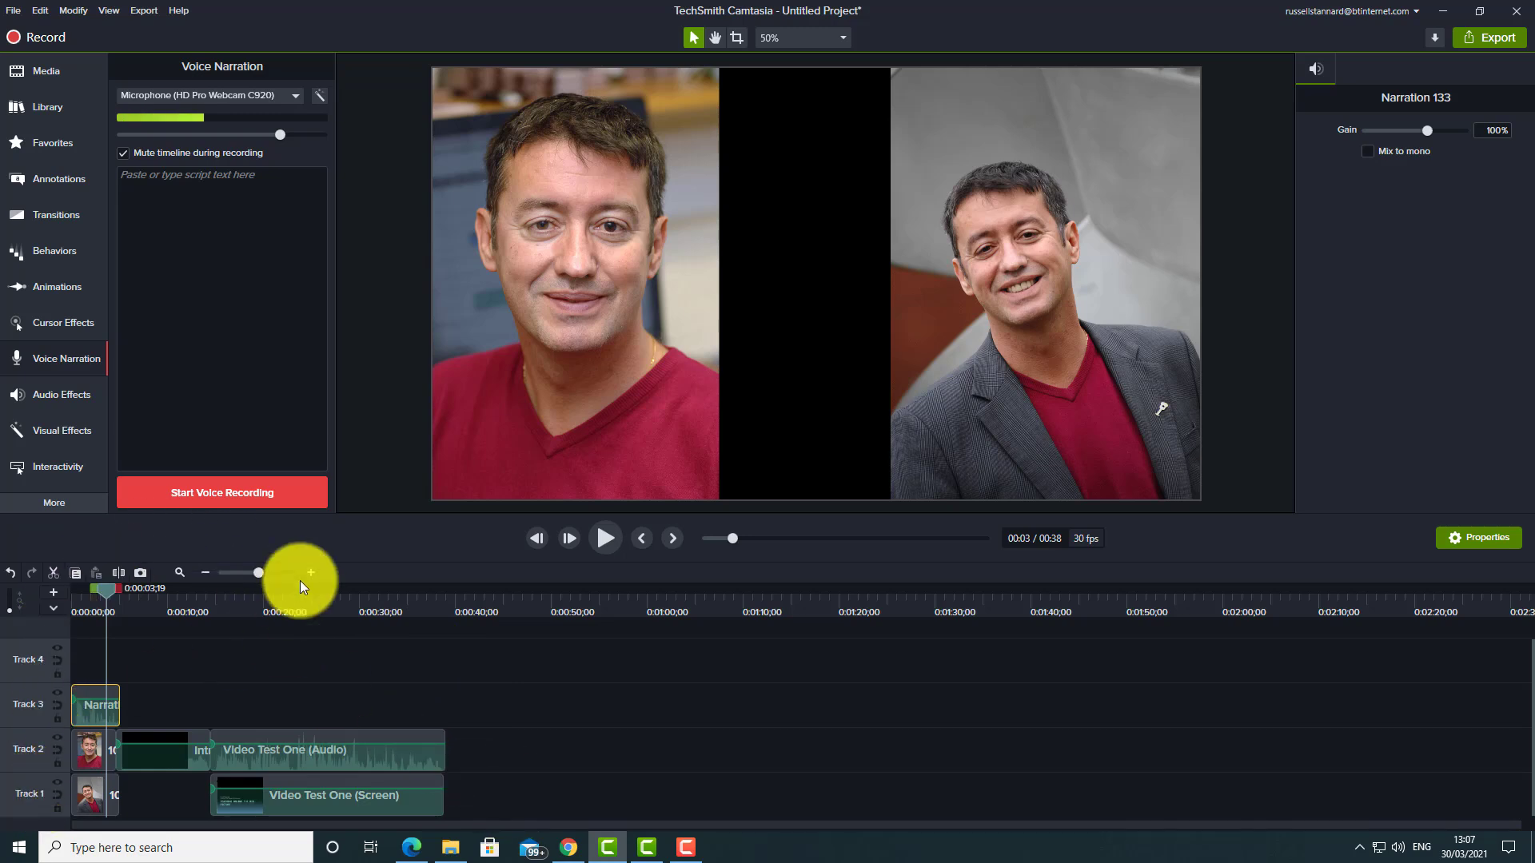
mouse_move(544, 745)
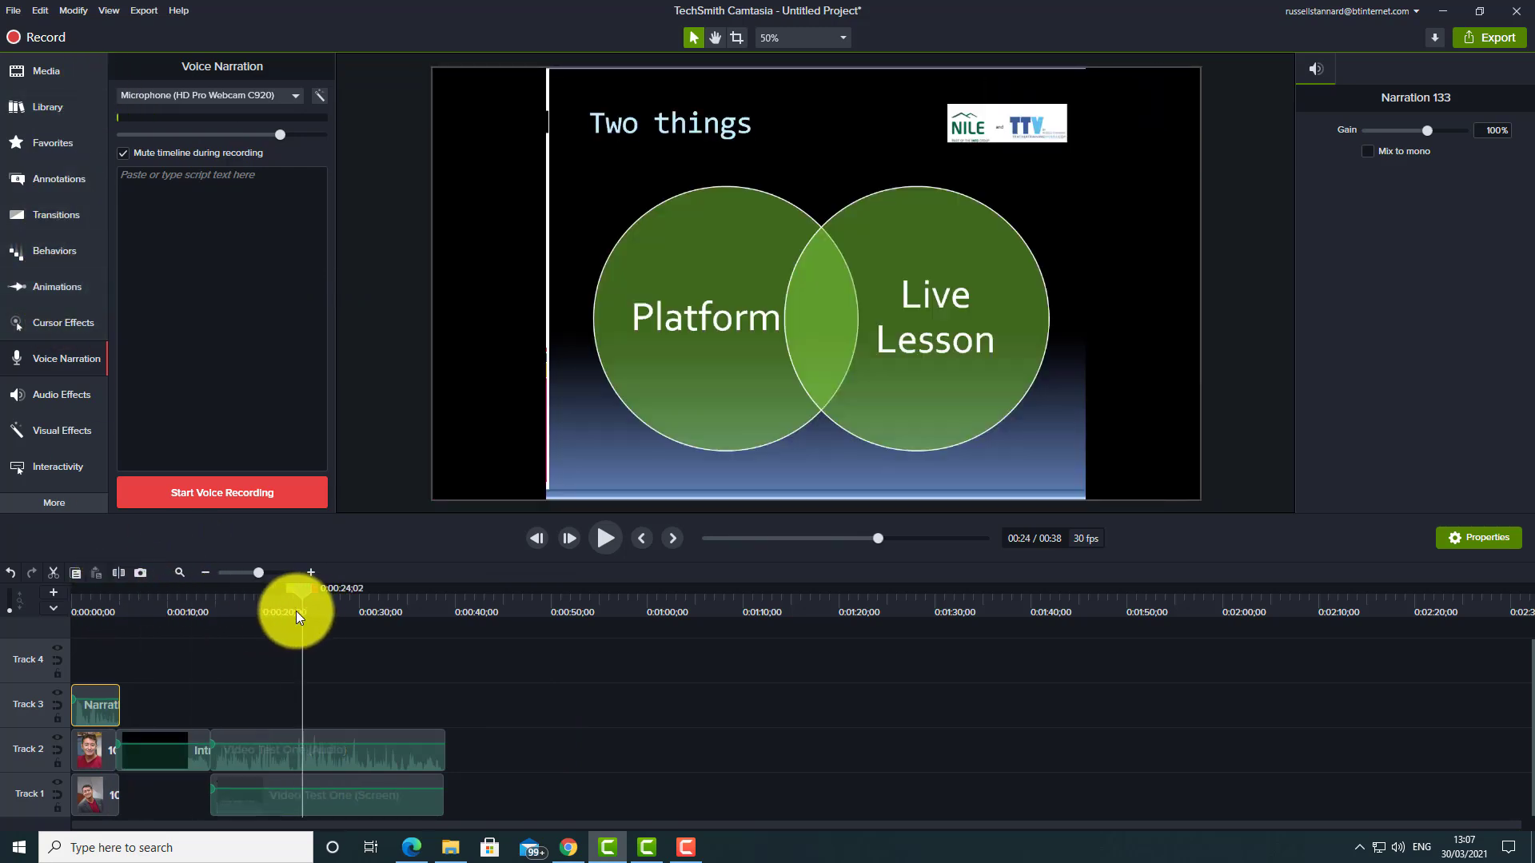
- On the Two things slide at 24 s, relabel the callout 'This is the blend'
left_click(57, 178)
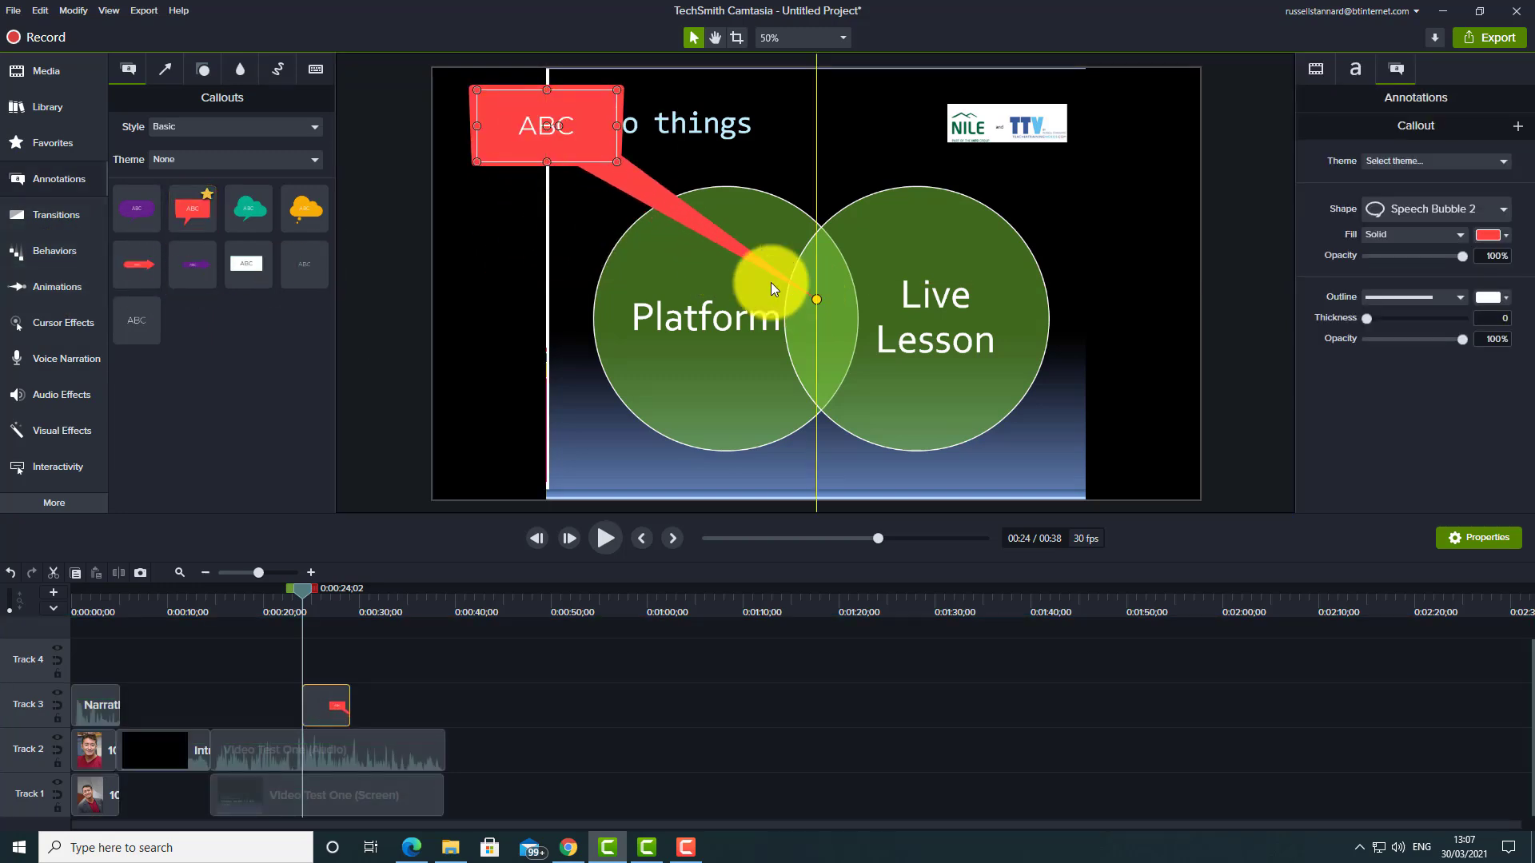
double_click(545, 125)
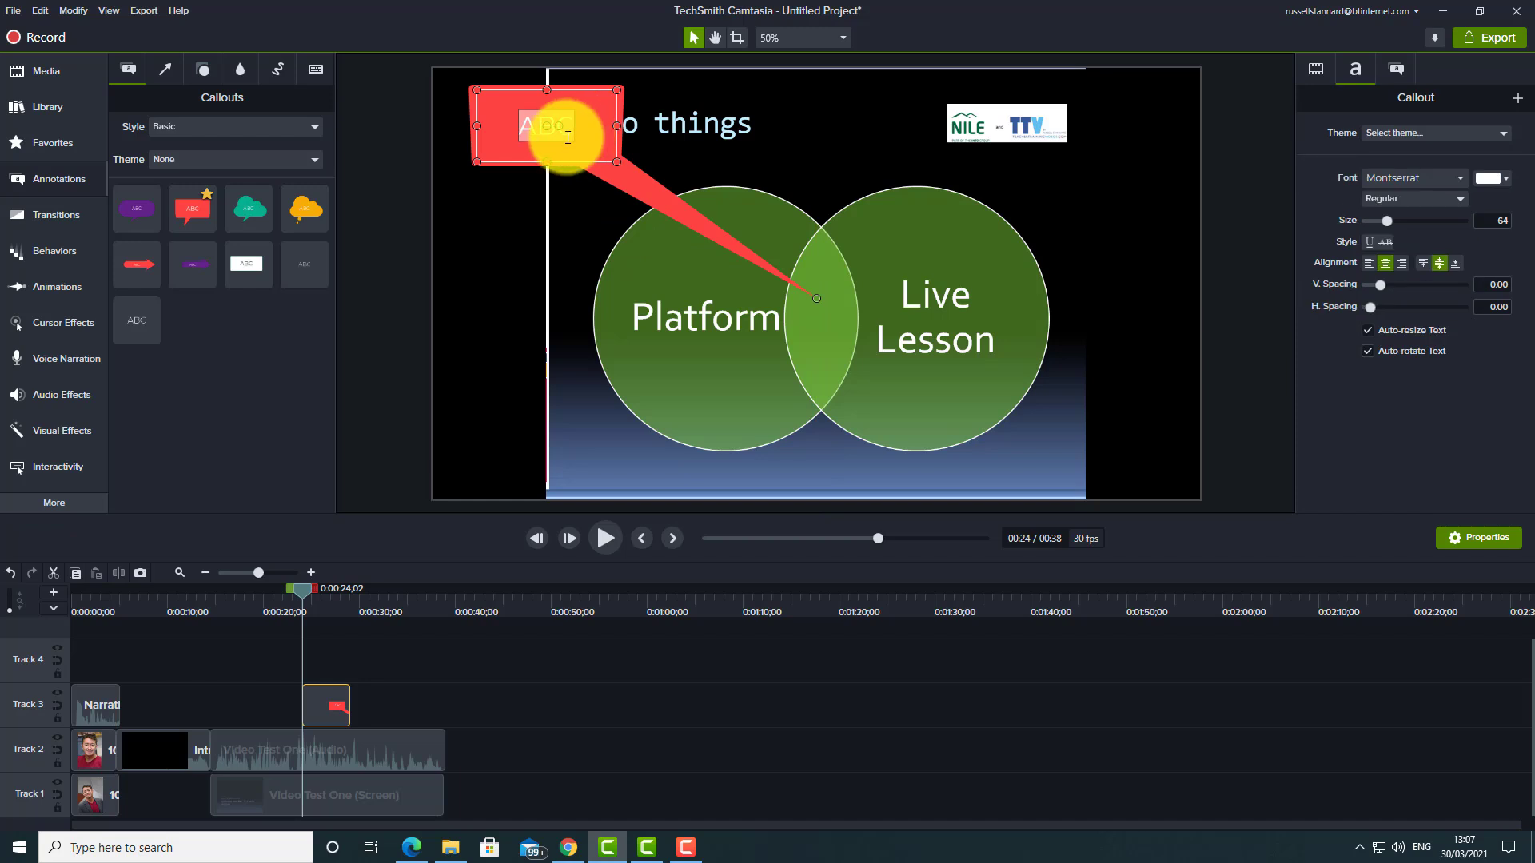
type("This is the blend")
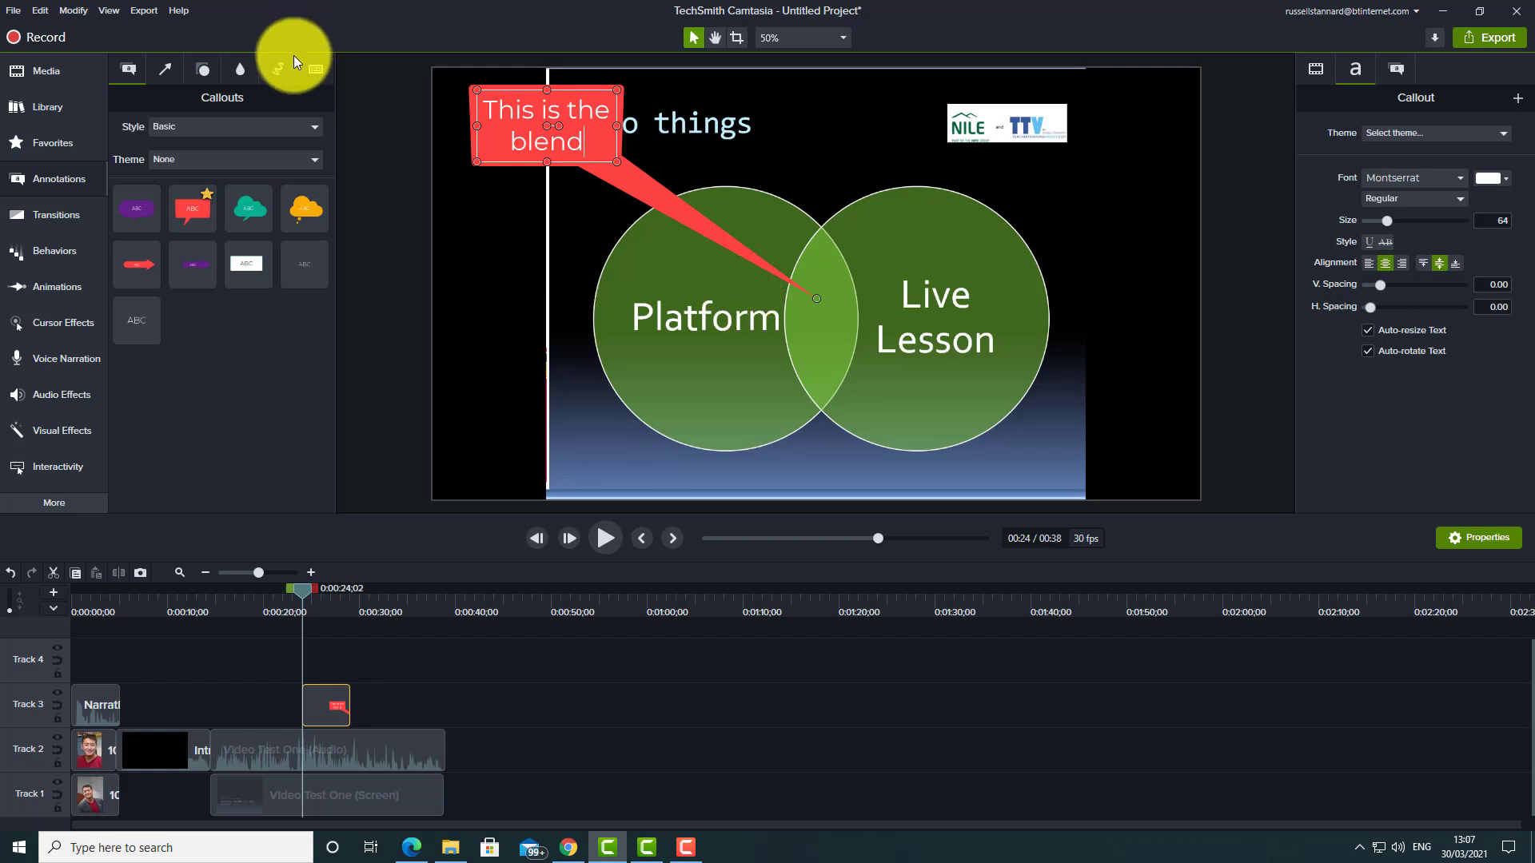
- Size a red sketch-motion rectangle around the title slide text near 18 seconds, then preview
left_click(277, 68)
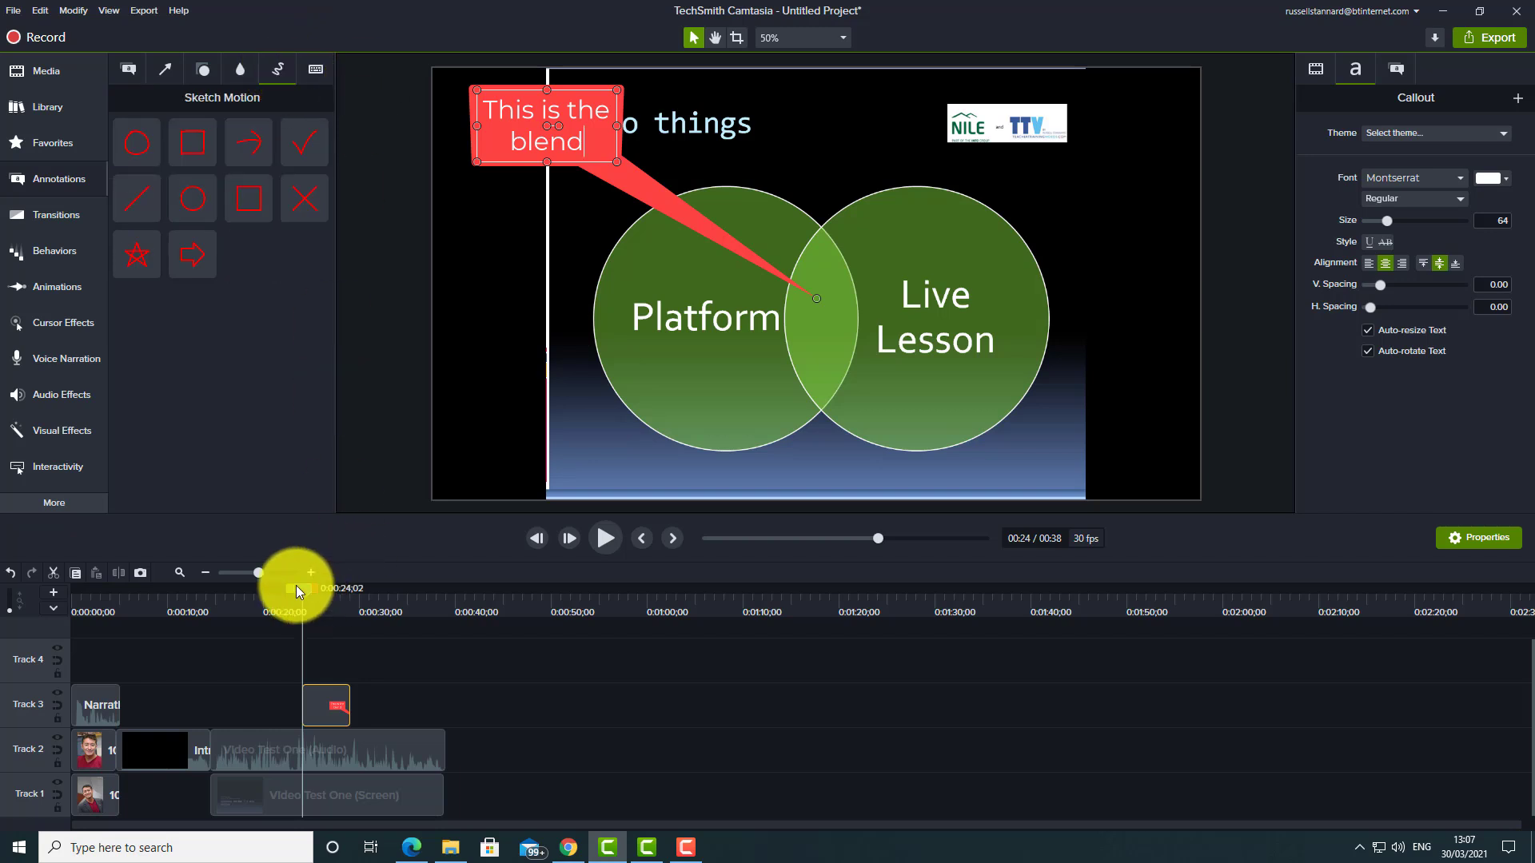
left_click_drag(301, 587, 237, 588)
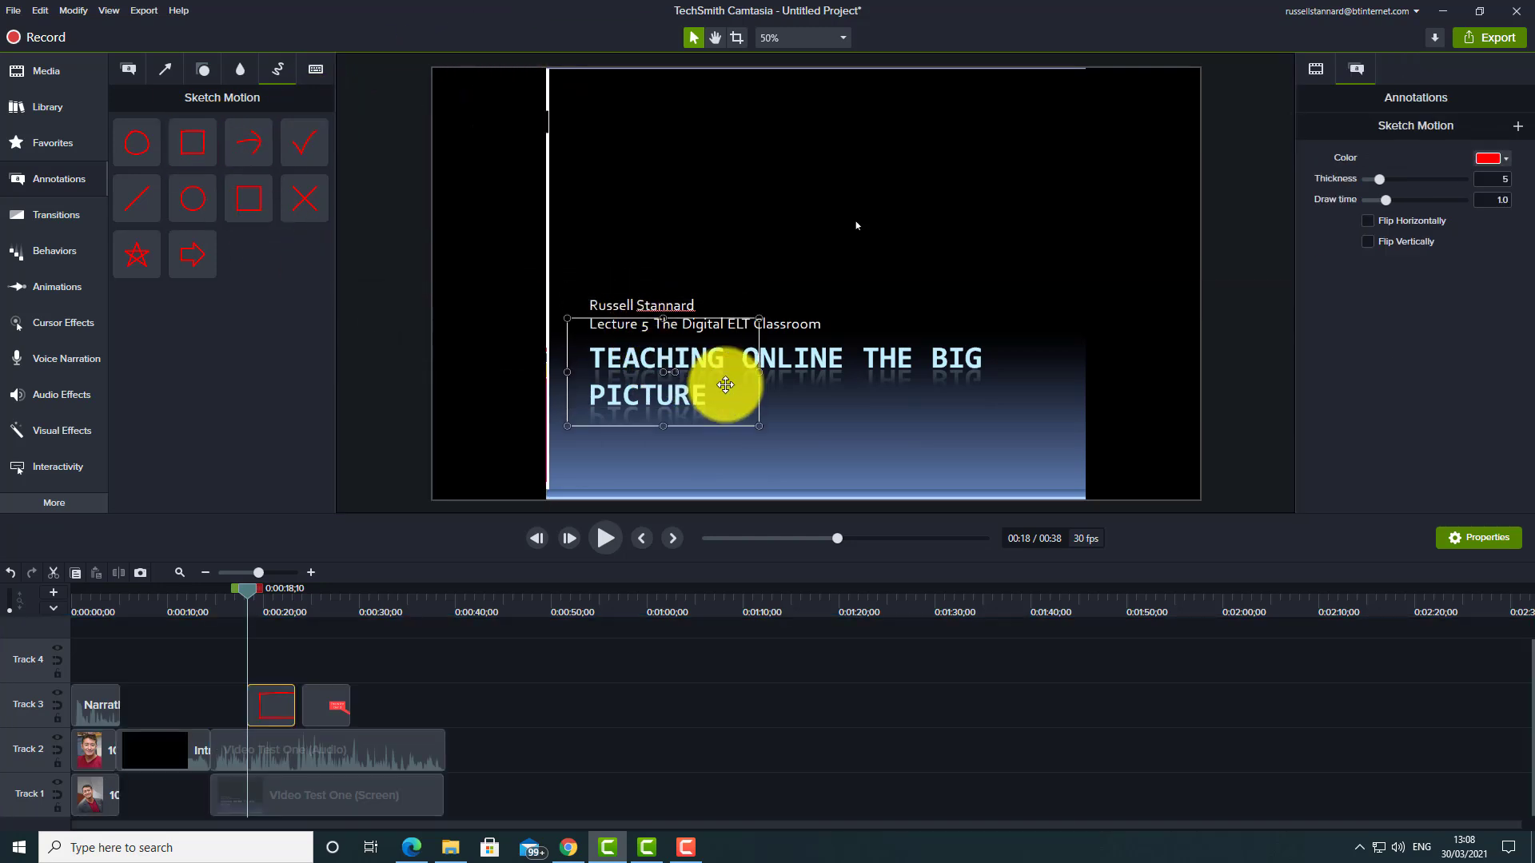
left_click_drag(724, 384, 1029, 392)
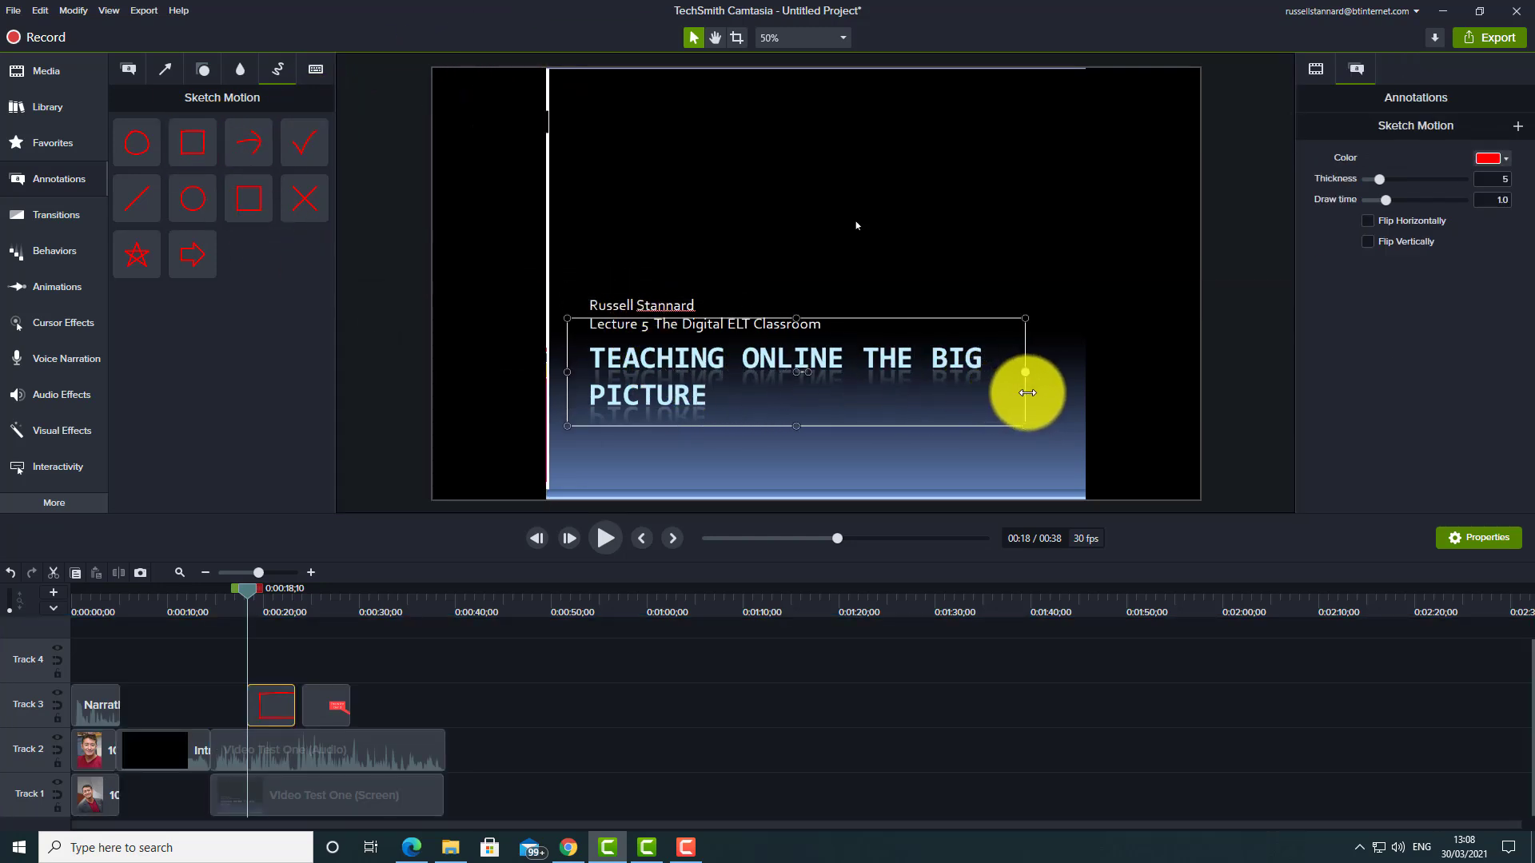
left_click_drag(1028, 393, 790, 257)
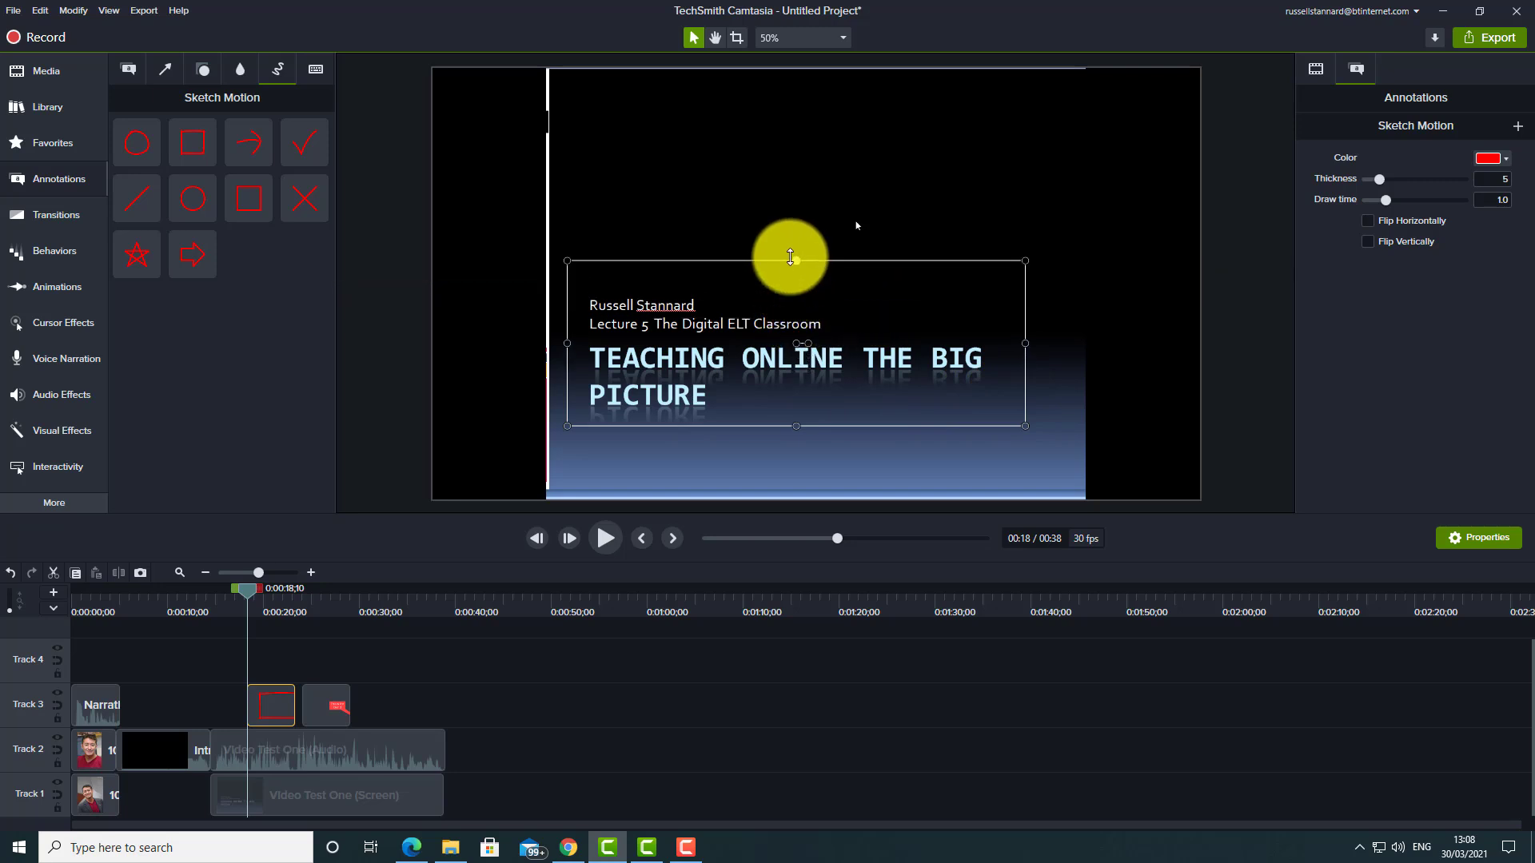
left_click(605, 538)
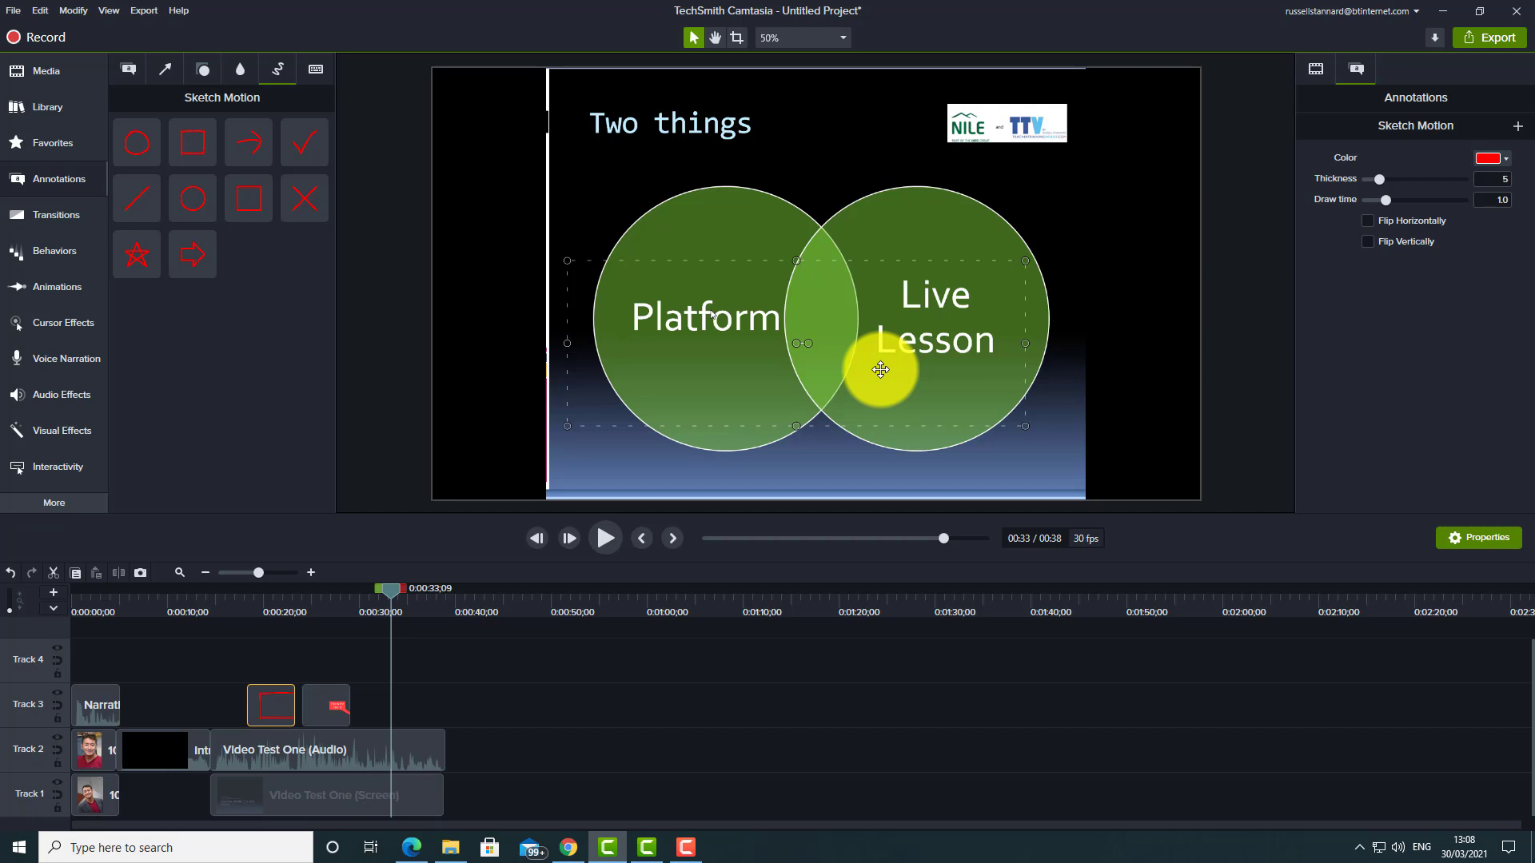
left_click_drag(392, 590, 411, 590)
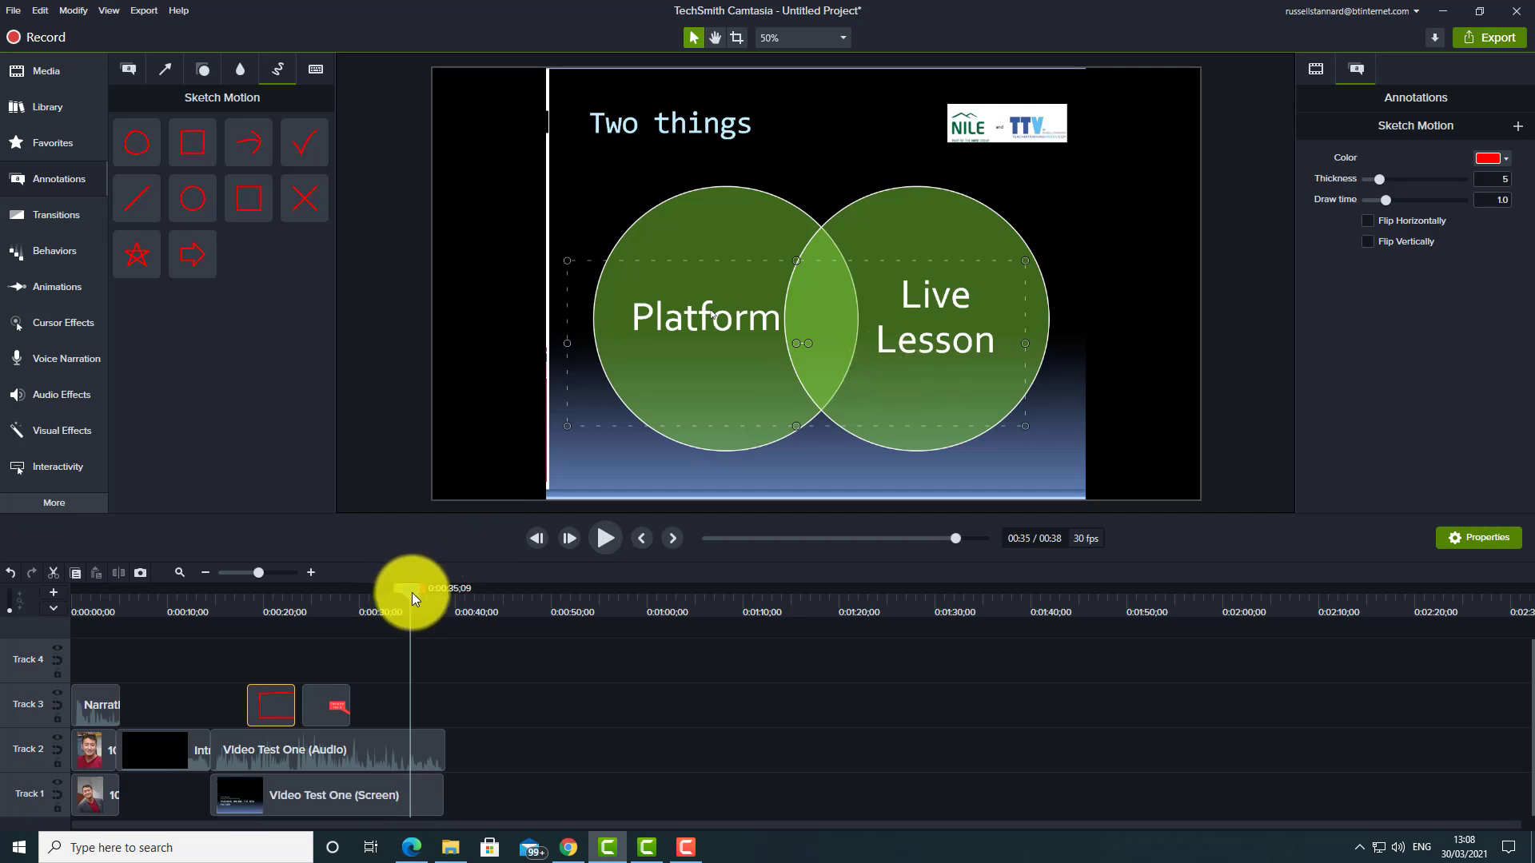
left_click_drag(409, 592, 377, 592)
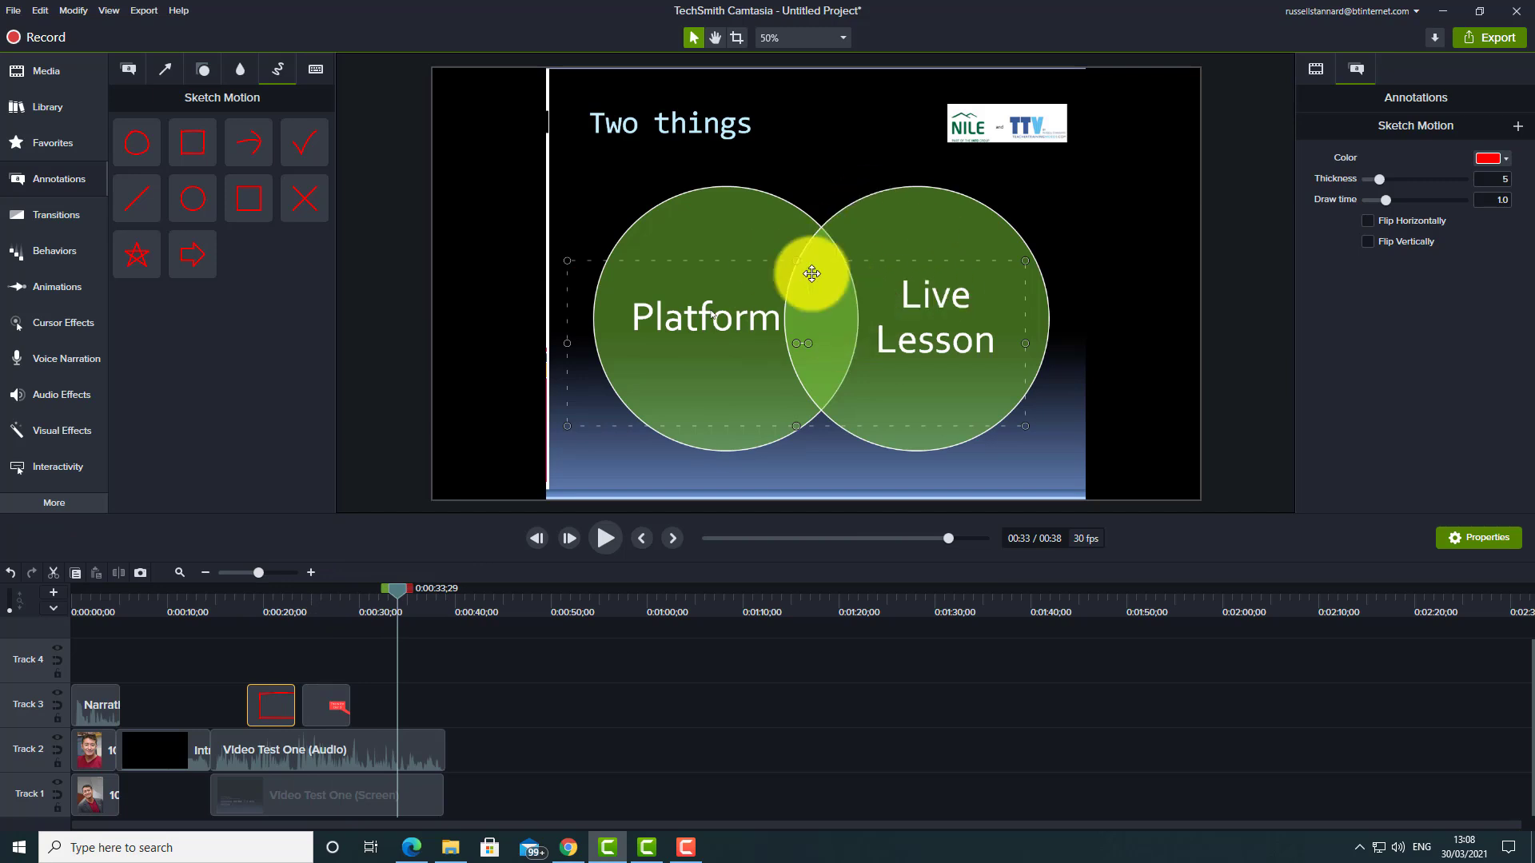
- Set a Zoom-n-Pan zoom on the slide recording and preview from about 31 seconds
left_click(56, 287)
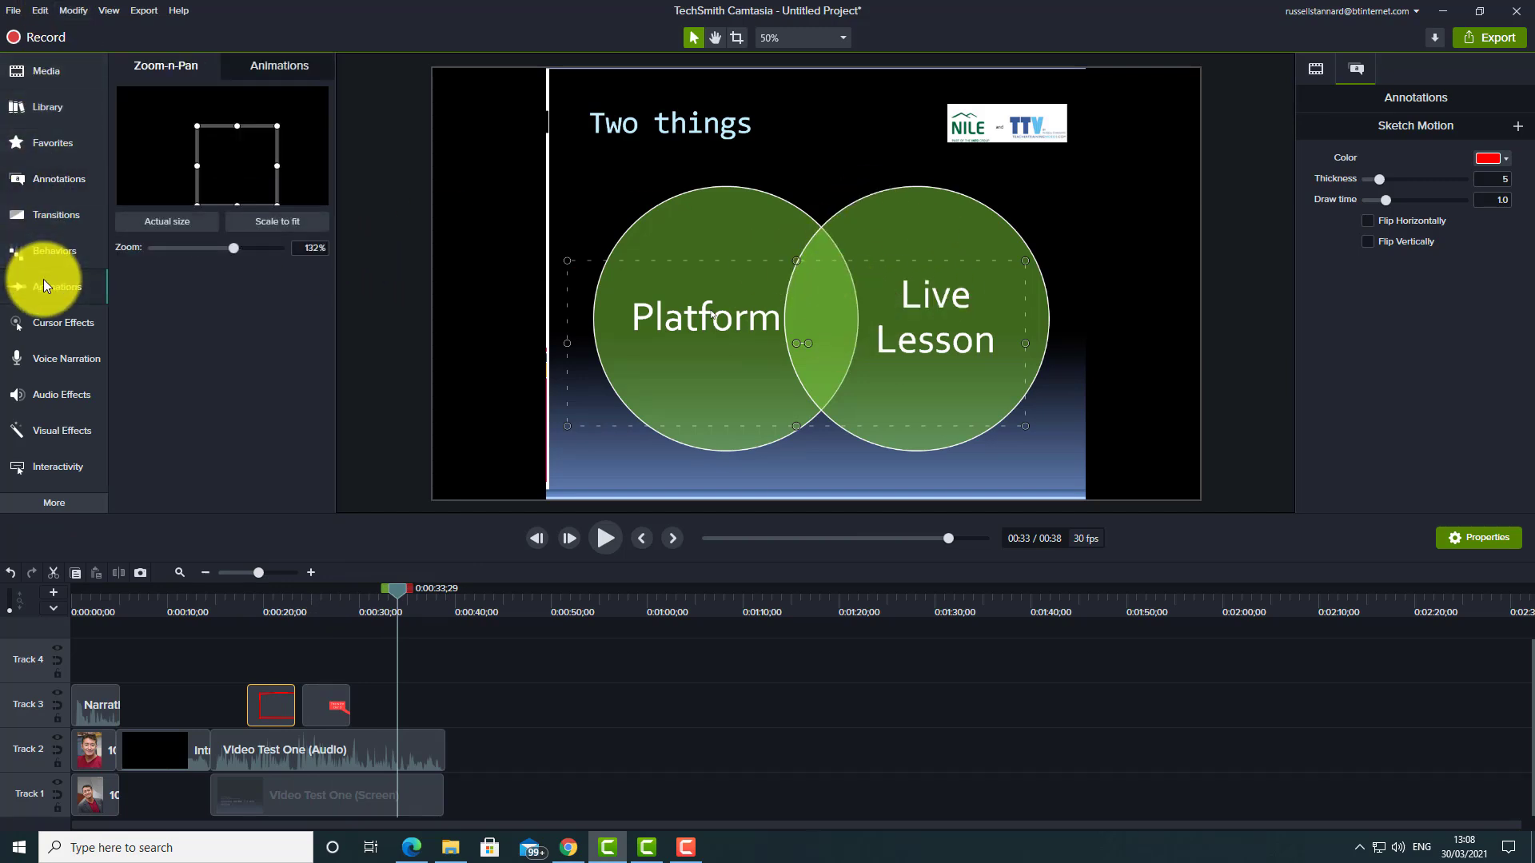
left_click_drag(231, 248, 235, 248)
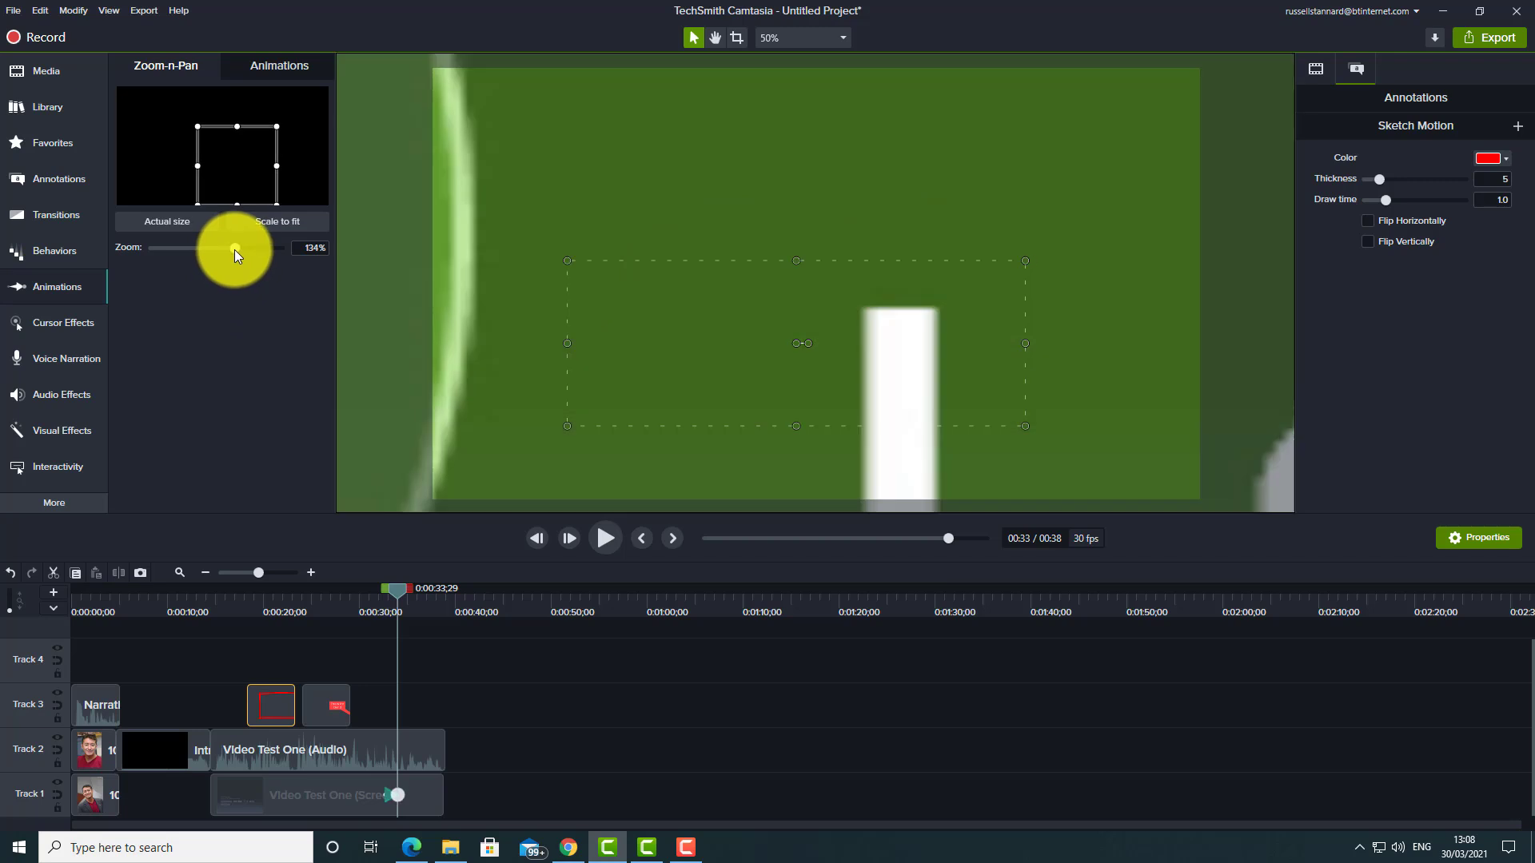
left_click_drag(235, 247, 259, 247)
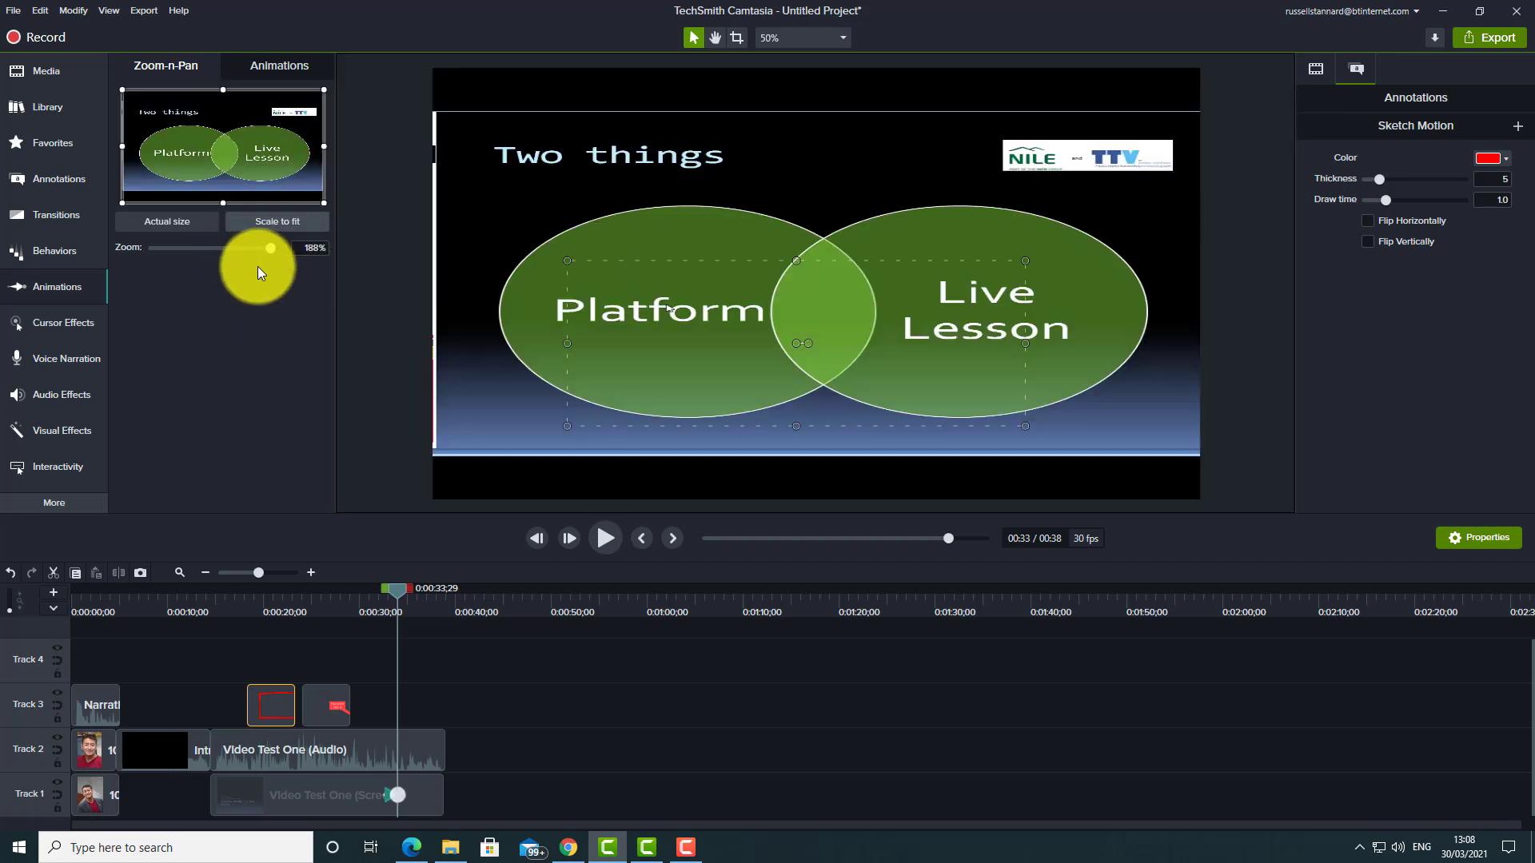
left_click_drag(272, 248, 252, 249)
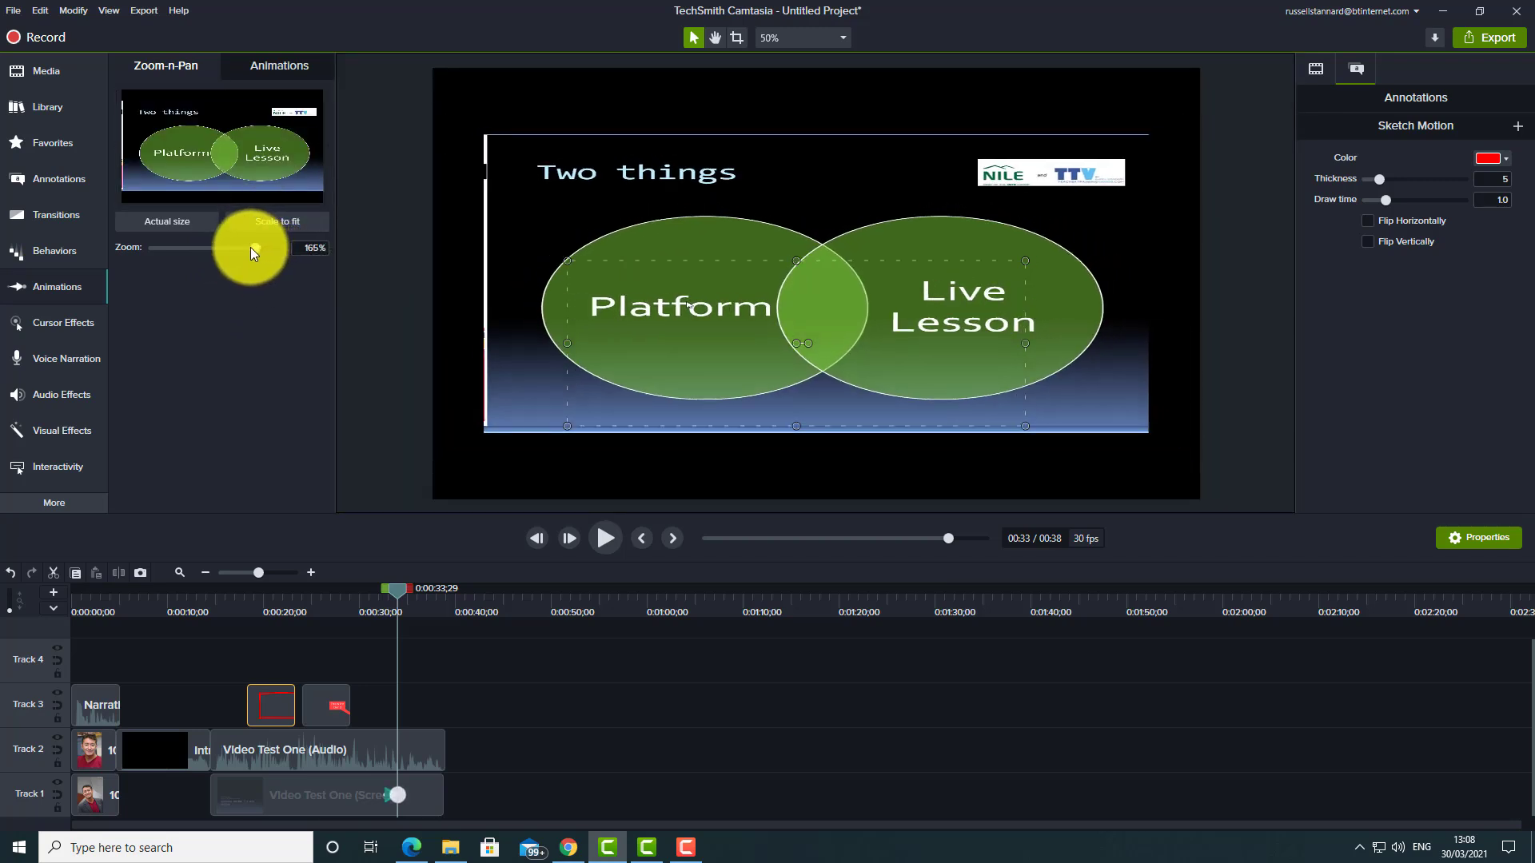
left_click_drag(253, 248, 211, 248)
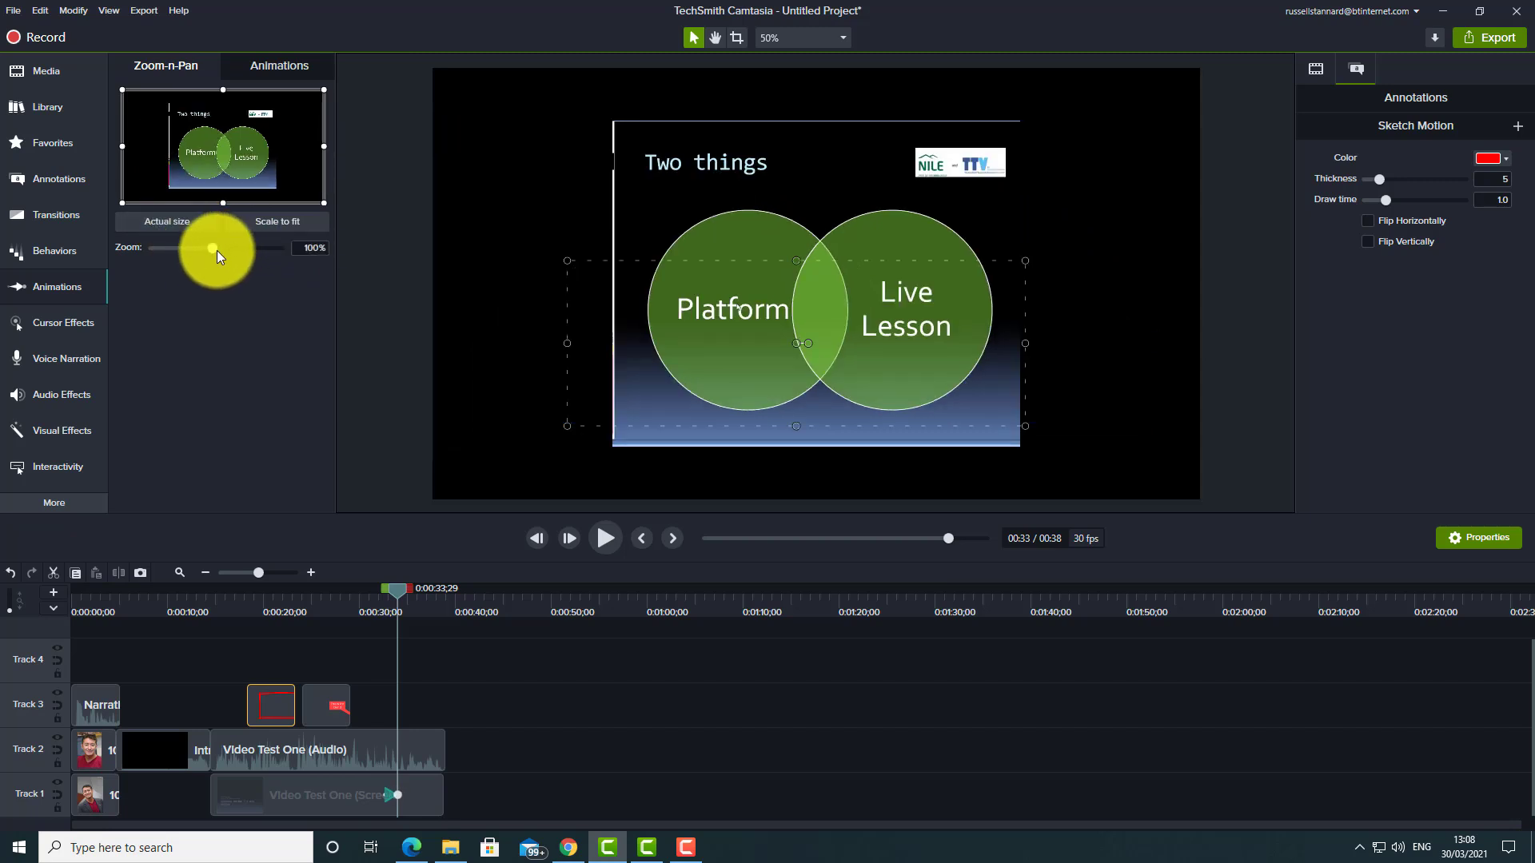
left_click_drag(208, 247, 245, 247)
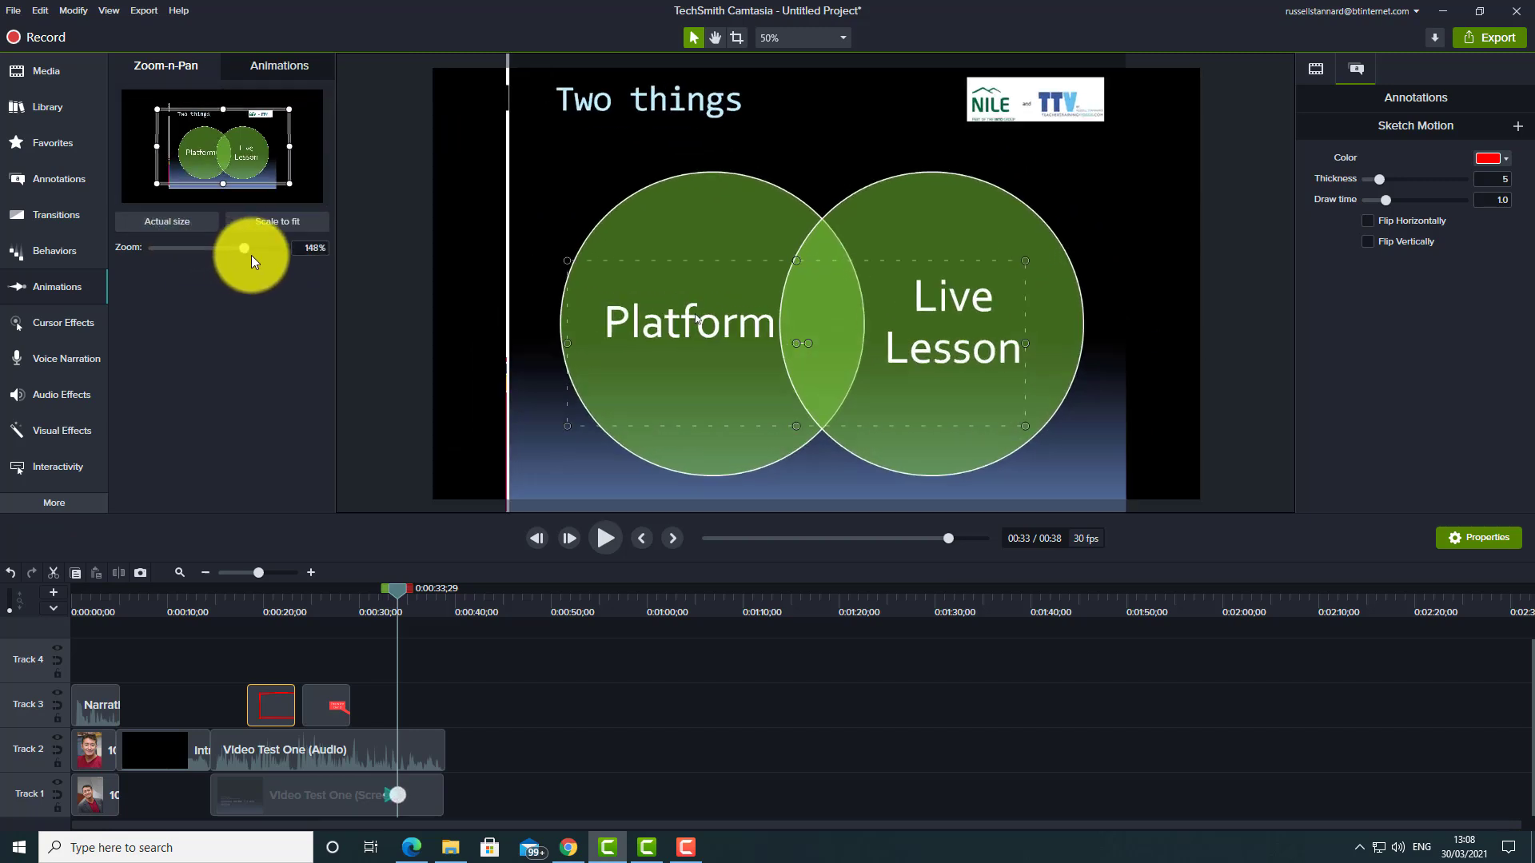
left_click_drag(244, 248, 266, 248)
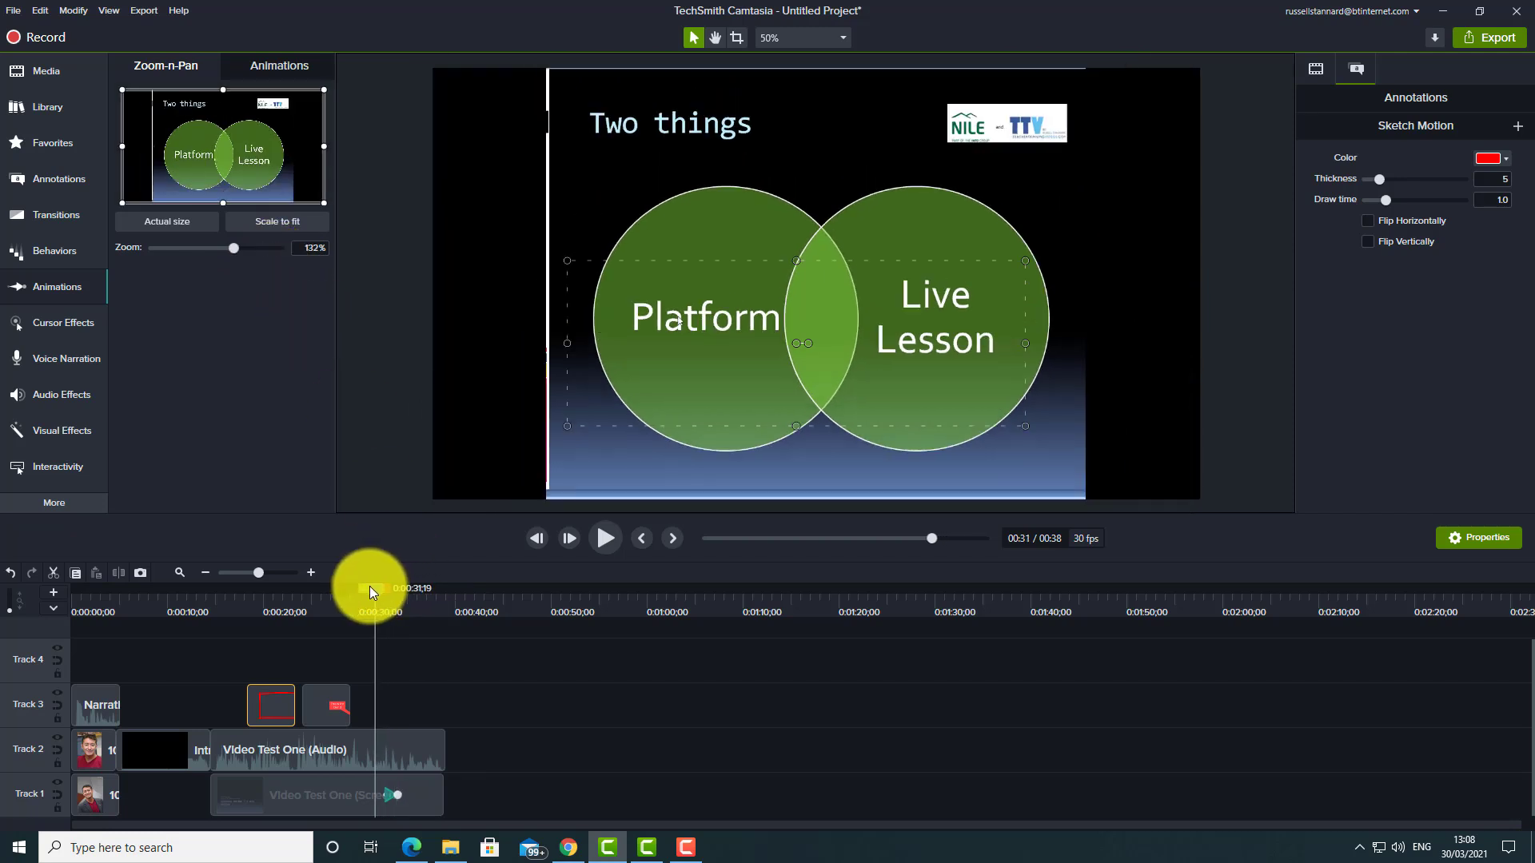
left_click(605, 538)
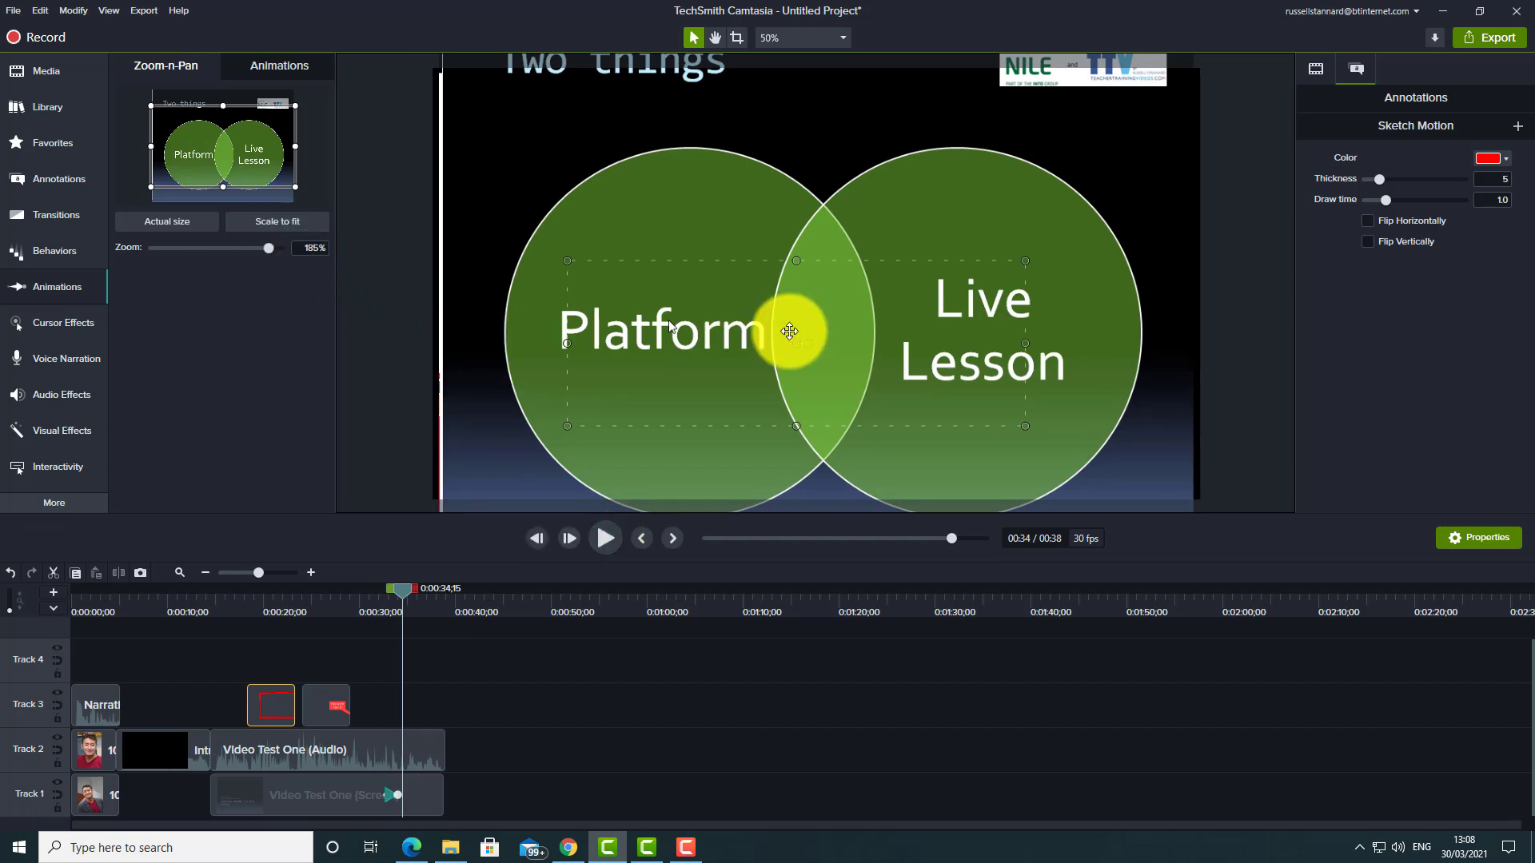
mouse_move(785, 331)
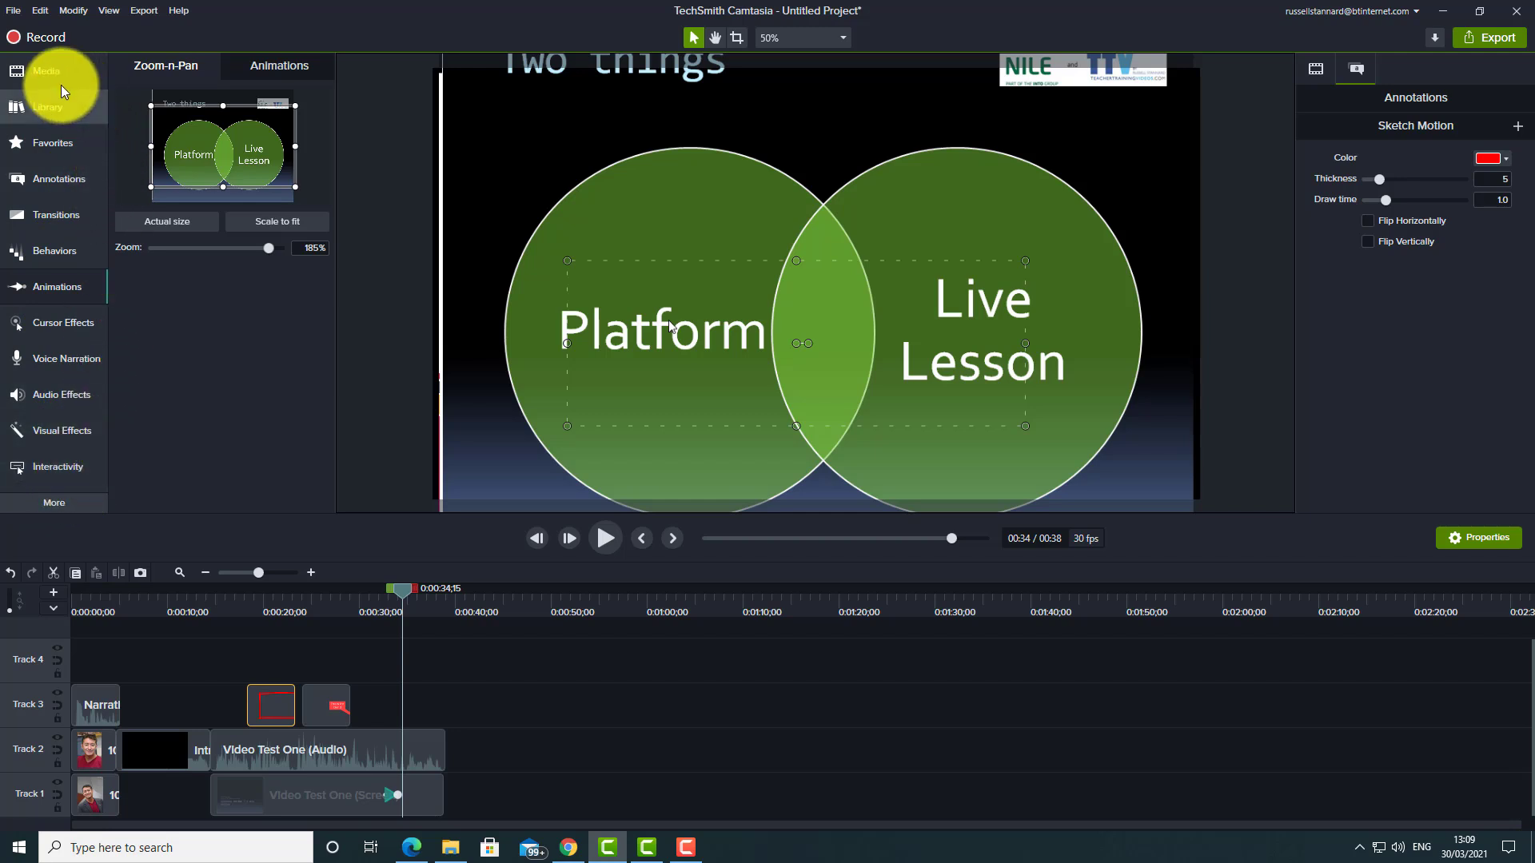
- Show the Camtasia 2020 library folders, from Icons to Outros
left_click(46, 107)
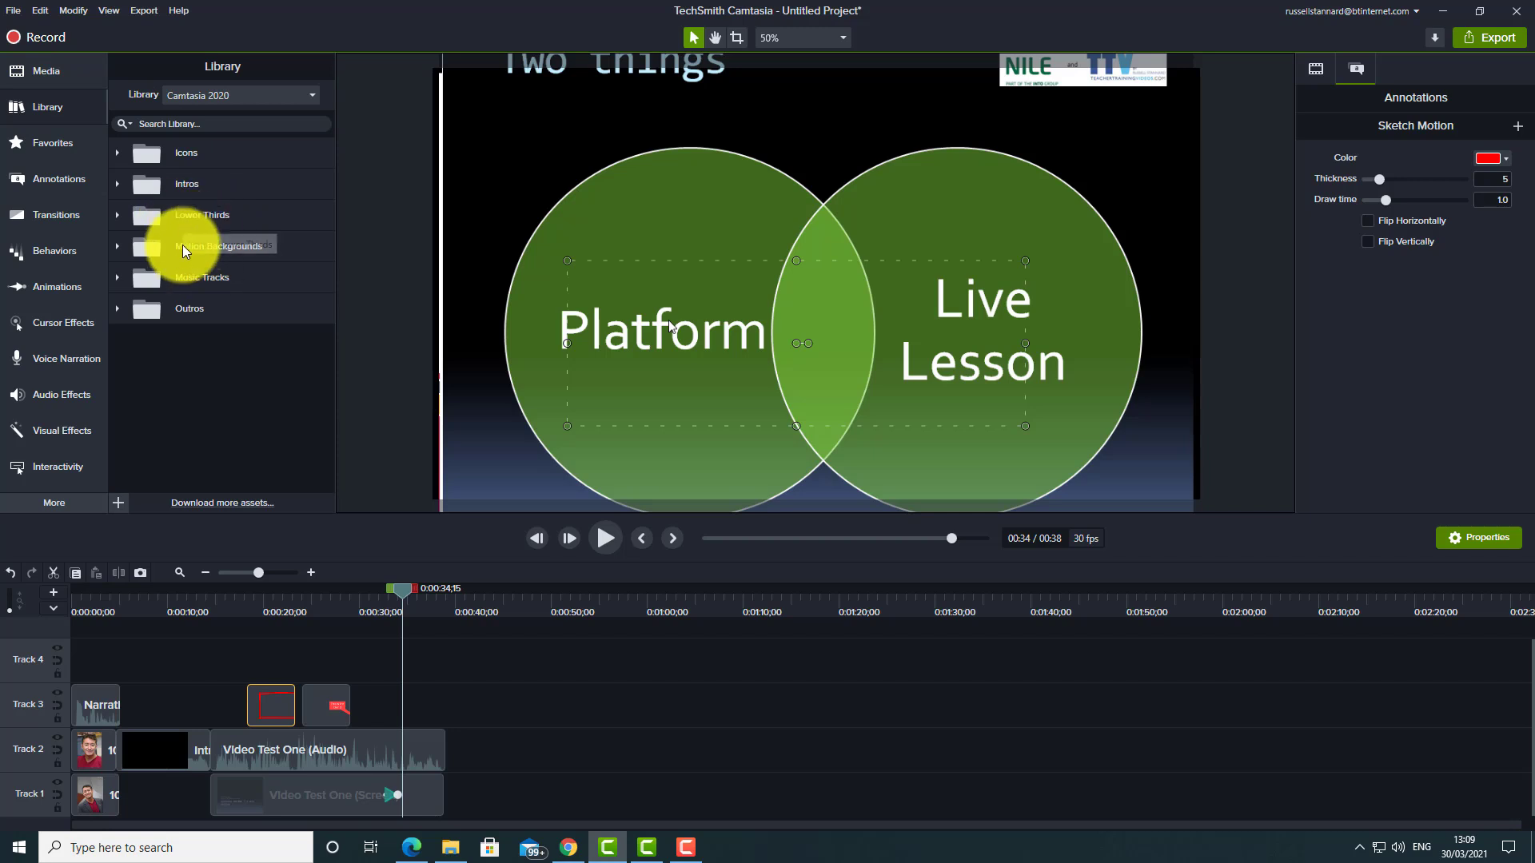
mouse_move(192, 284)
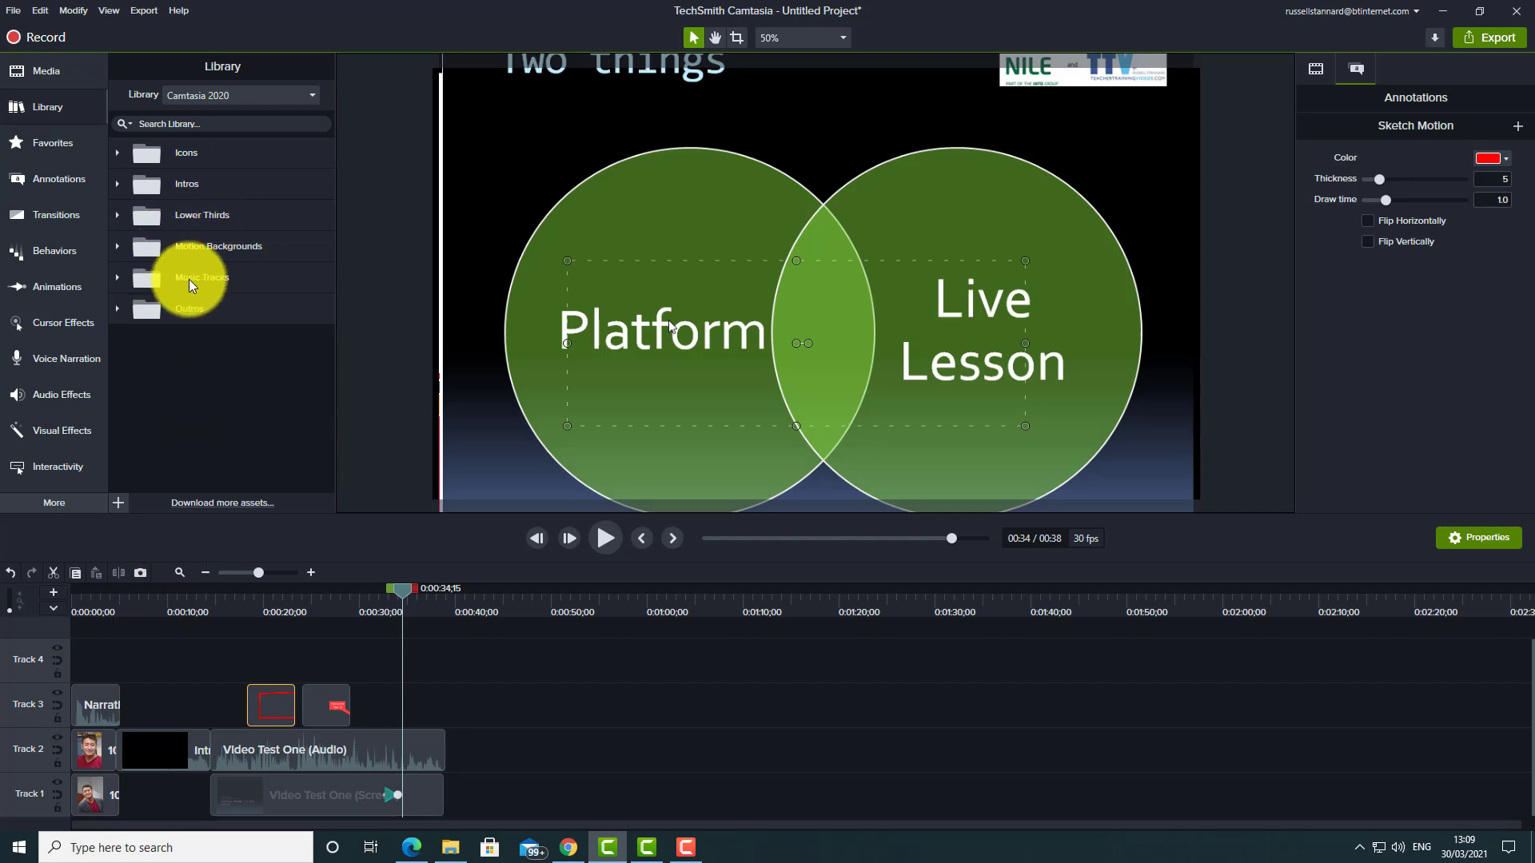
mouse_move(191, 285)
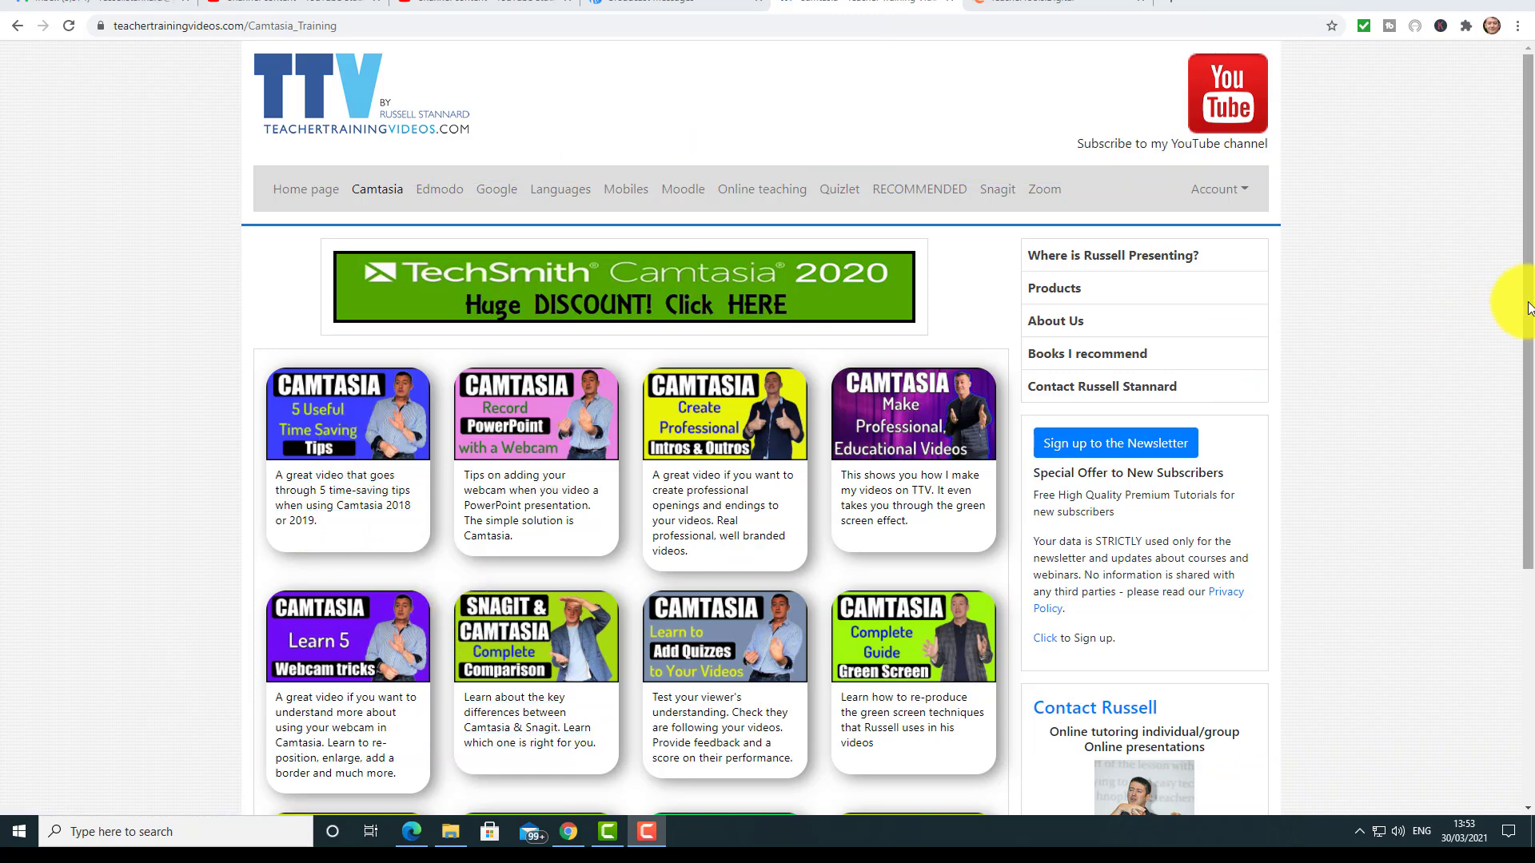
mouse_move(739, 360)
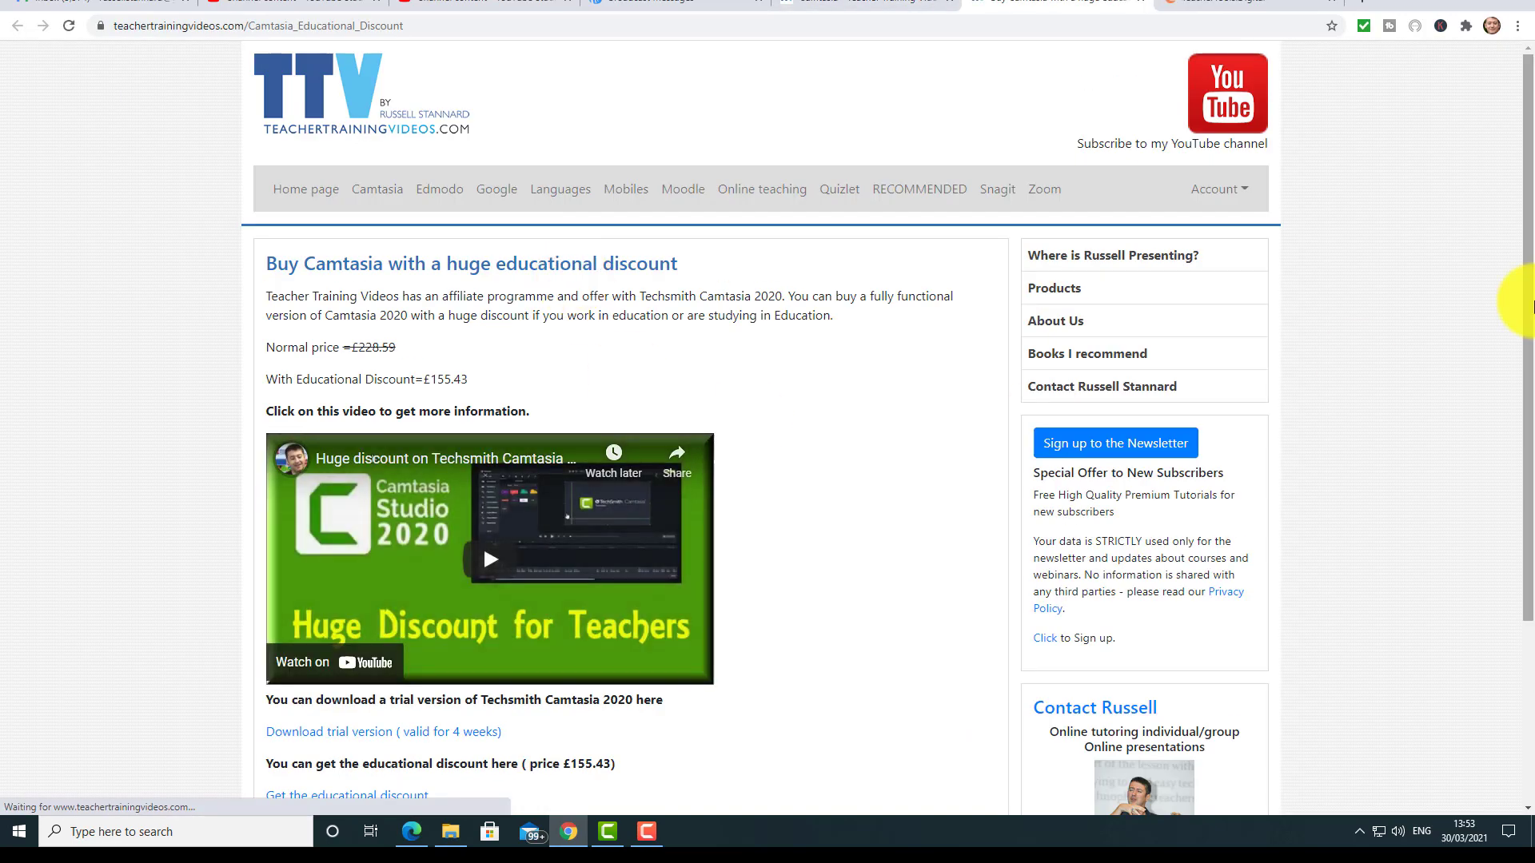
- Scroll through the discount page's price, trial download and free training links
scroll("down", 3)
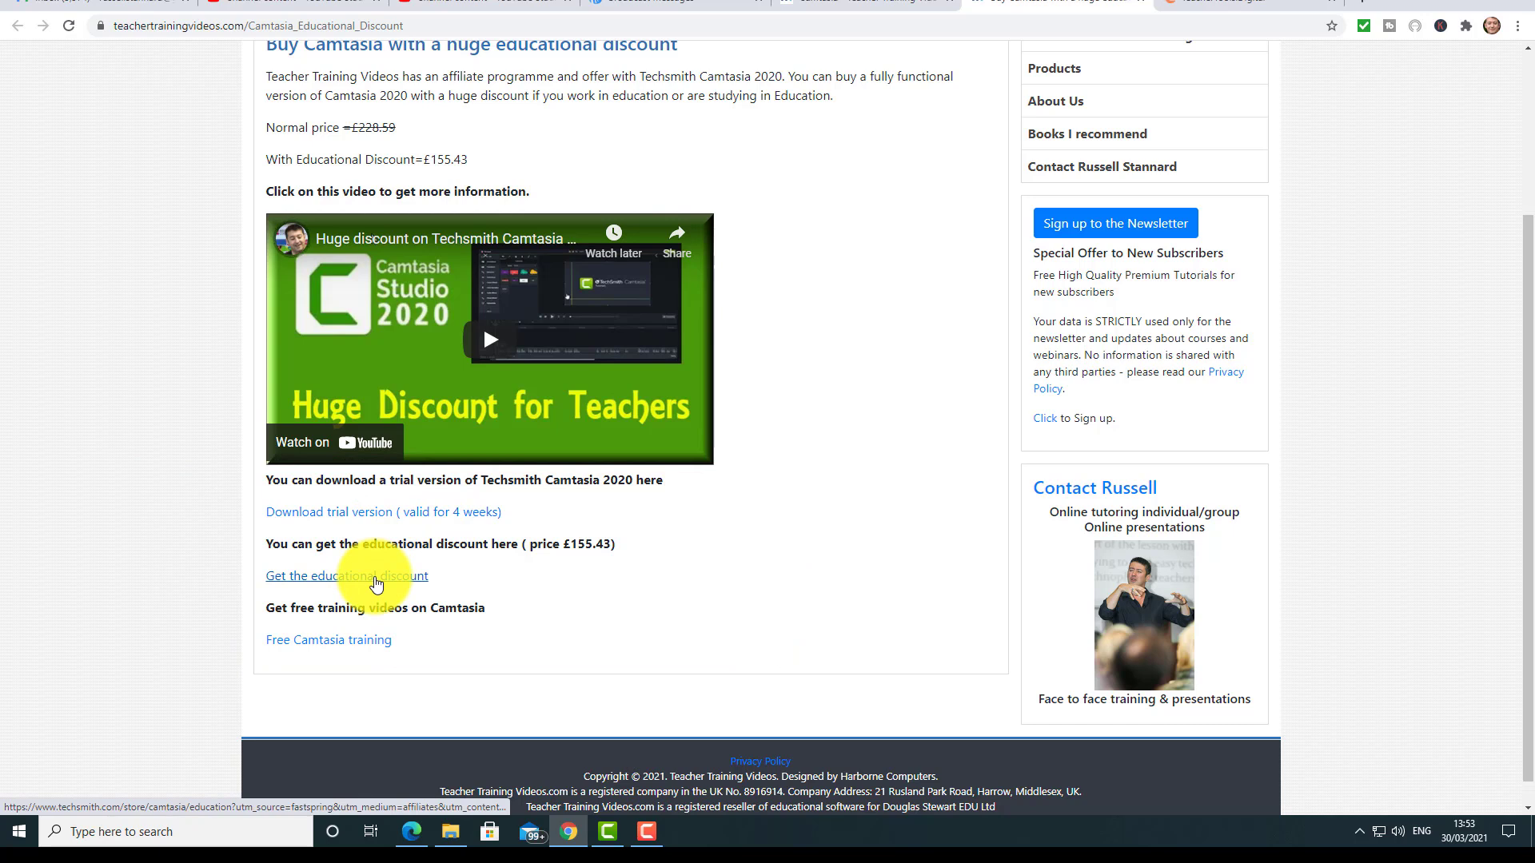
mouse_move(377, 582)
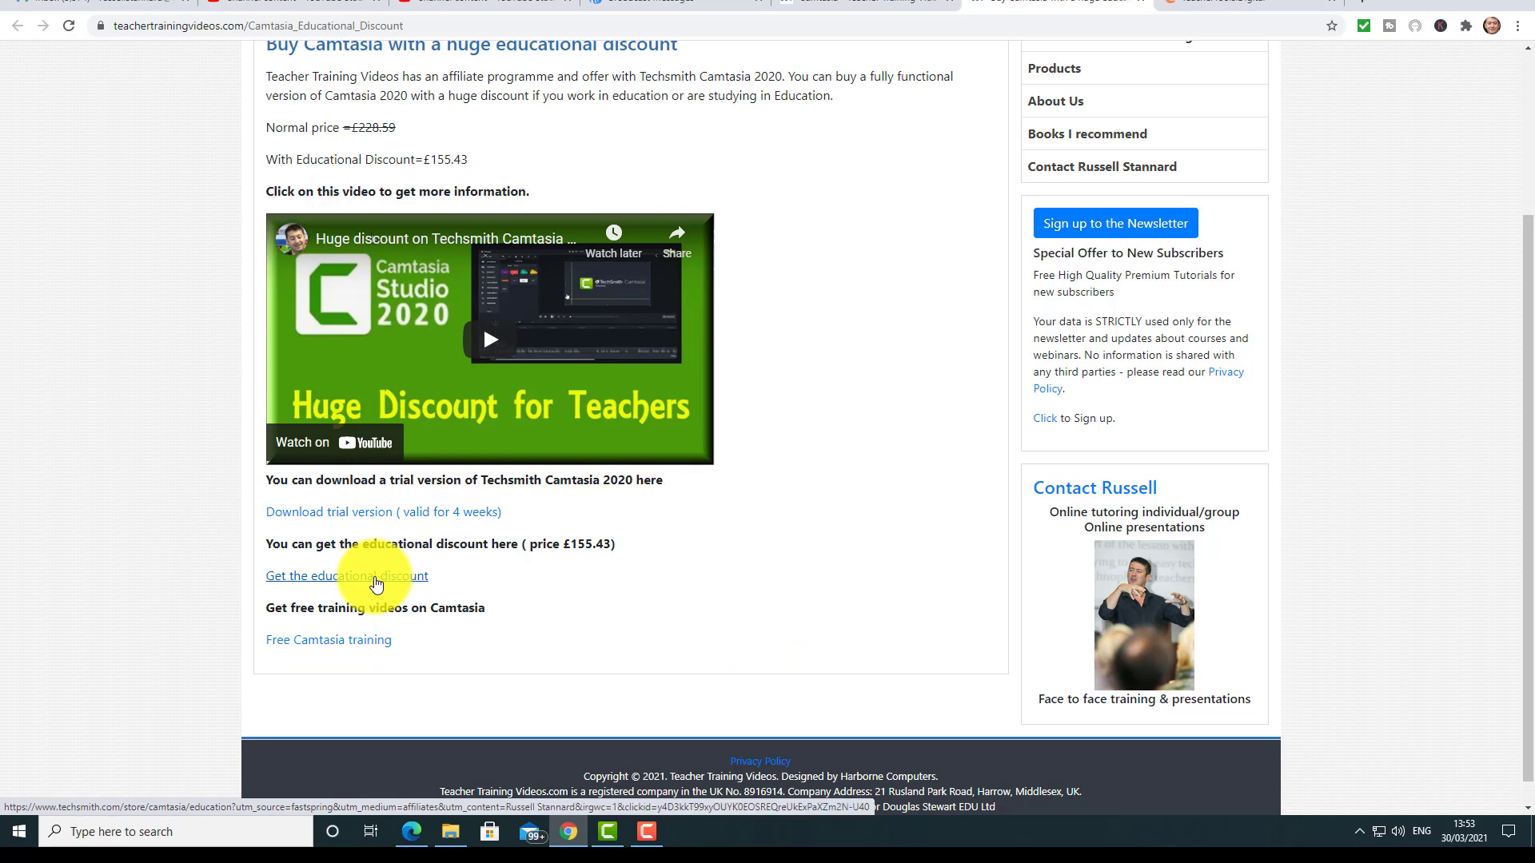
mouse_move(547, 566)
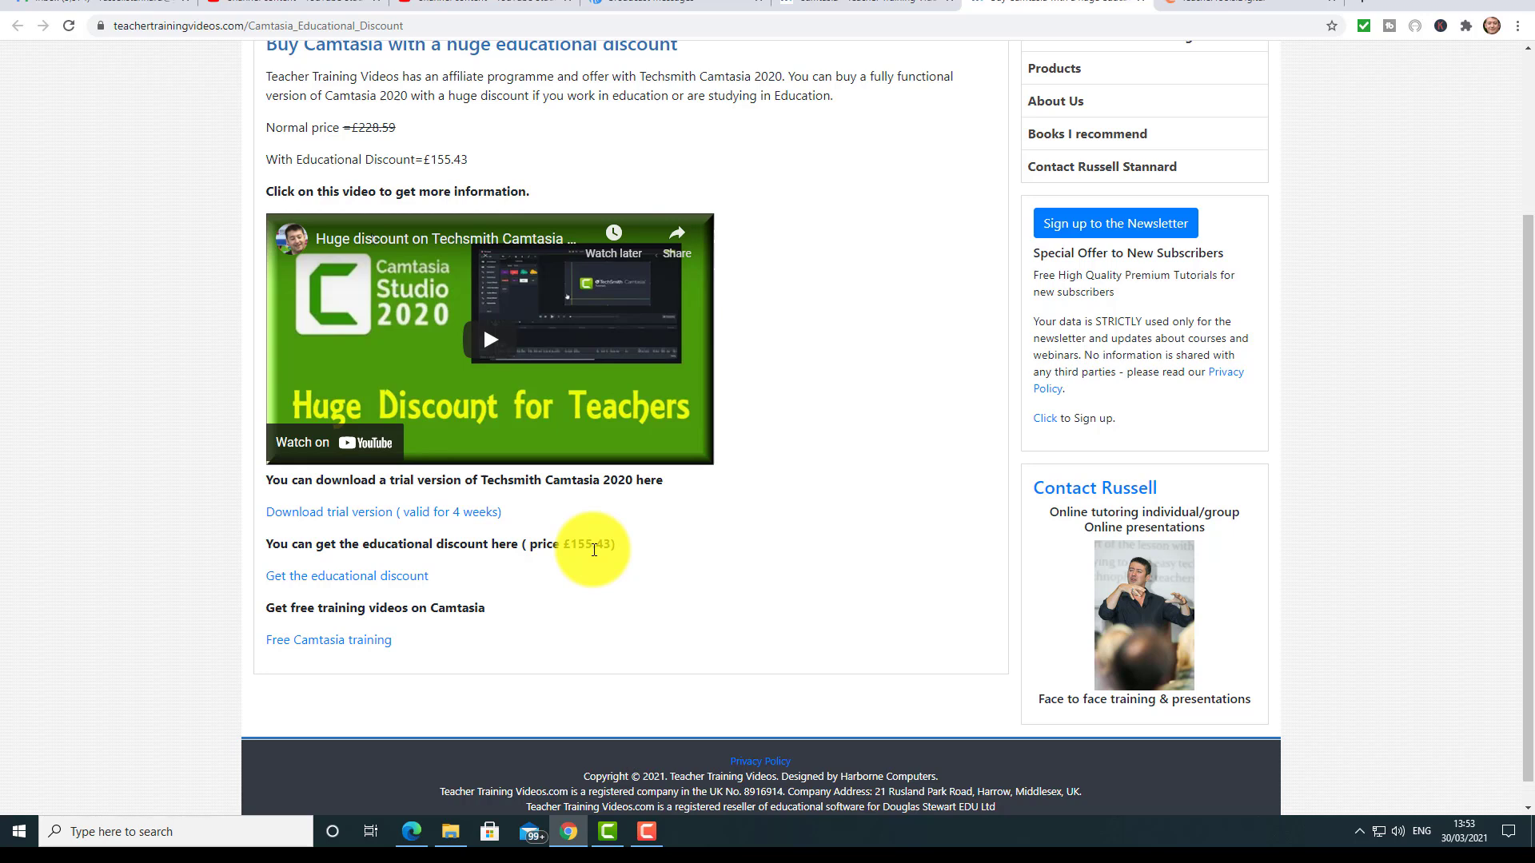
mouse_move(383, 582)
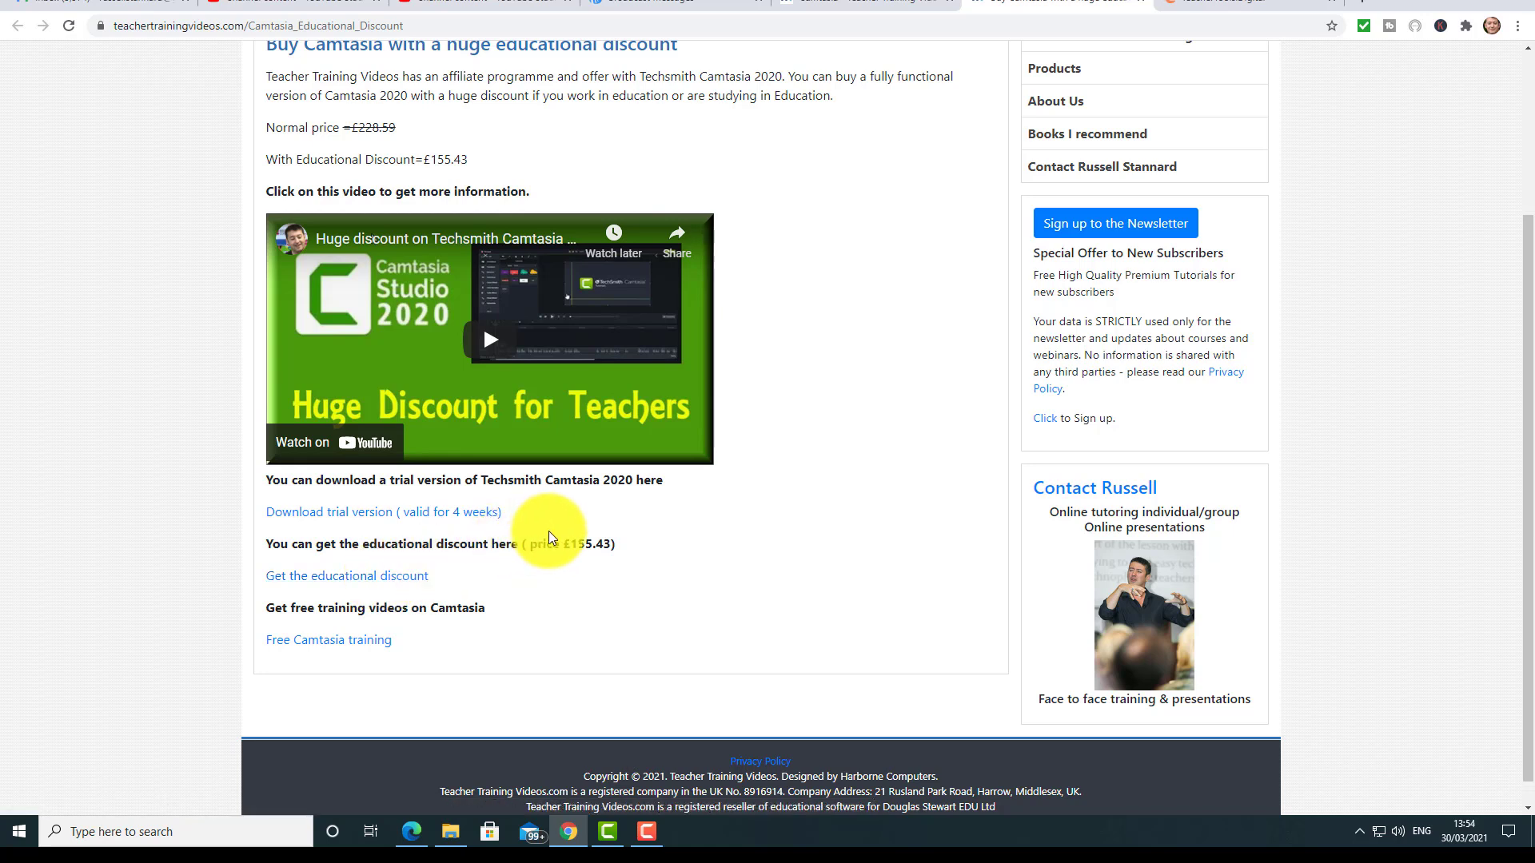
mouse_move(1433, 405)
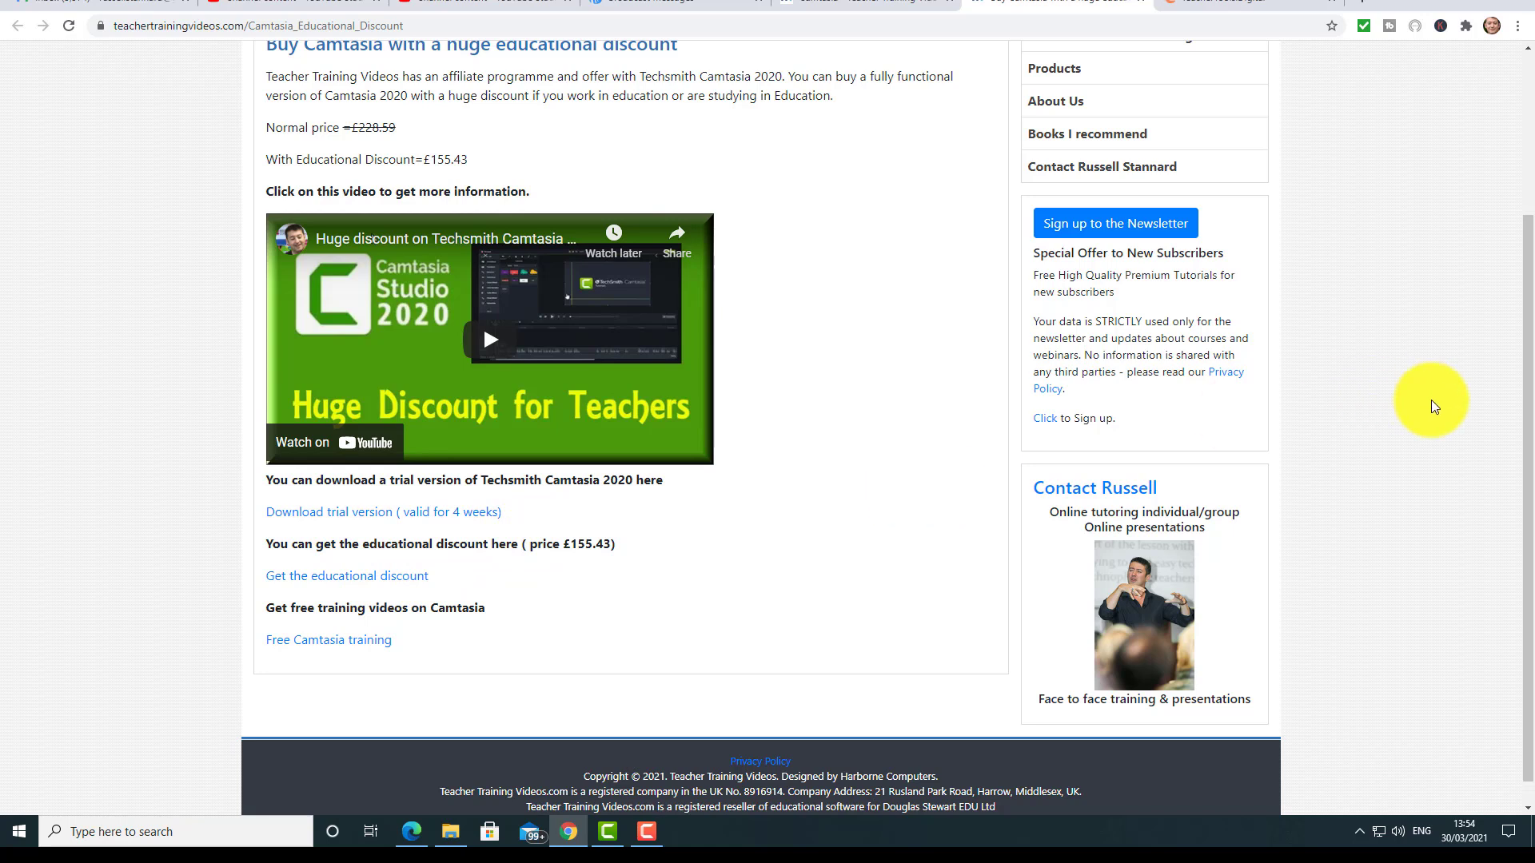
scroll("up", 3)
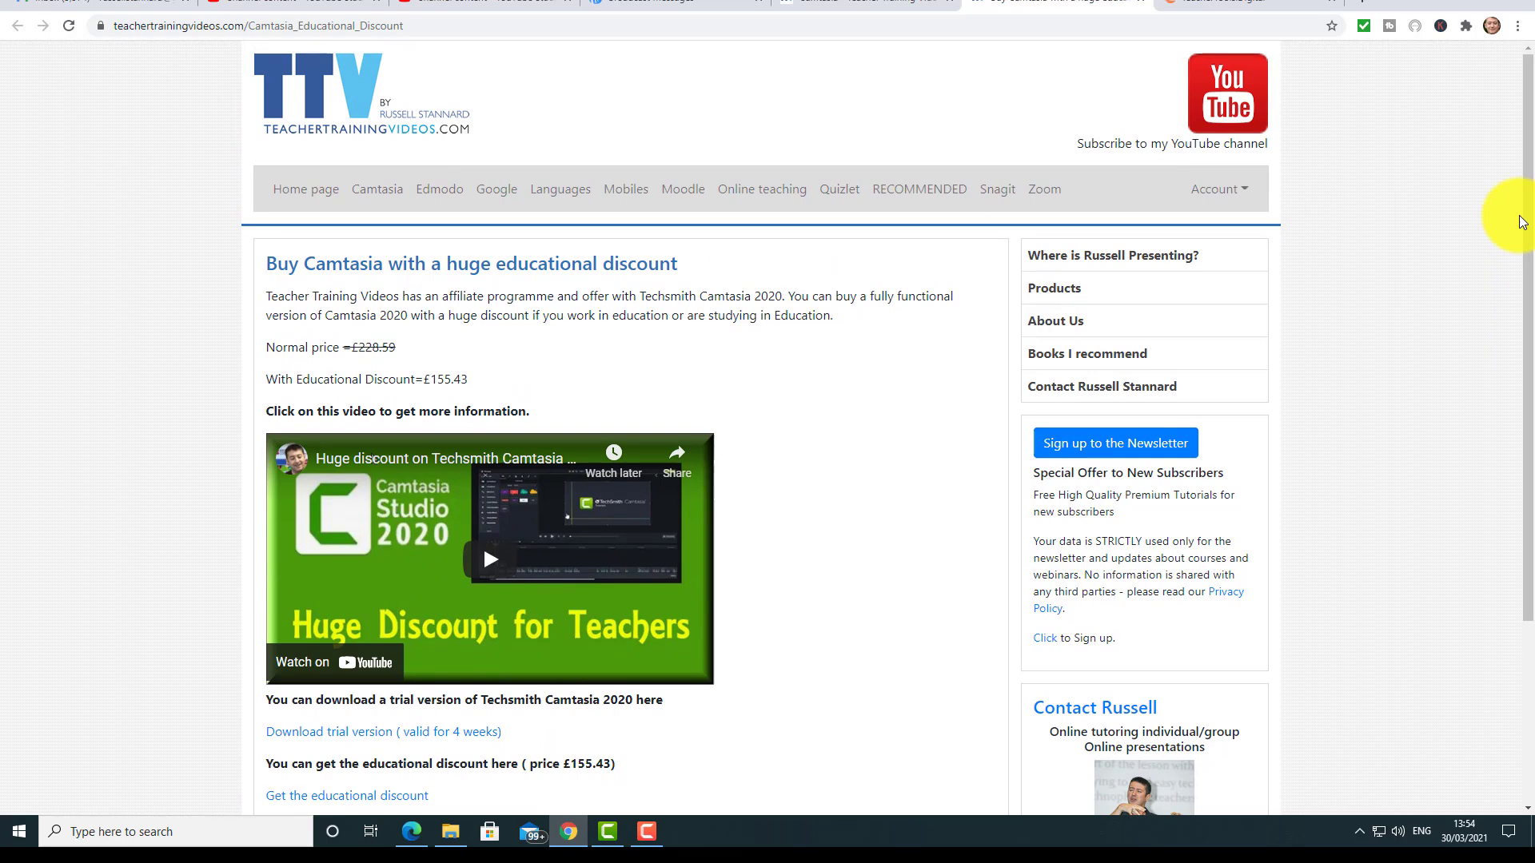
mouse_move(1477, 224)
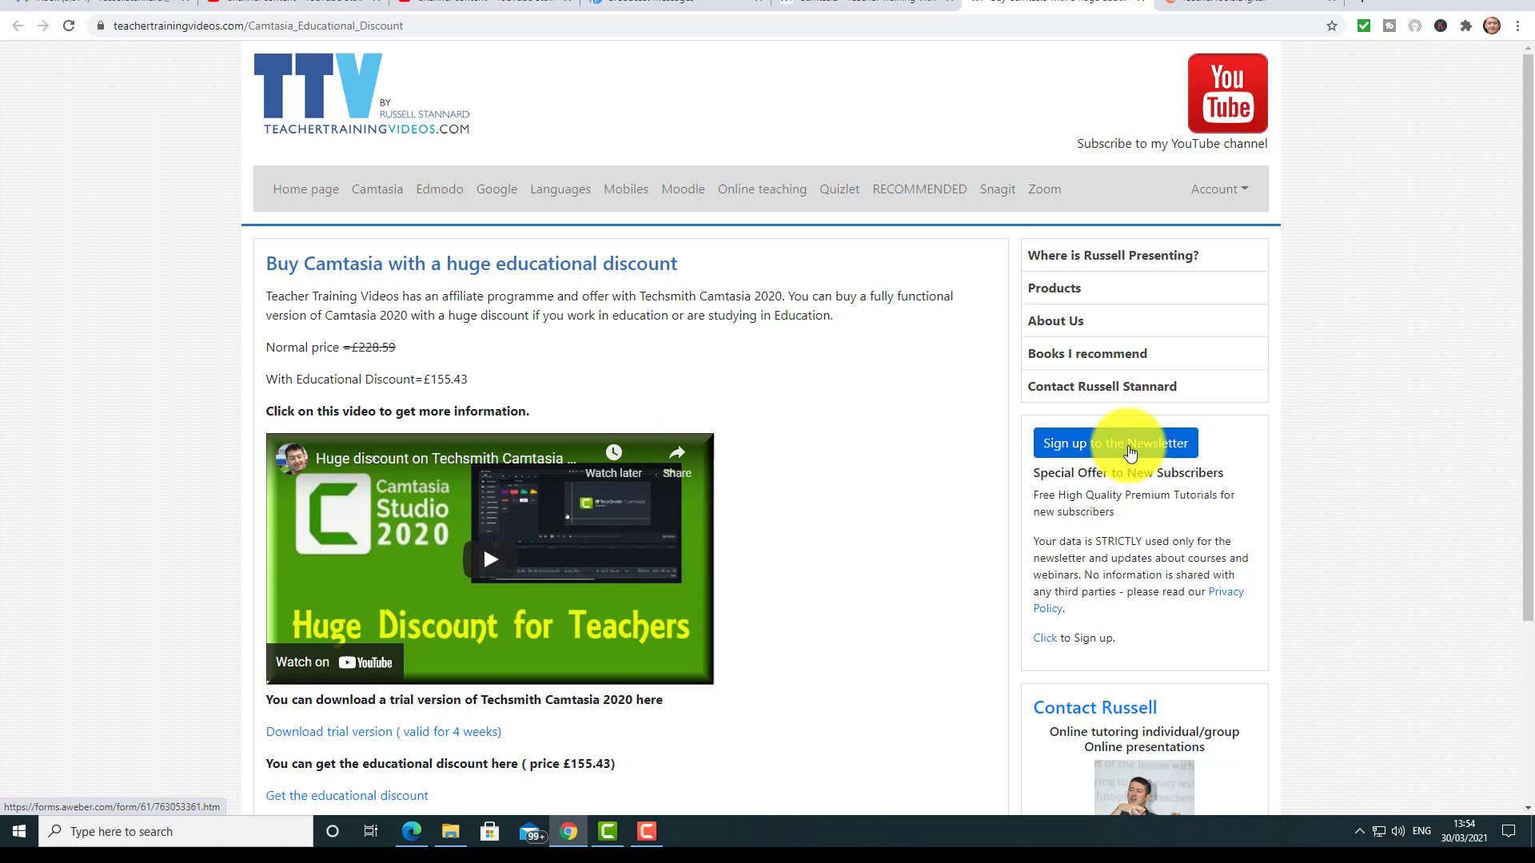
mouse_move(1243, 94)
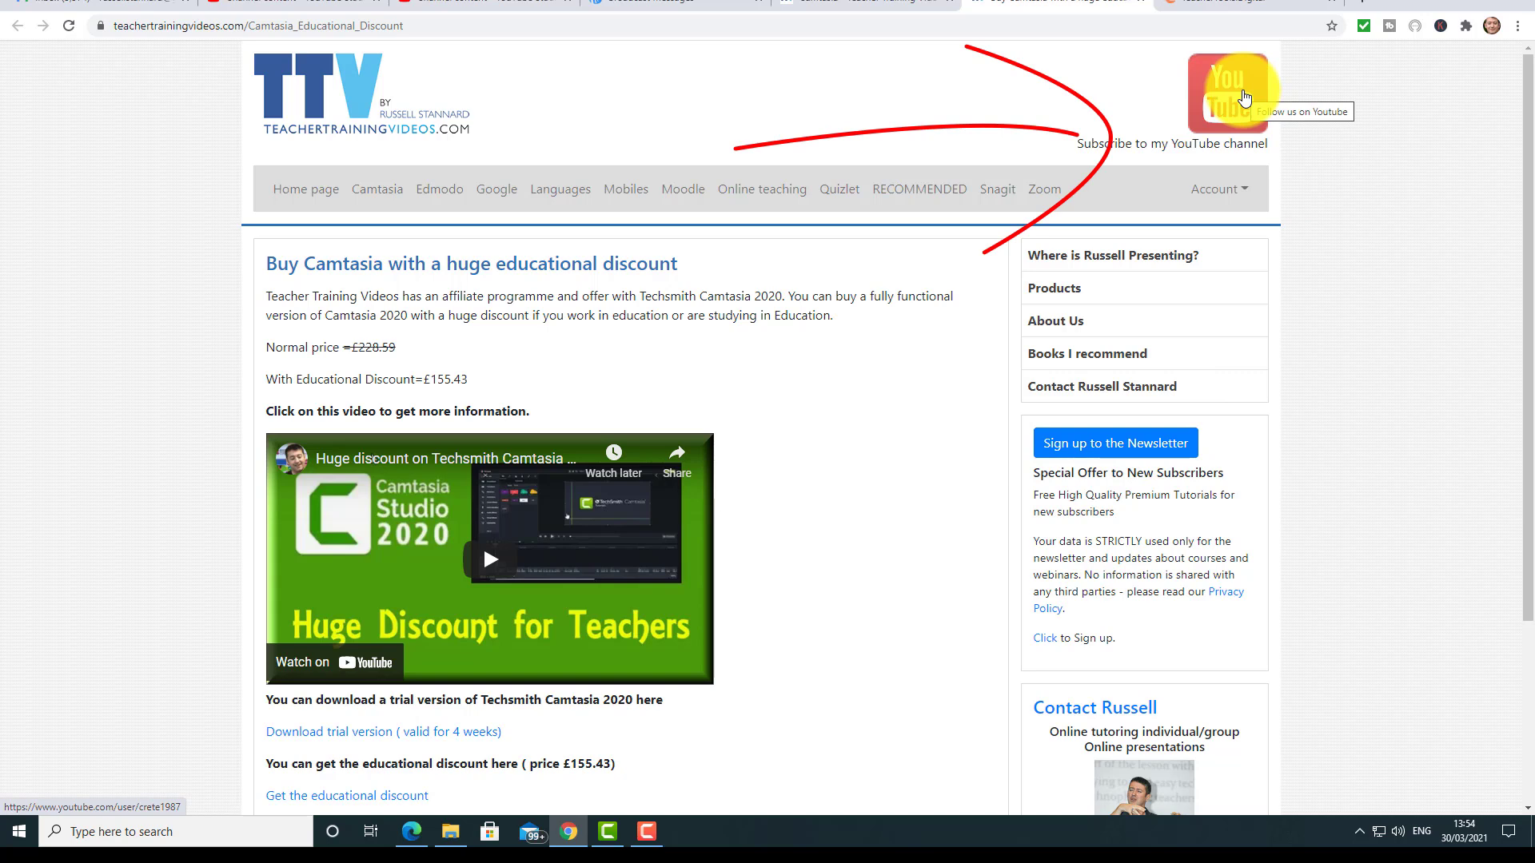
scroll("down", 3)
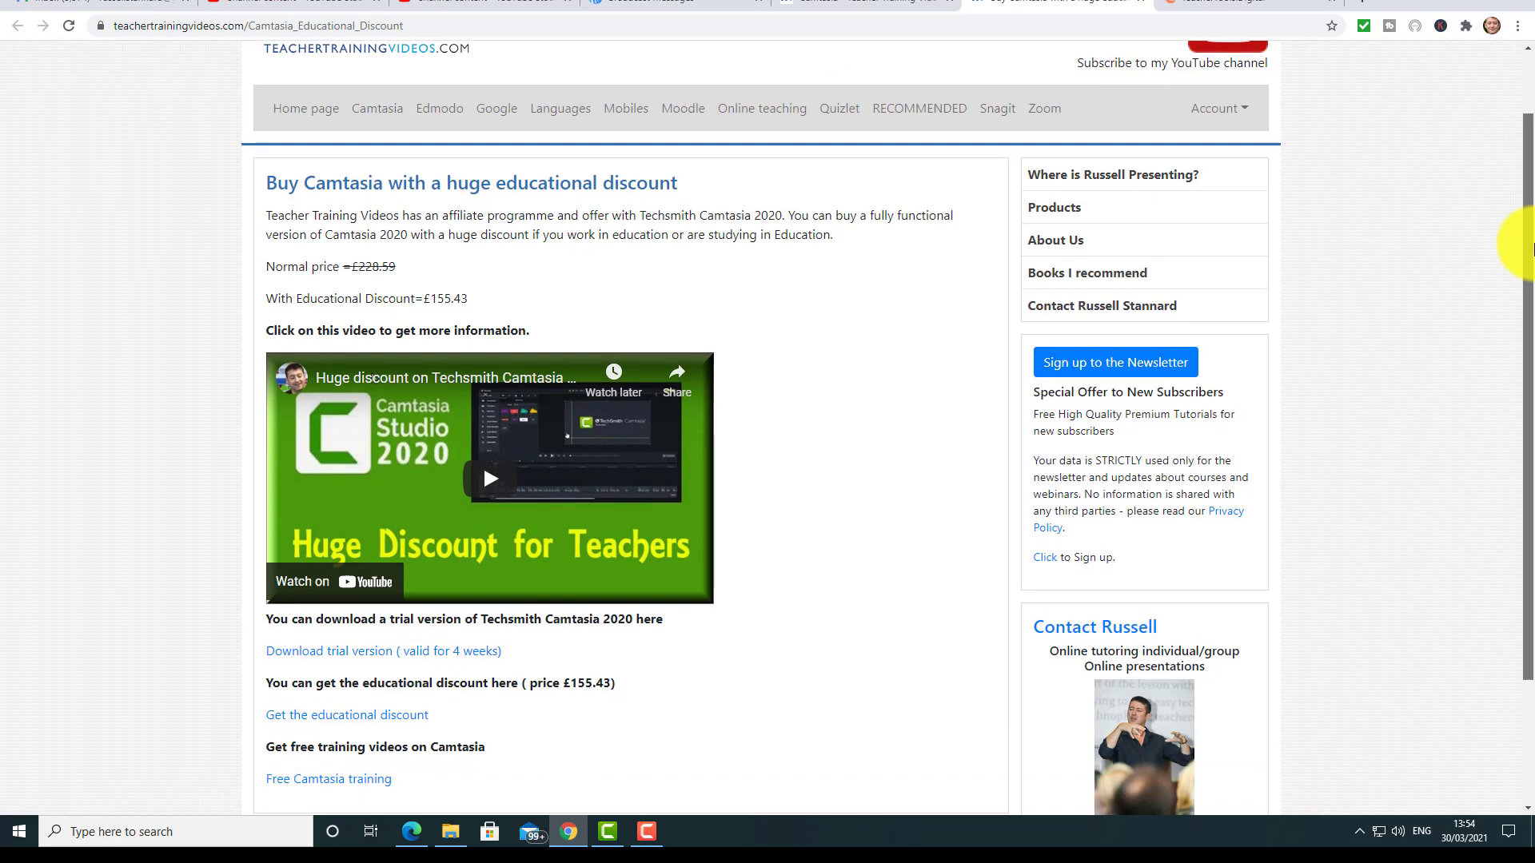
scroll("down", 3)
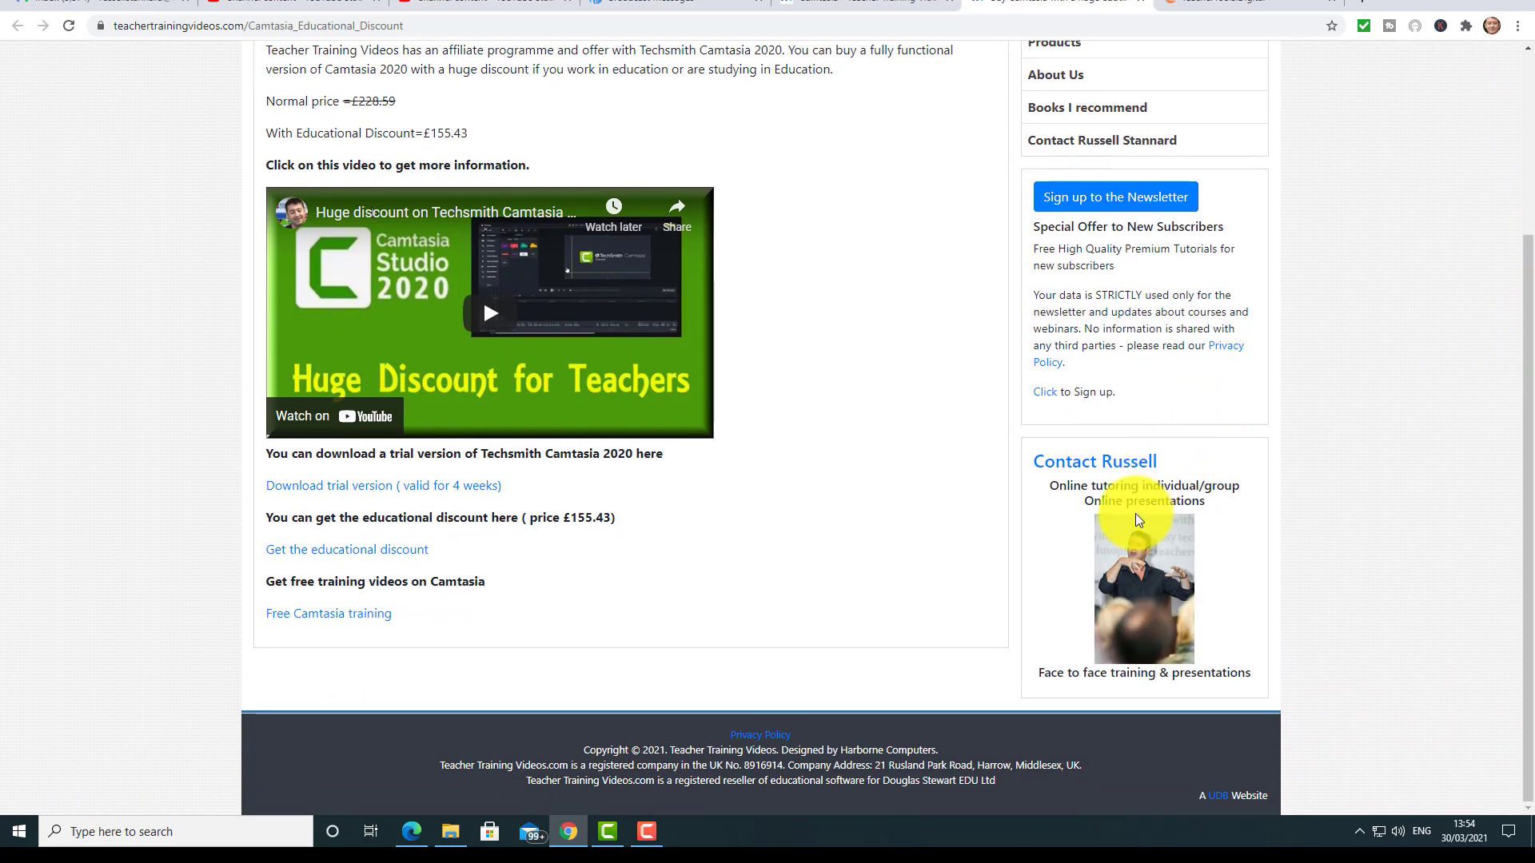